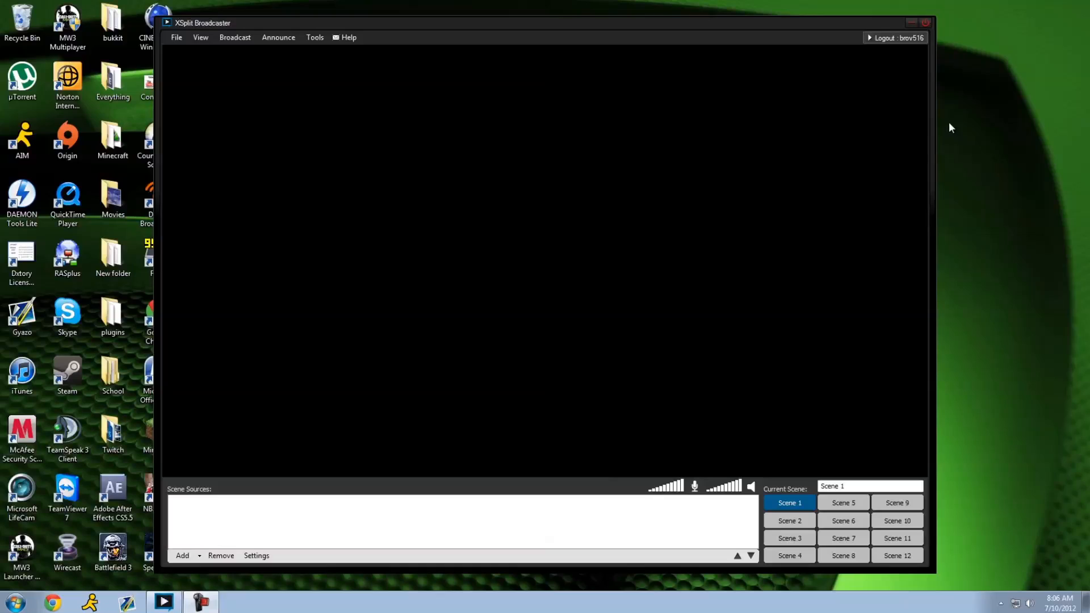
{"action": "mouse_move", "coordinate": [1008, 143]}
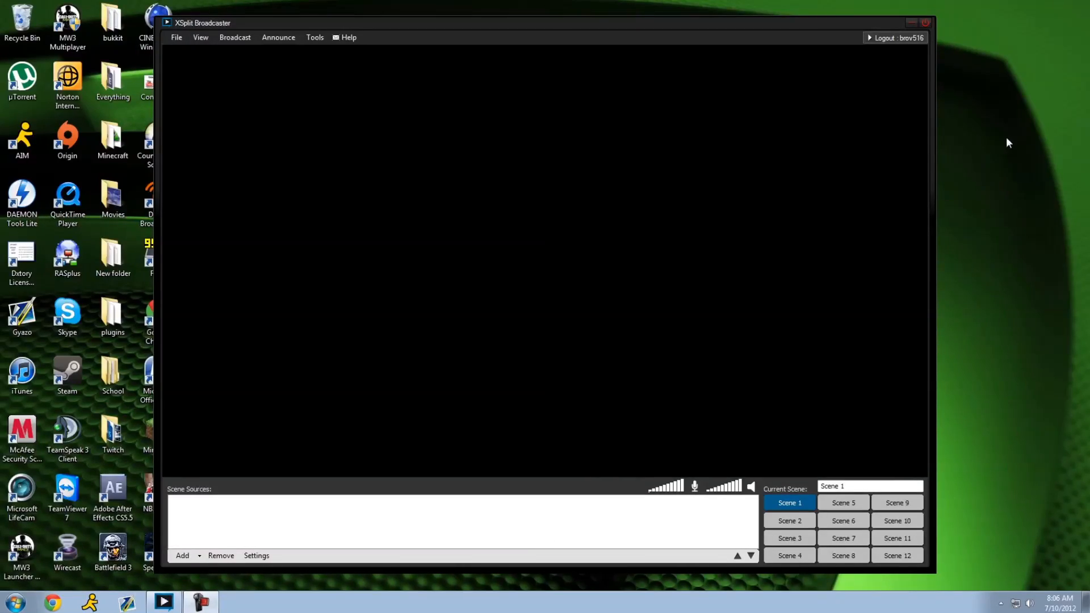
{"action": "mouse_move", "coordinate": [1019, 242]}
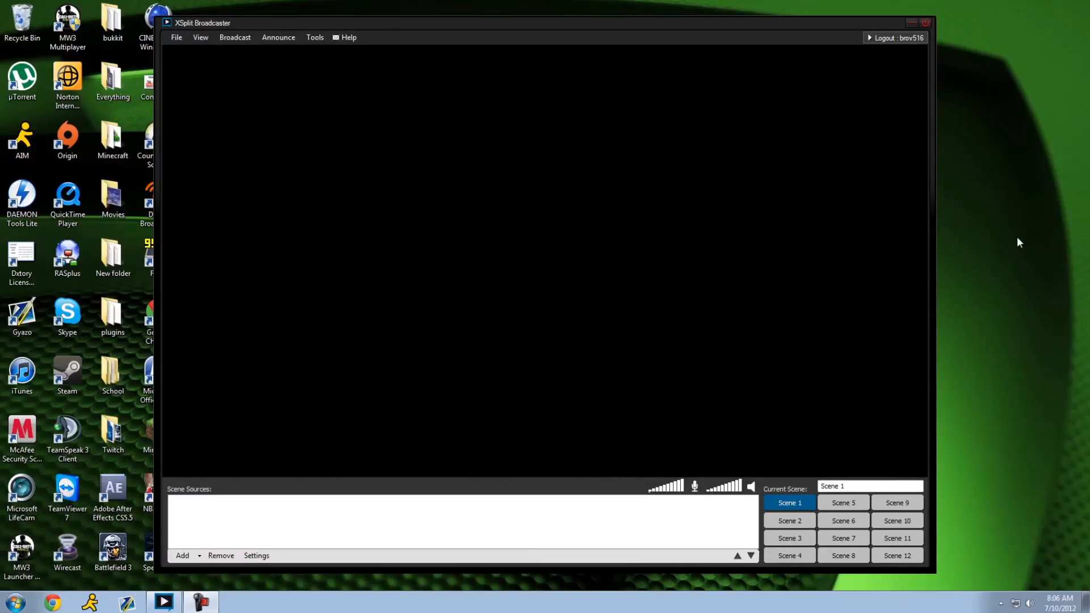
{"action": "mouse_move", "coordinate": [964, 229]}
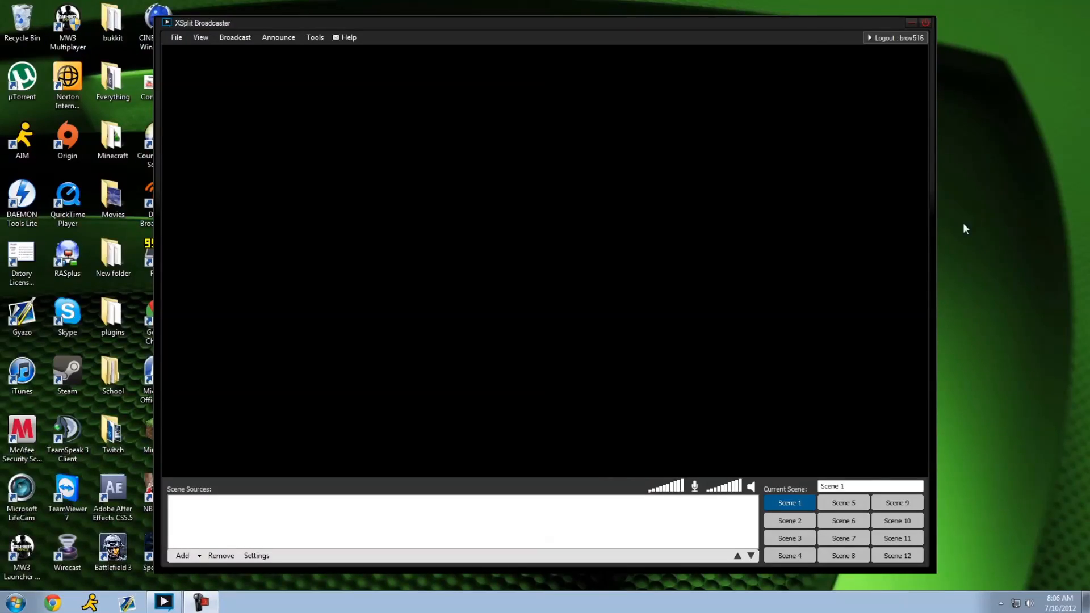
{"action": "mouse_move", "coordinate": [894, 164]}
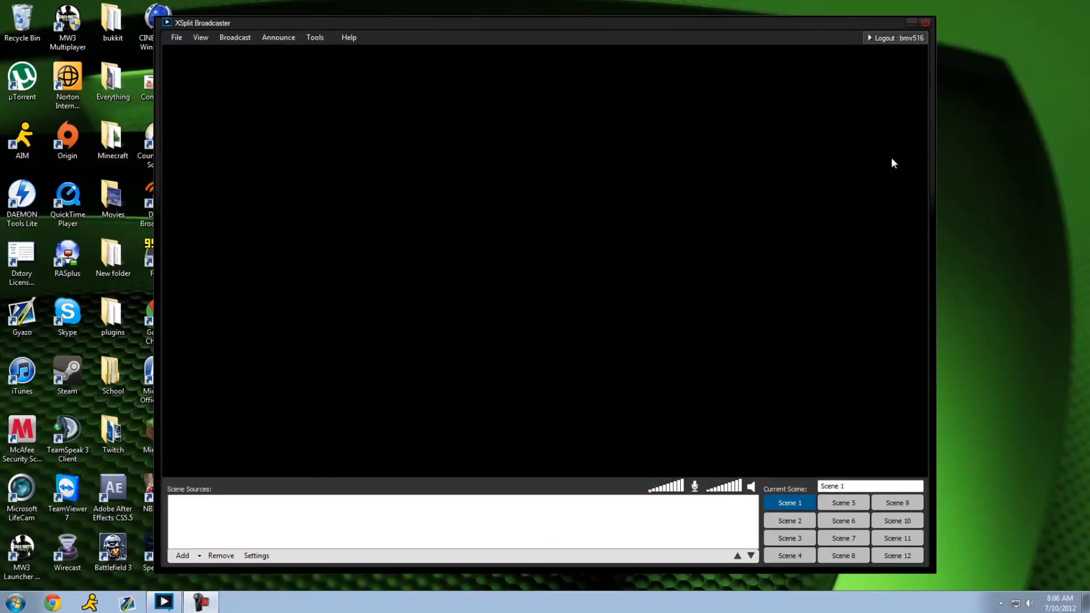
{"action": "mouse_move", "coordinate": [806, 156]}
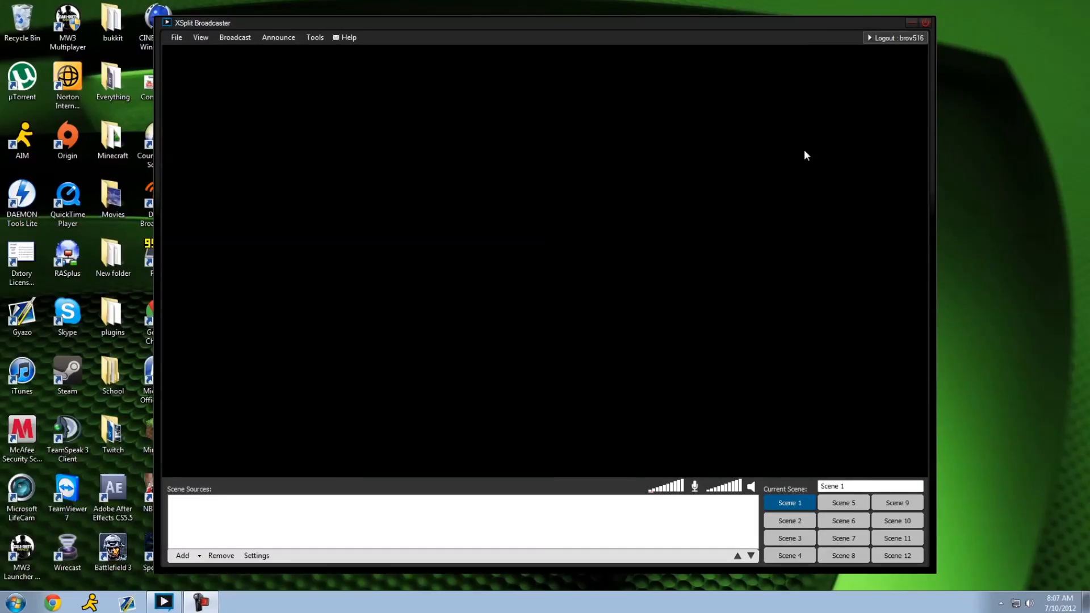
{"action": "mouse_move", "coordinate": [843, 155]}
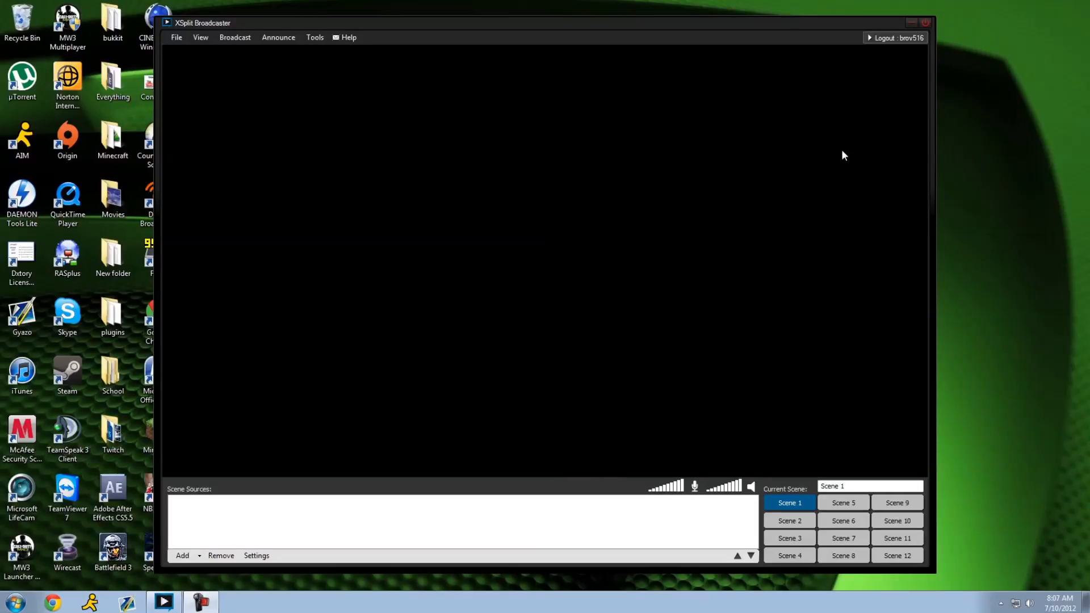
{"action": "mouse_move", "coordinate": [785, 160]}
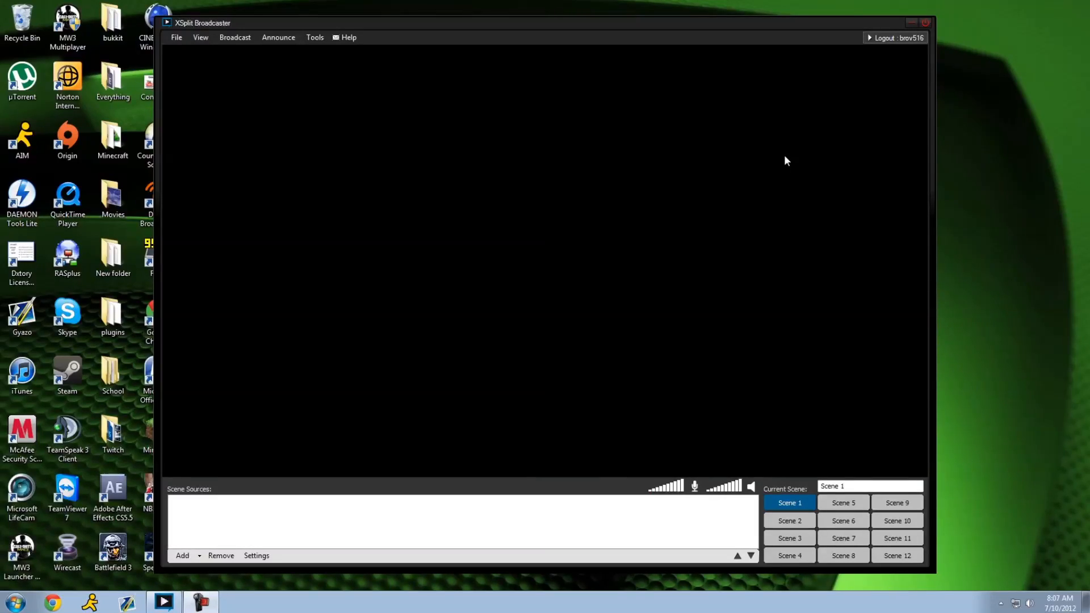
{"action": "mouse_move", "coordinate": [783, 160]}
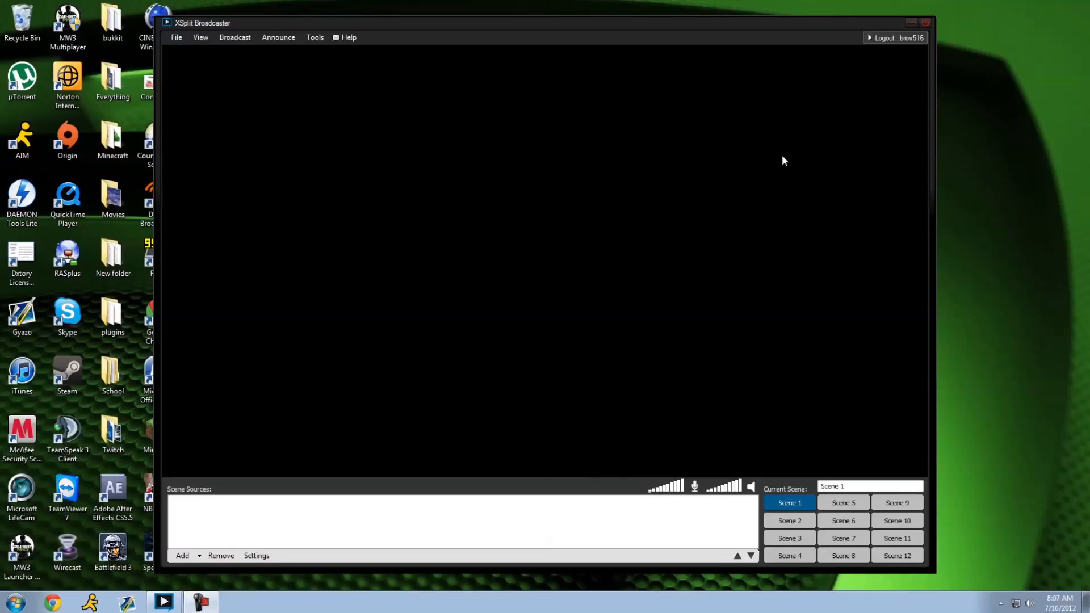
{"action": "mouse_move", "coordinate": [893, 26]}
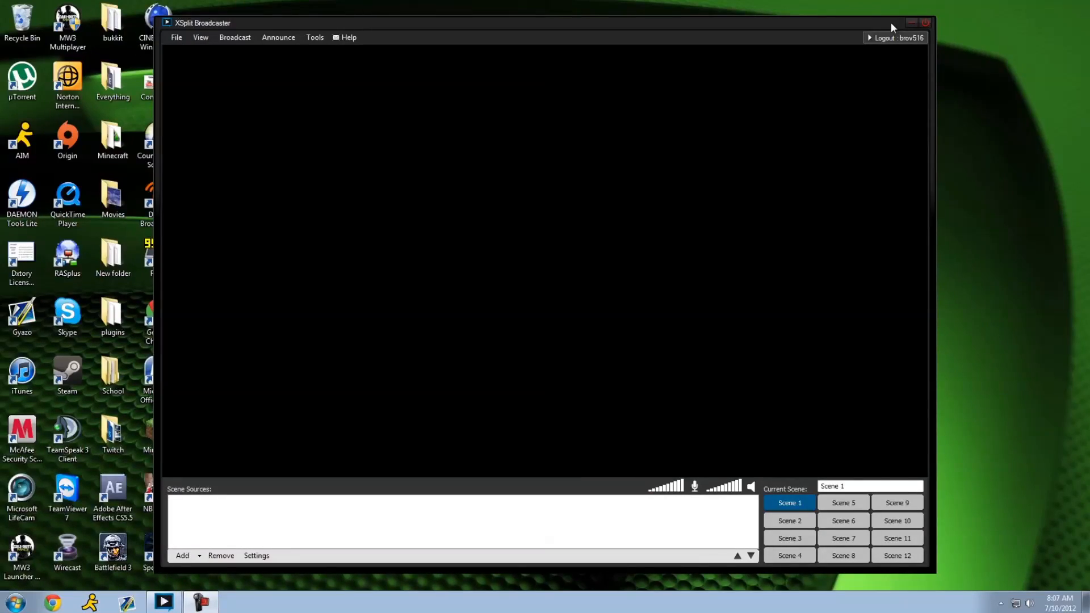
{"action": "mouse_move", "coordinate": [763, 51]}
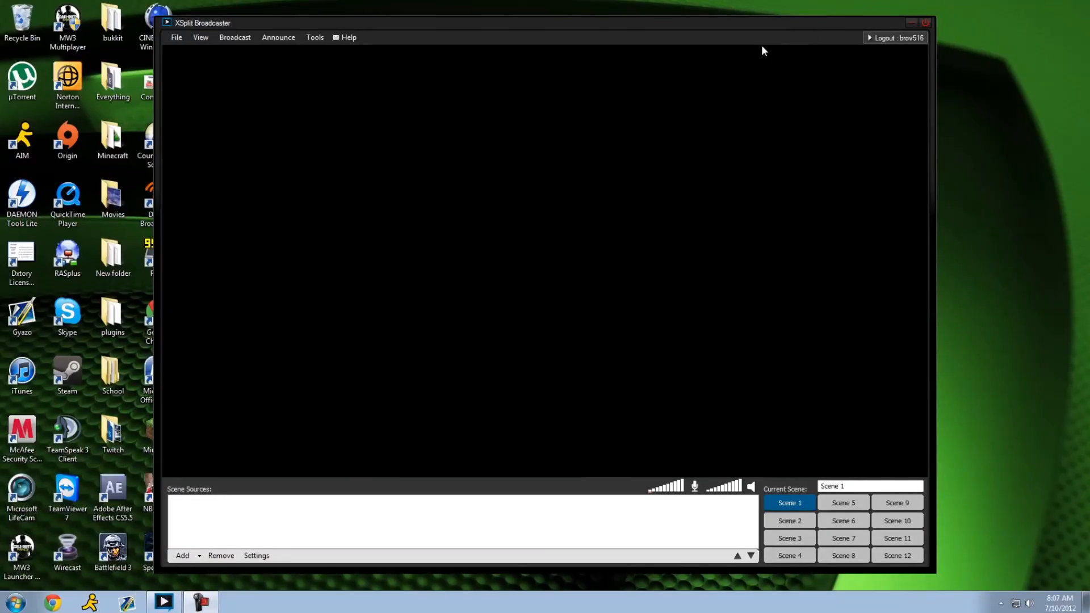
{"action": "mouse_move", "coordinate": [747, 49]}
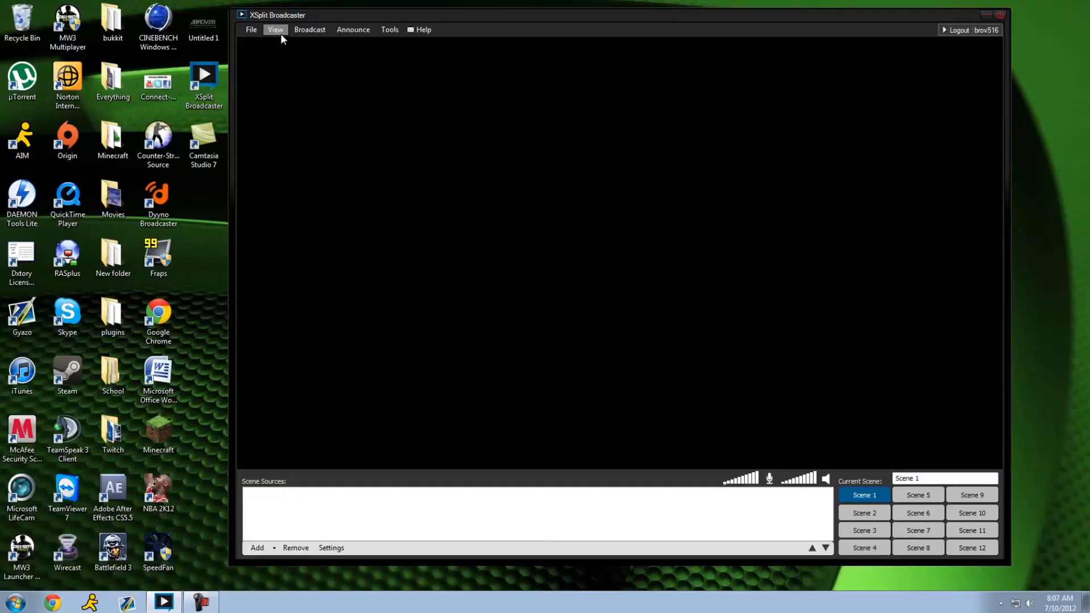
Step: Run Battlefield 3 windowed beside XSplit and bring up the taskbar sound device options
{"action": "left_click", "coordinate": [10, 602]}
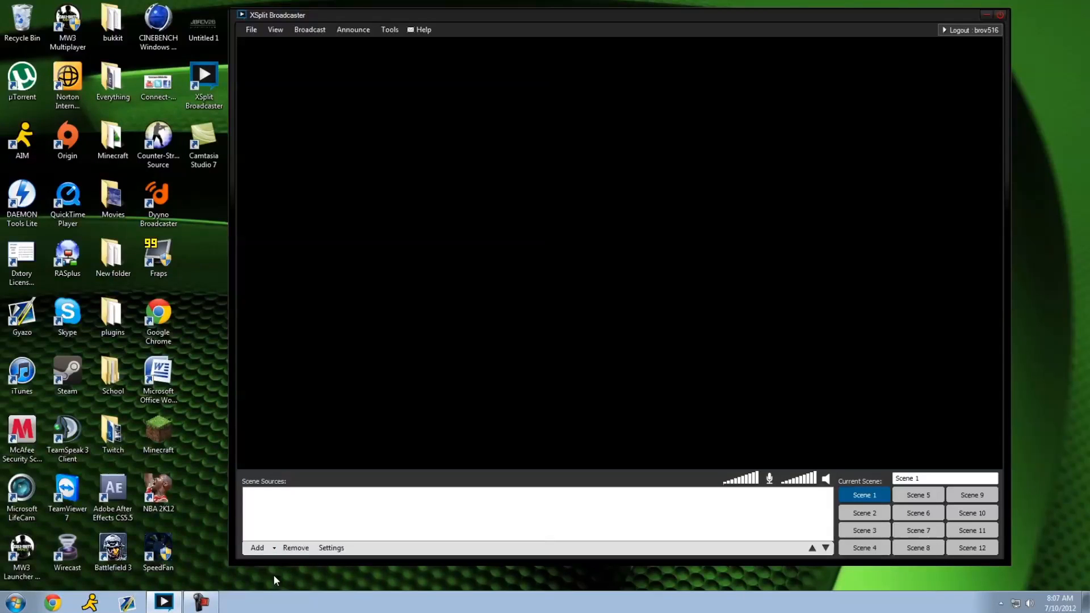
{"action": "mouse_move", "coordinate": [444, 360]}
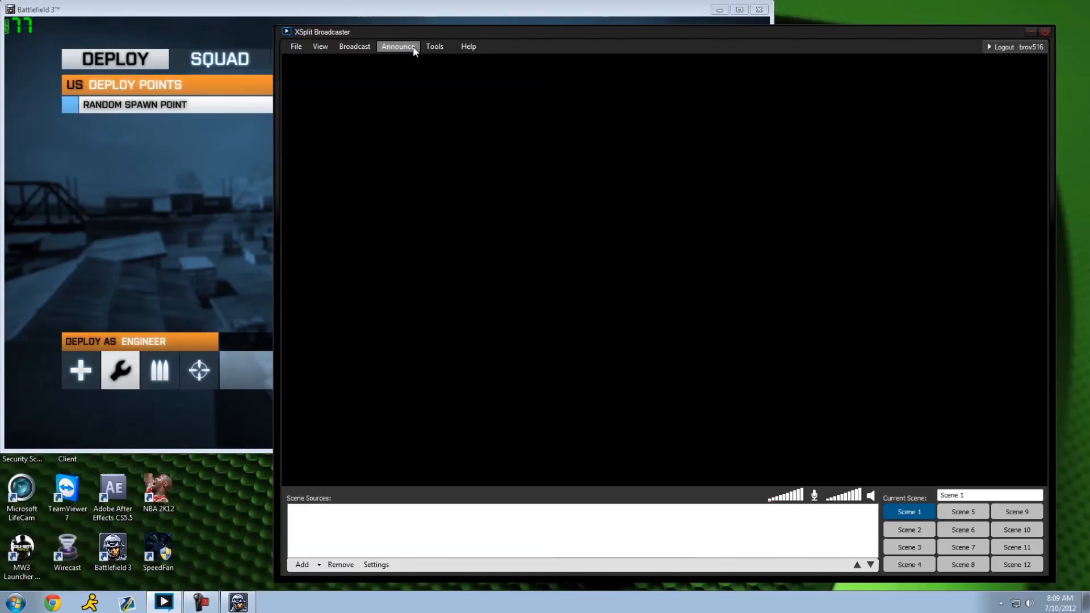
{"action": "left_click", "coordinate": [435, 46]}
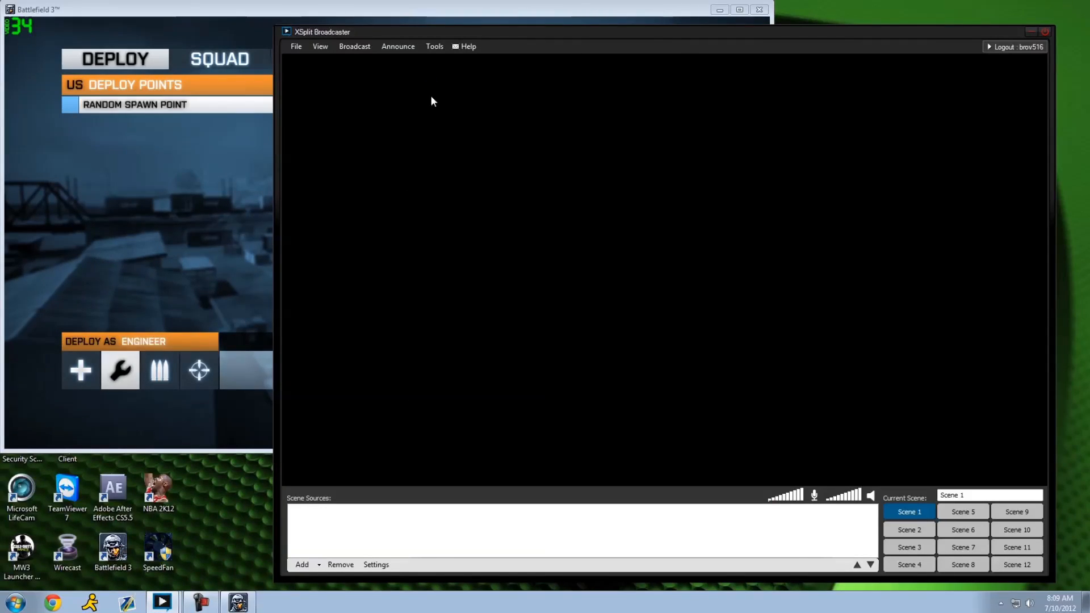
{"action": "mouse_move", "coordinate": [471, 304]}
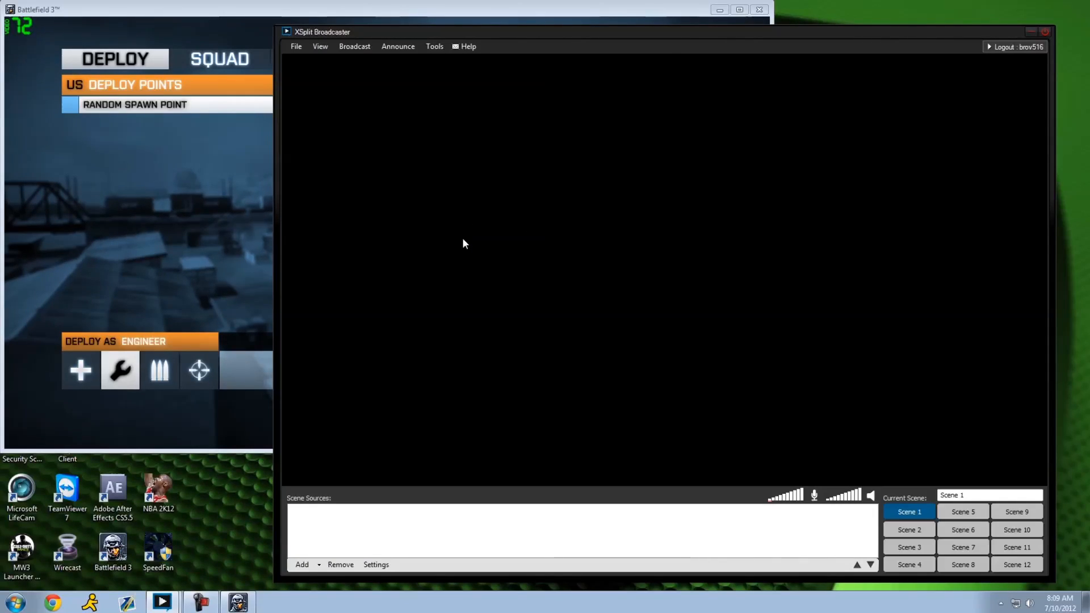
{"action": "mouse_move", "coordinate": [492, 293]}
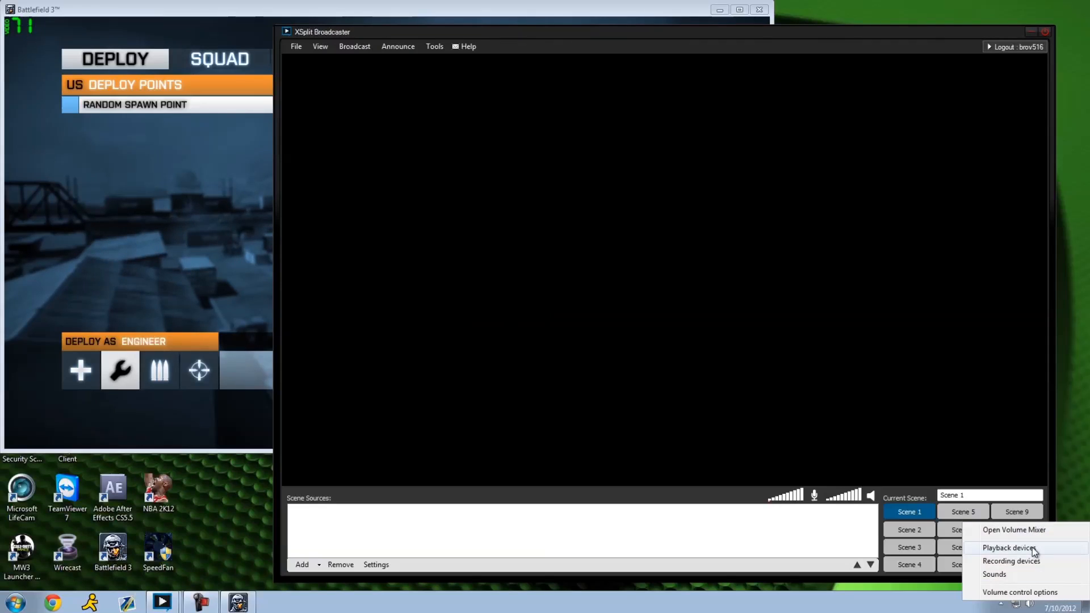
Step: Show the Playback devices, then the broadcast server location list
{"action": "left_click", "coordinate": [1010, 561]}
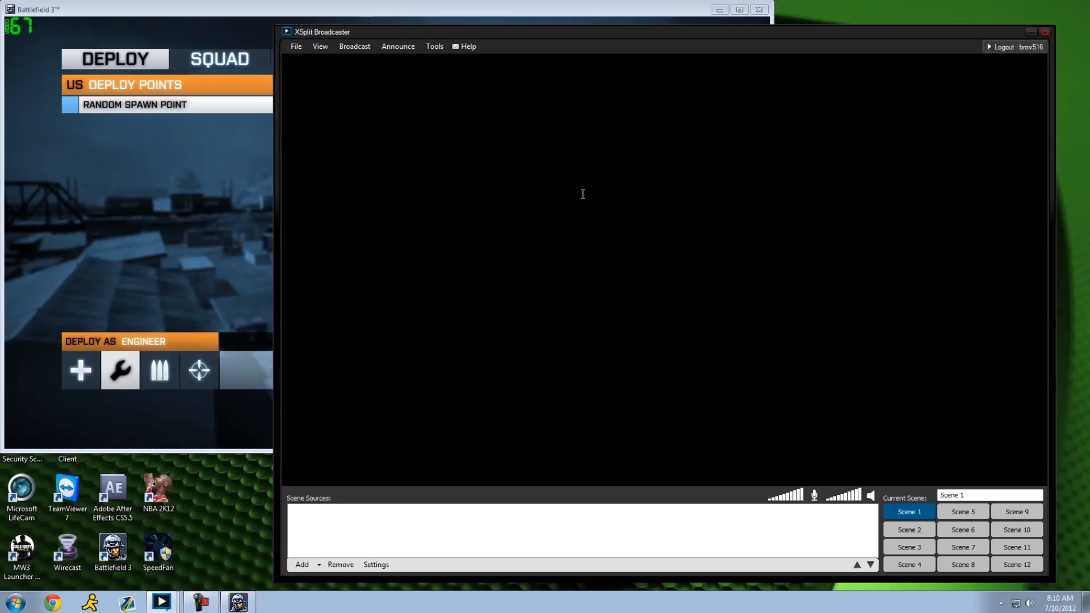
{"action": "mouse_move", "coordinate": [437, 198]}
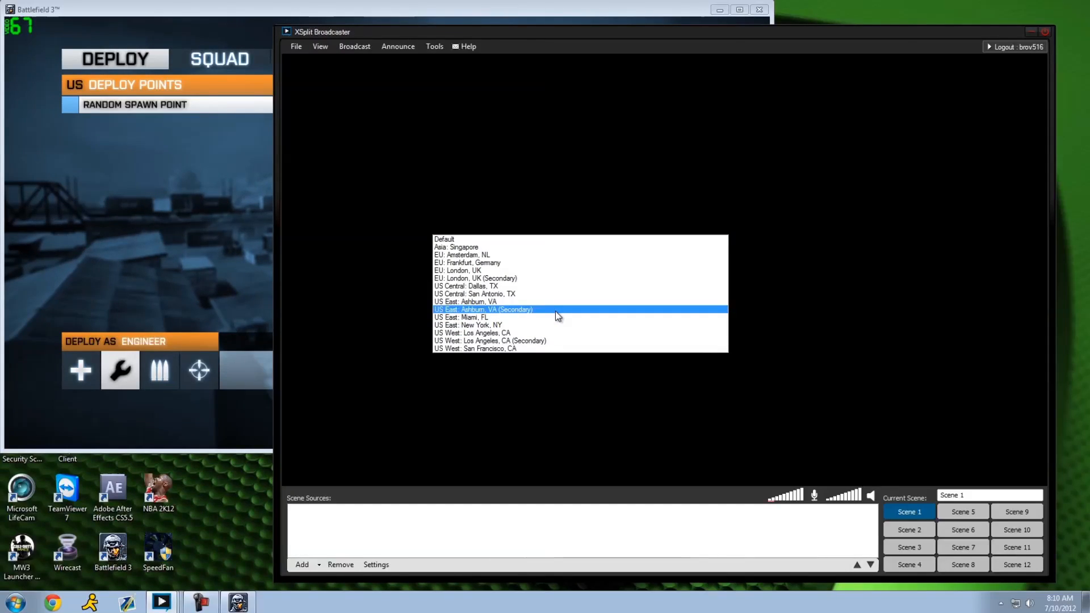
Step: Try New York, NY and Ashburn, VA servers, settling on US East: Ashburn, VA (Secondary)
{"action": "left_click", "coordinate": [468, 325]}
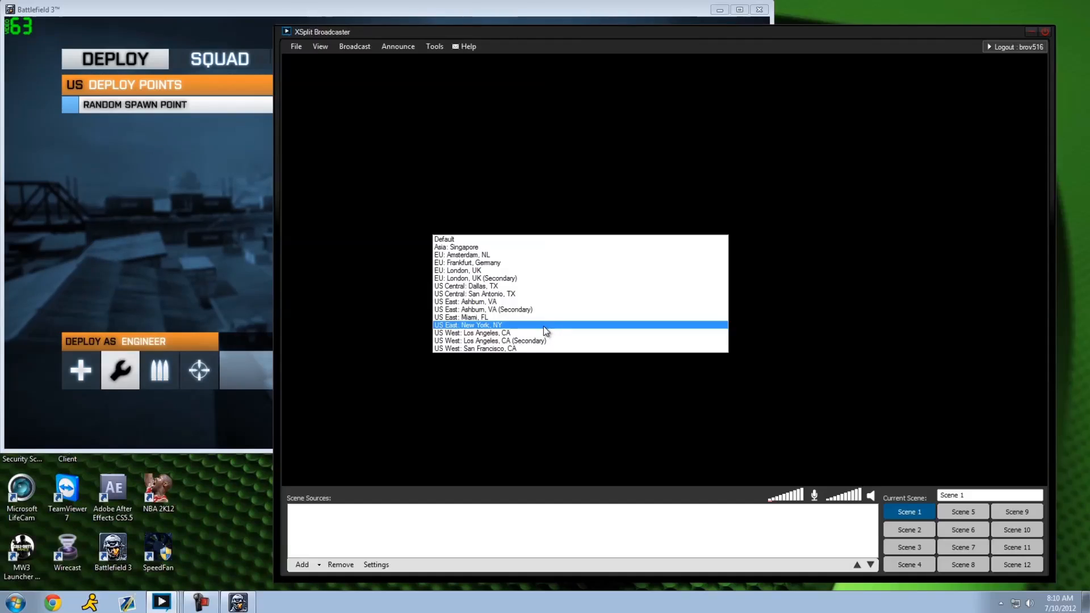
{"action": "mouse_move", "coordinate": [531, 333]}
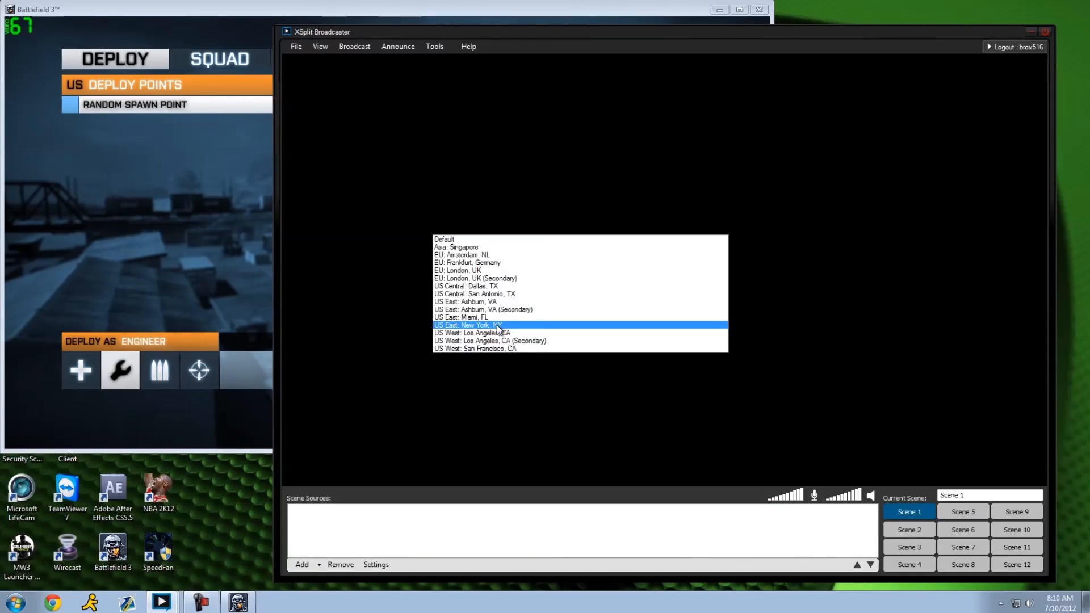
{"action": "left_click", "coordinate": [483, 308]}
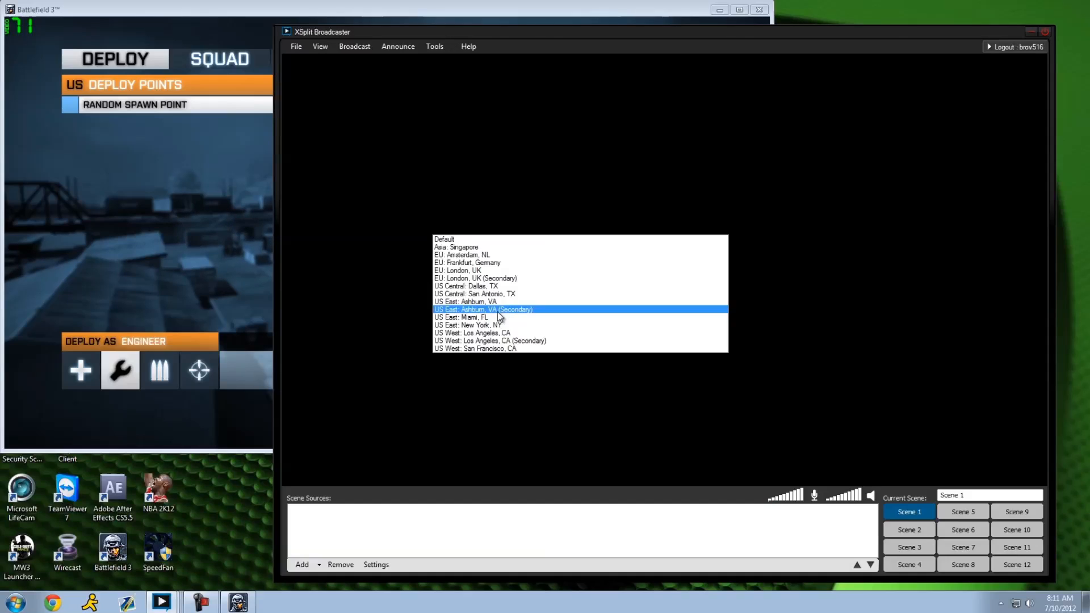
{"action": "mouse_move", "coordinate": [534, 315]}
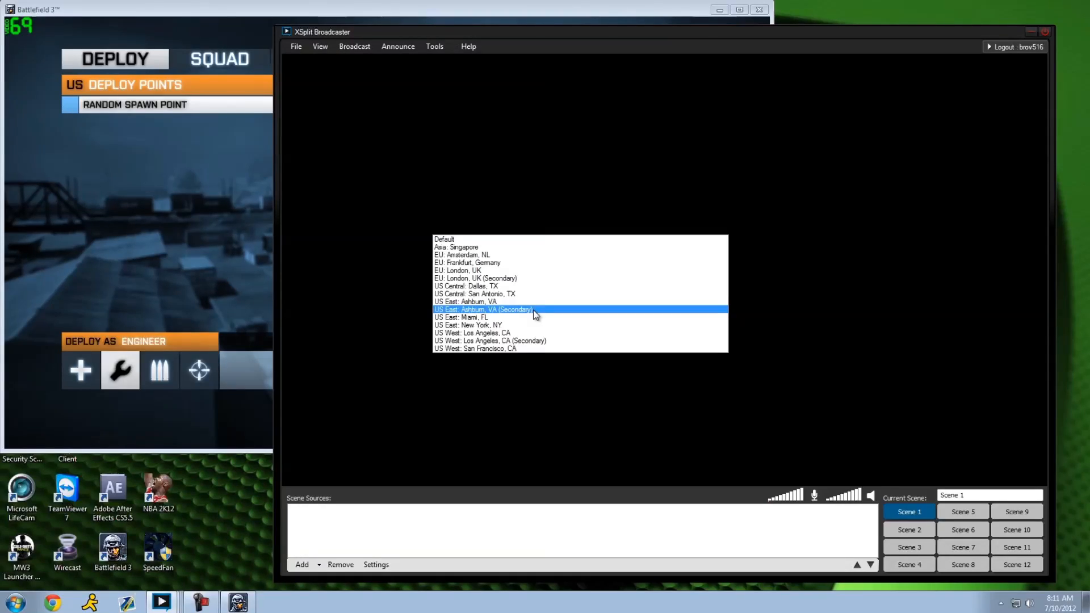
{"action": "mouse_move", "coordinate": [522, 315]}
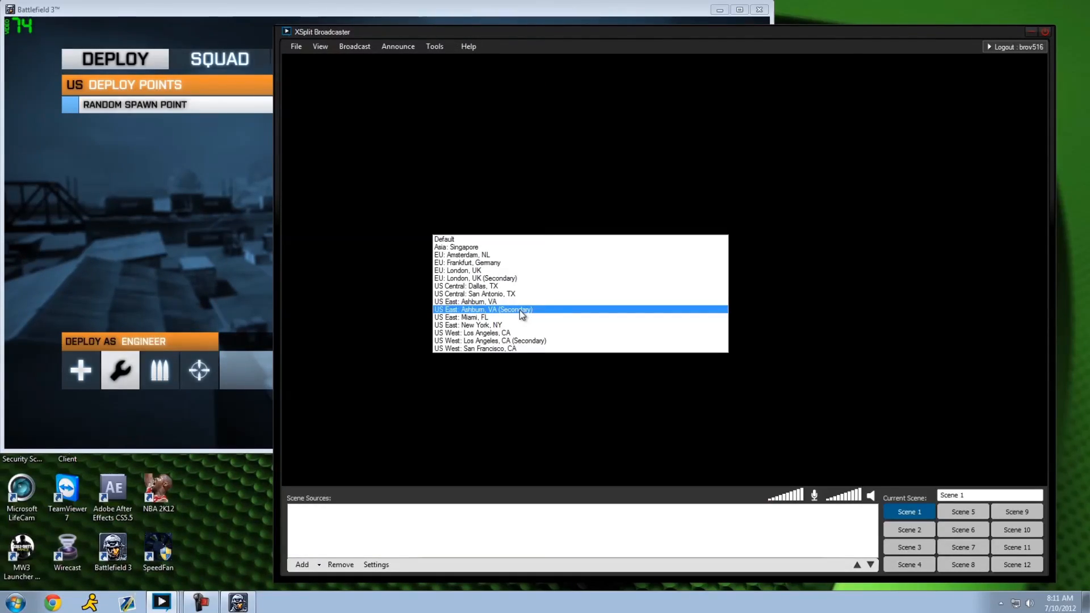
{"action": "left_click", "coordinate": [465, 286]}
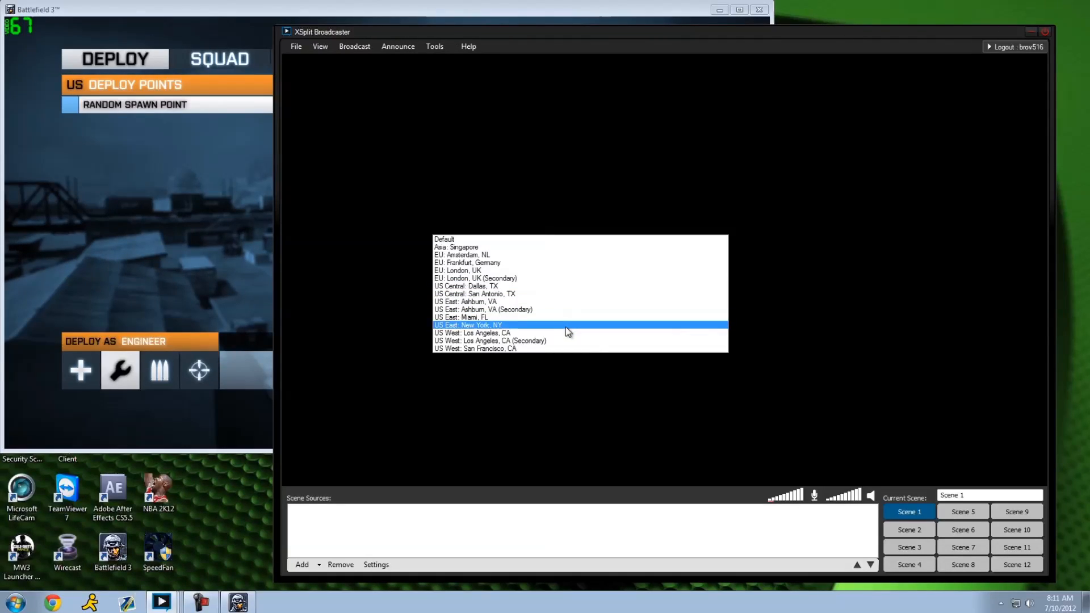
{"action": "left_click", "coordinate": [472, 332]}
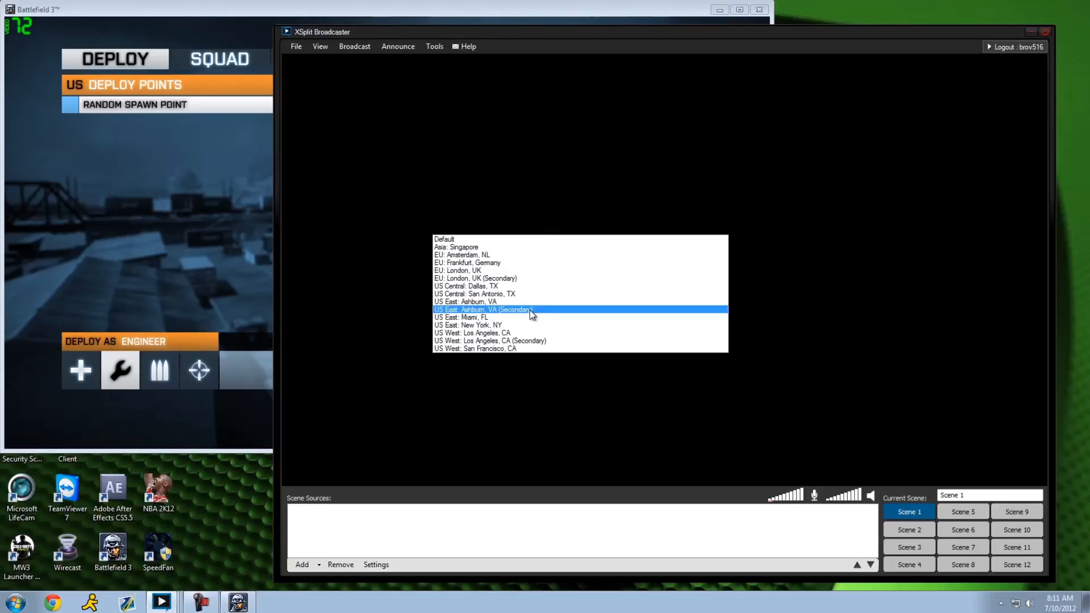
{"action": "left_click", "coordinate": [482, 309]}
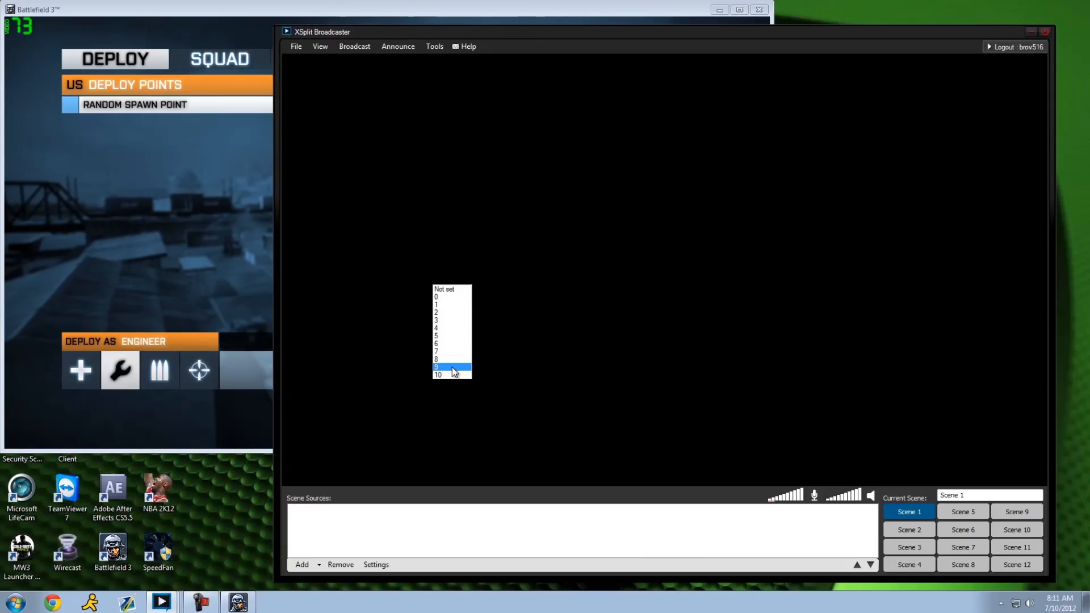
{"action": "left_click", "coordinate": [450, 366]}
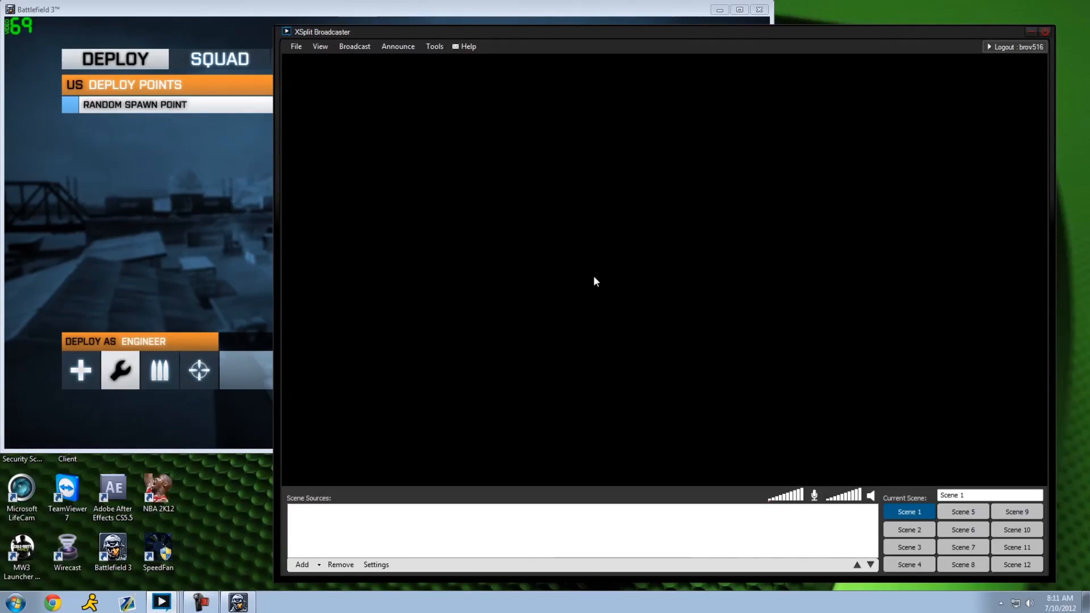
{"action": "mouse_move", "coordinate": [565, 277]}
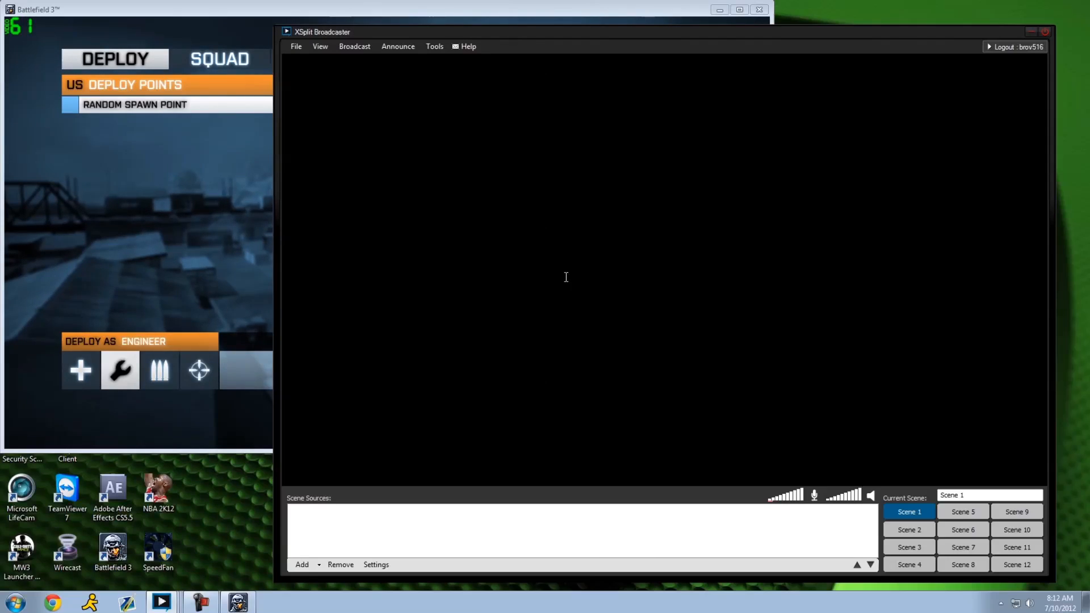
{"action": "mouse_move", "coordinate": [535, 273]}
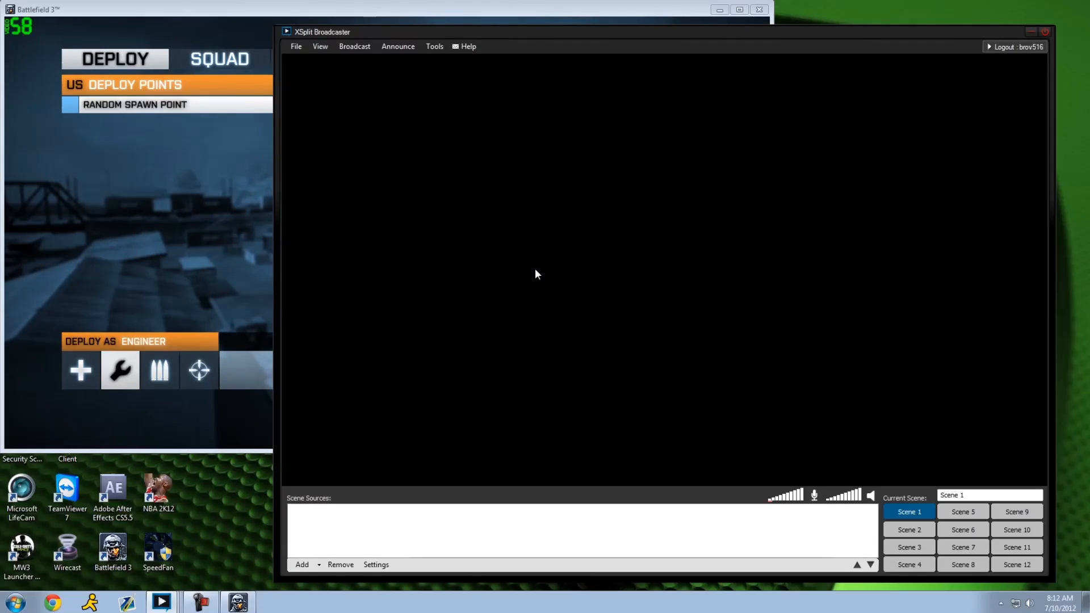
{"action": "mouse_move", "coordinate": [593, 410]}
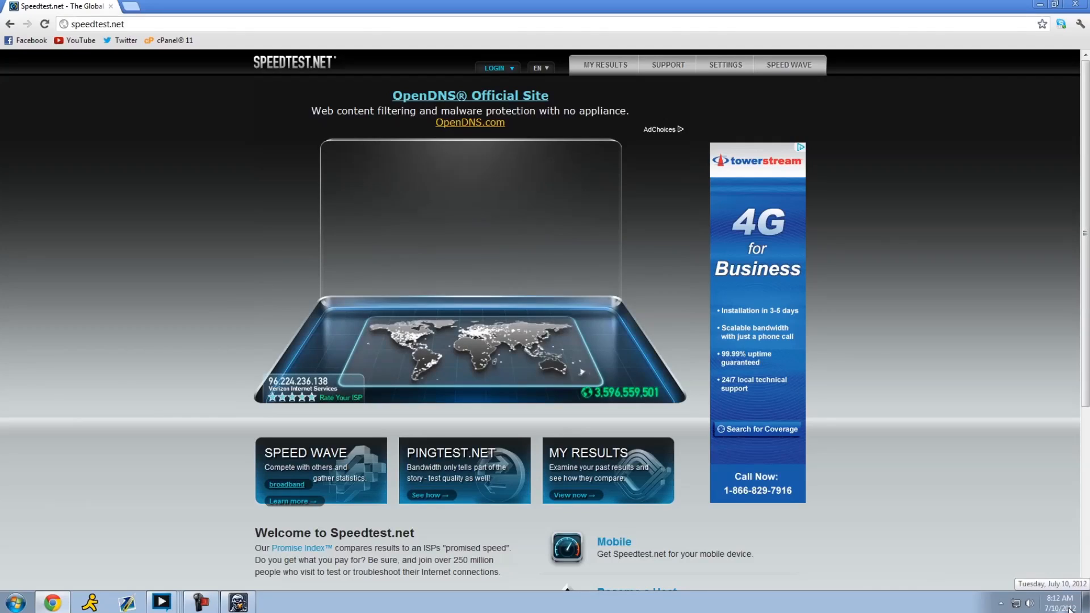
{"action": "mouse_move", "coordinate": [968, 429]}
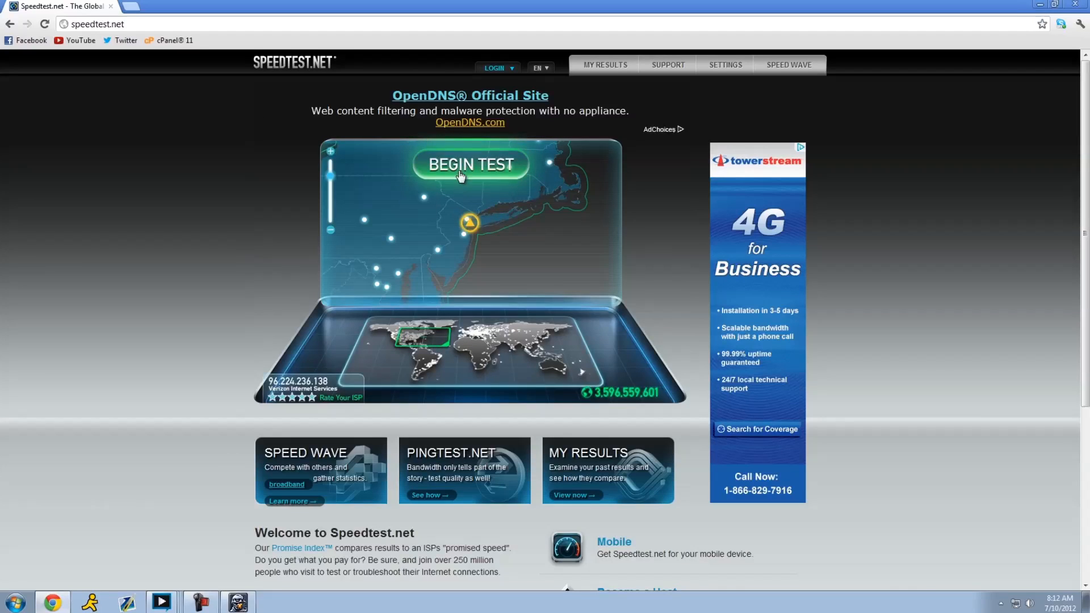
Step: Start the internet speed test on speedtest.net in Chrome
{"action": "left_click", "coordinate": [469, 163]}
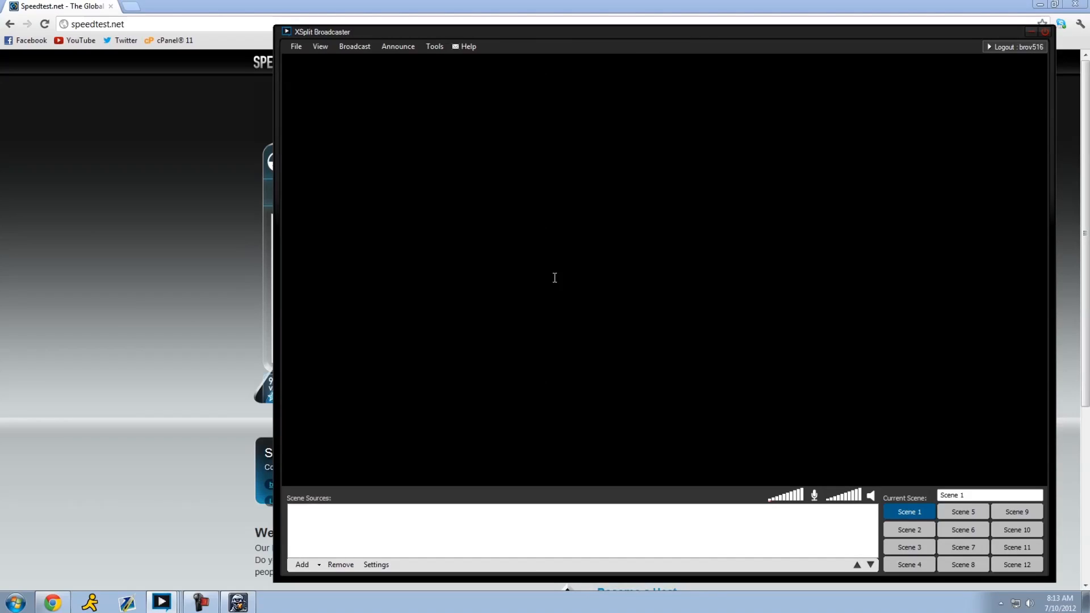
{"action": "mouse_move", "coordinate": [545, 284]}
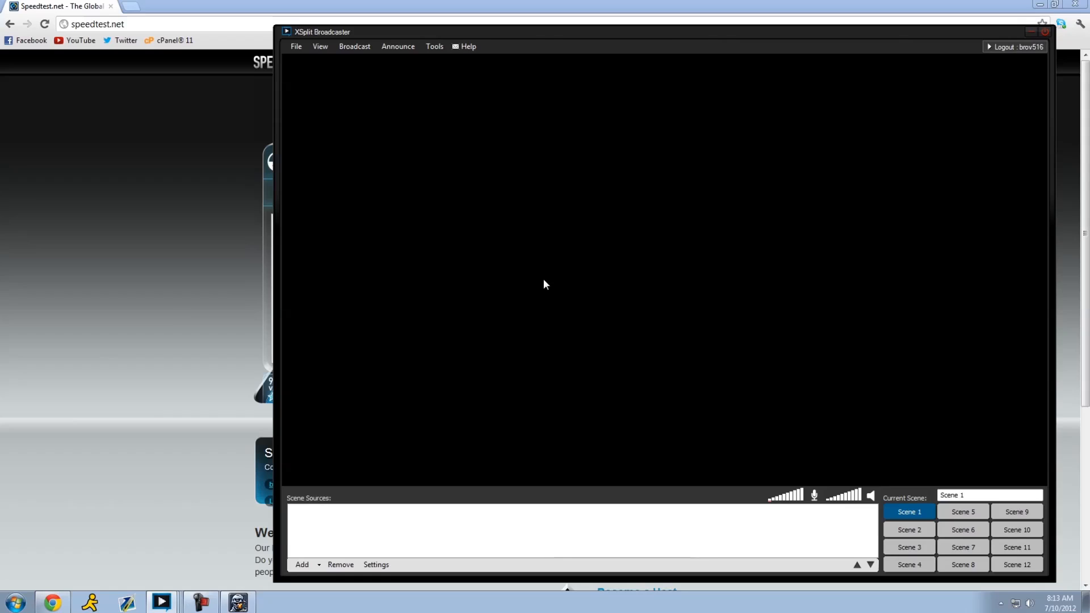
{"action": "mouse_move", "coordinate": [600, 293]}
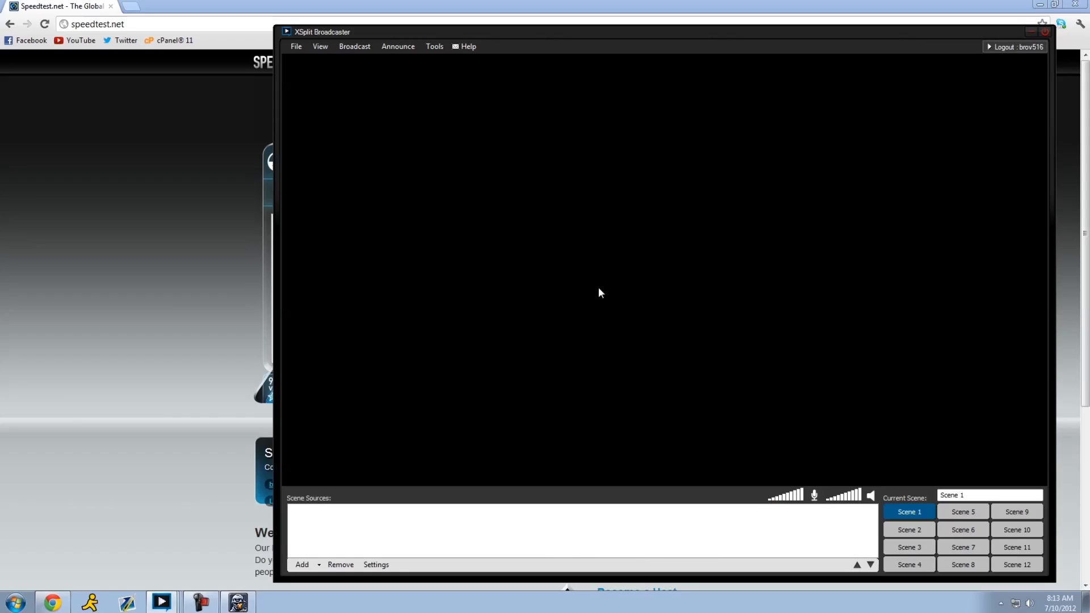
{"action": "mouse_move", "coordinate": [714, 281]}
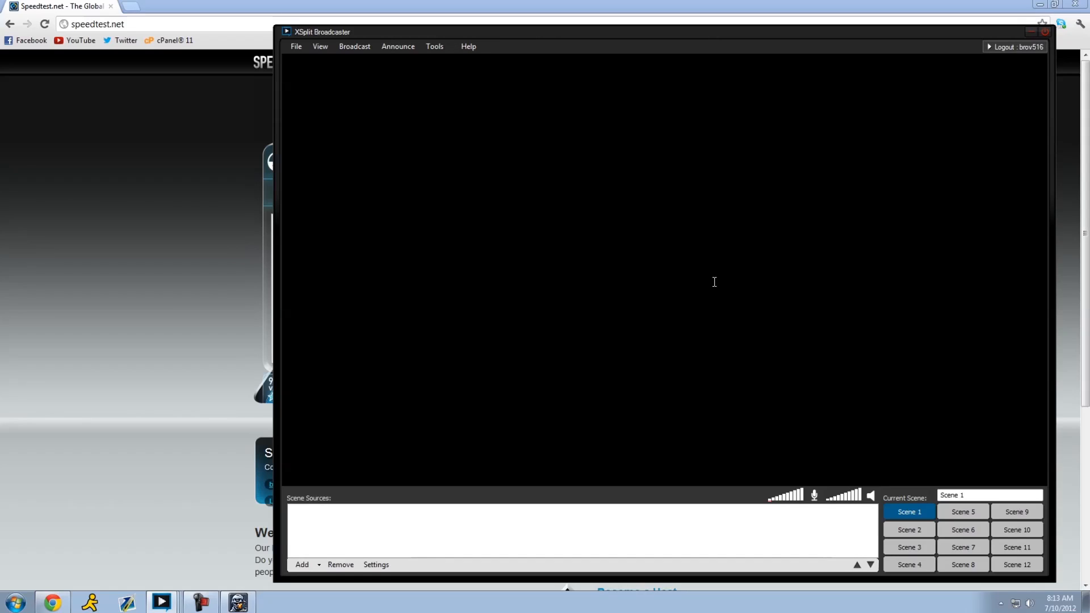
{"action": "mouse_move", "coordinate": [717, 279]}
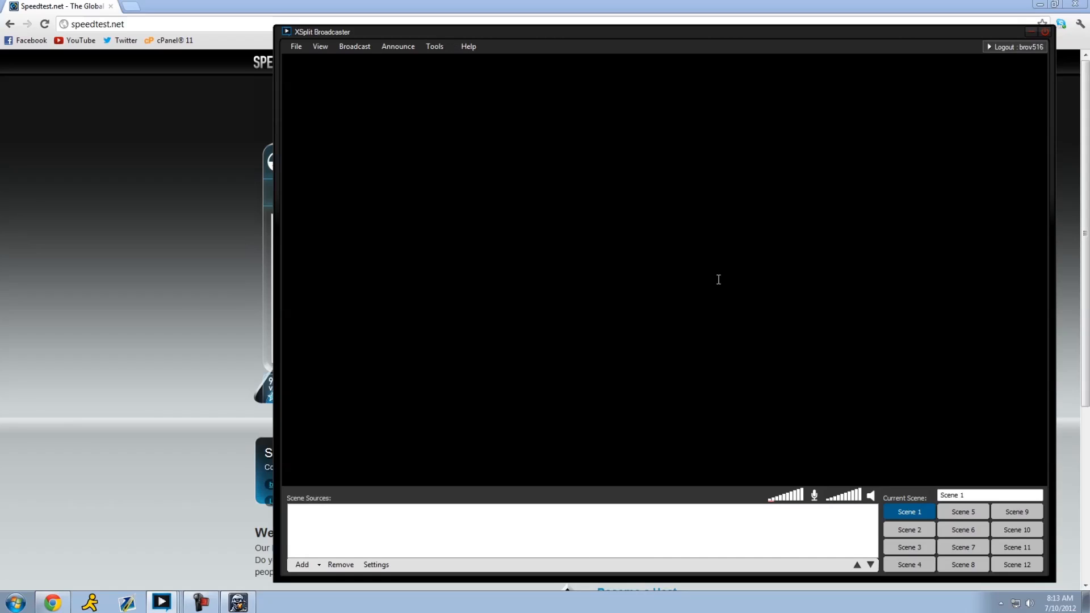
{"action": "mouse_move", "coordinate": [560, 278]}
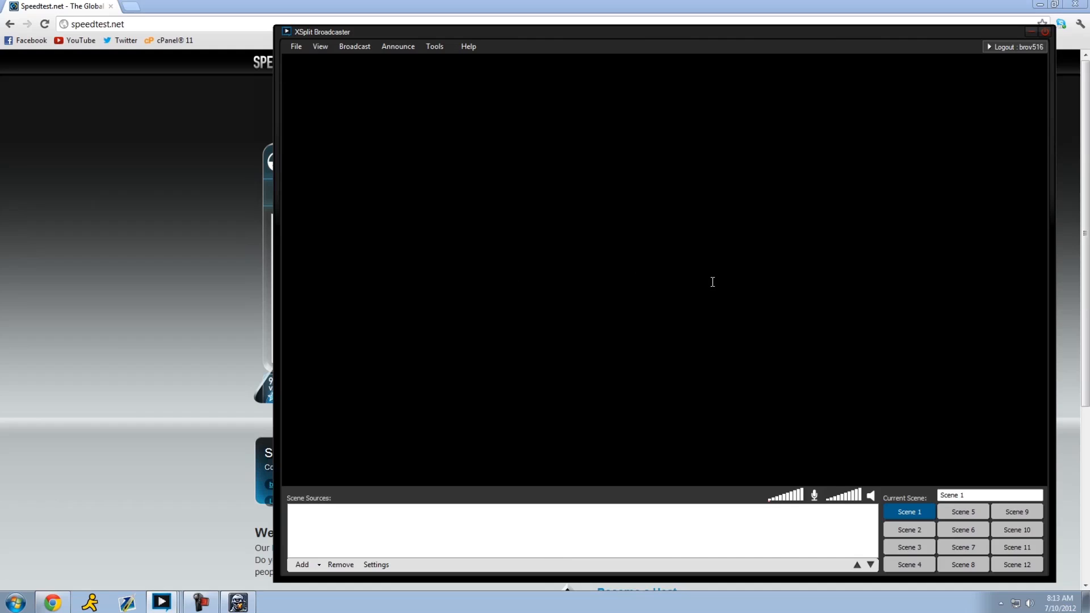
{"action": "mouse_move", "coordinate": [582, 282]}
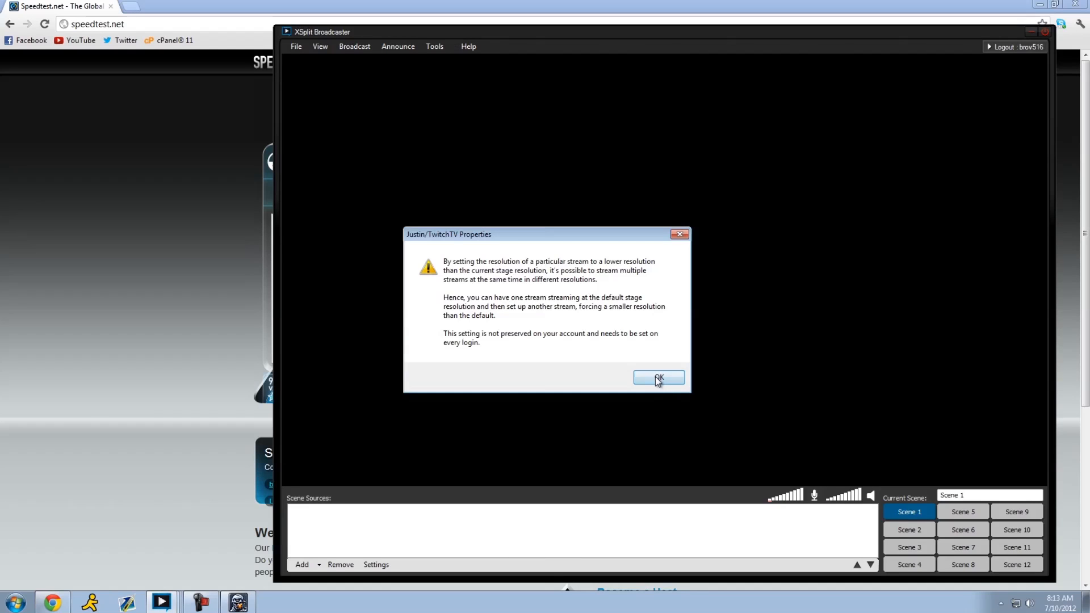
Step: Acknowledge the per-stream resolution notice and pick the stream's output resolution
{"action": "left_click", "coordinate": [657, 377]}
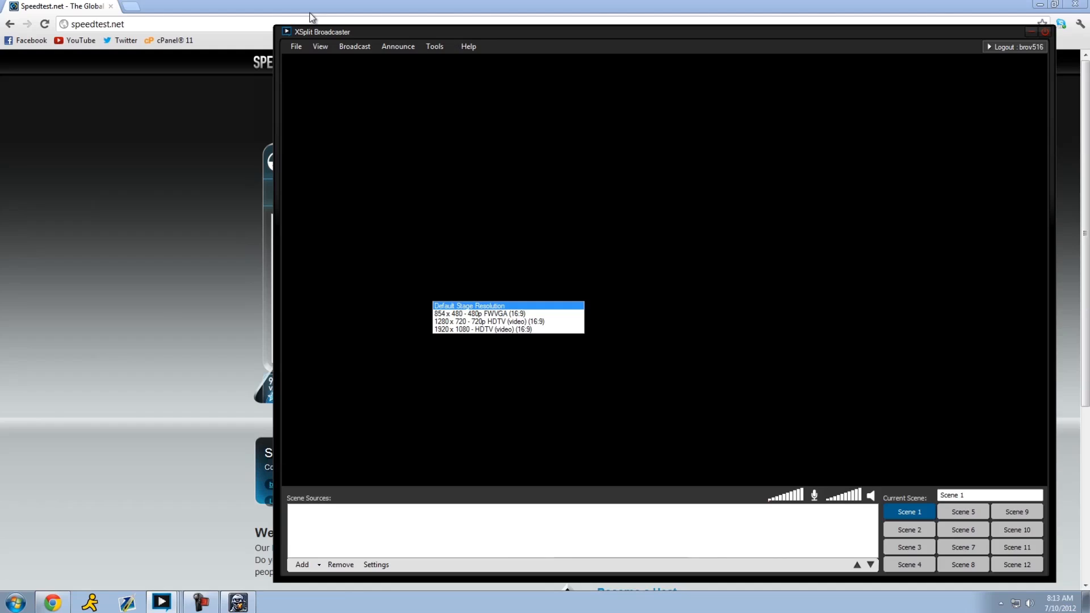
{"action": "left_click", "coordinate": [469, 305]}
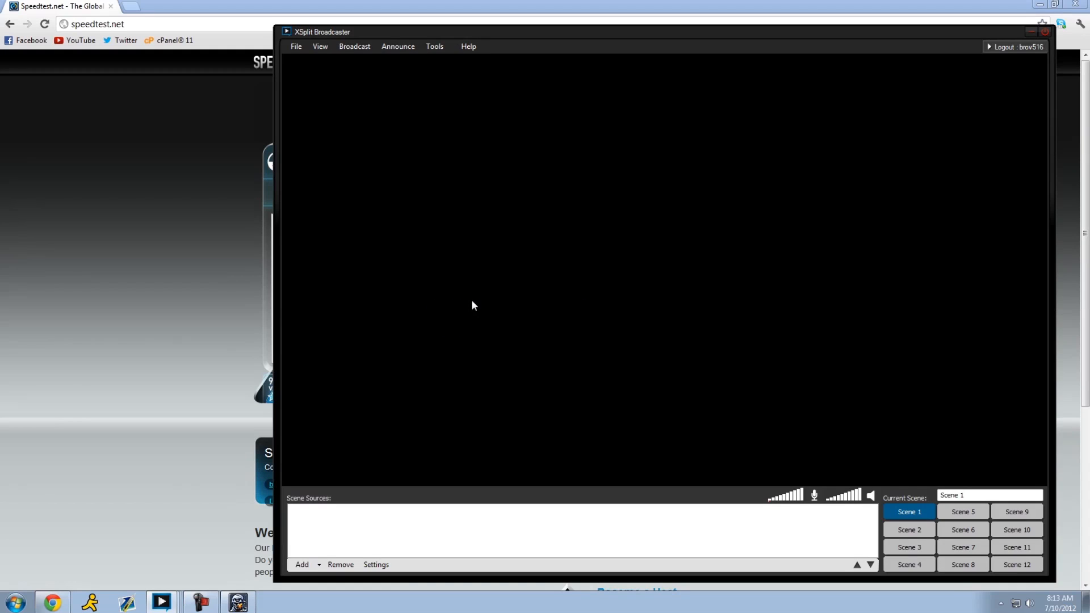
{"action": "mouse_move", "coordinate": [474, 340]}
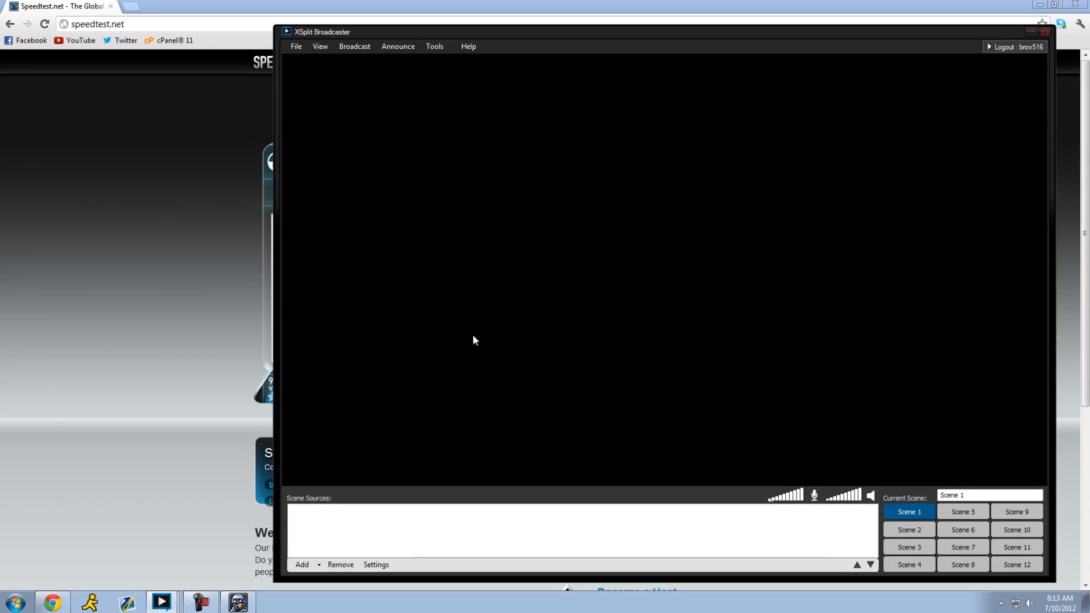
{"action": "mouse_move", "coordinate": [717, 342]}
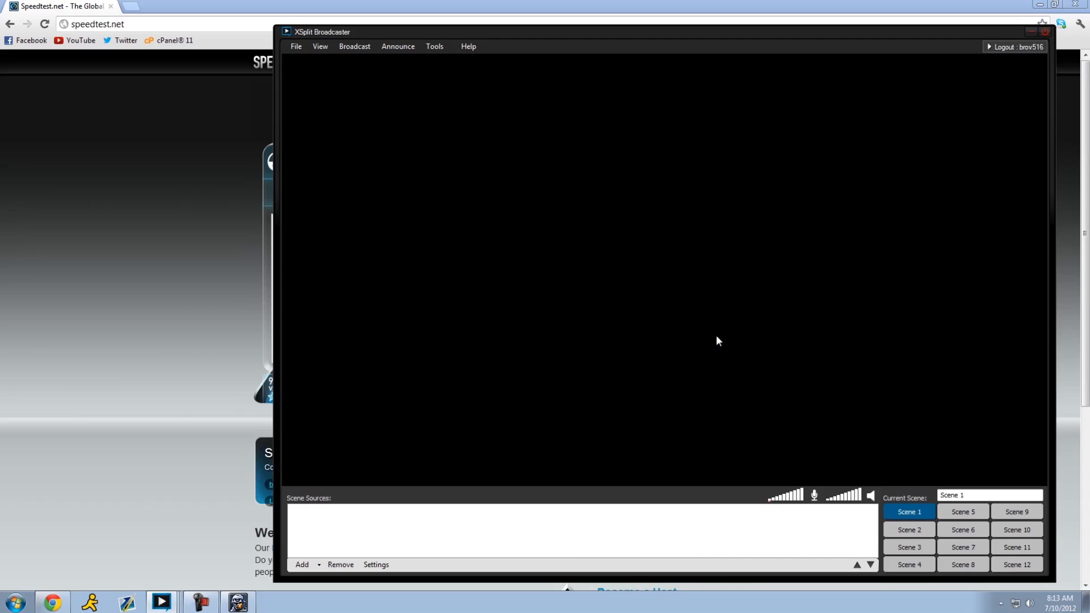
{"action": "mouse_move", "coordinate": [583, 411]}
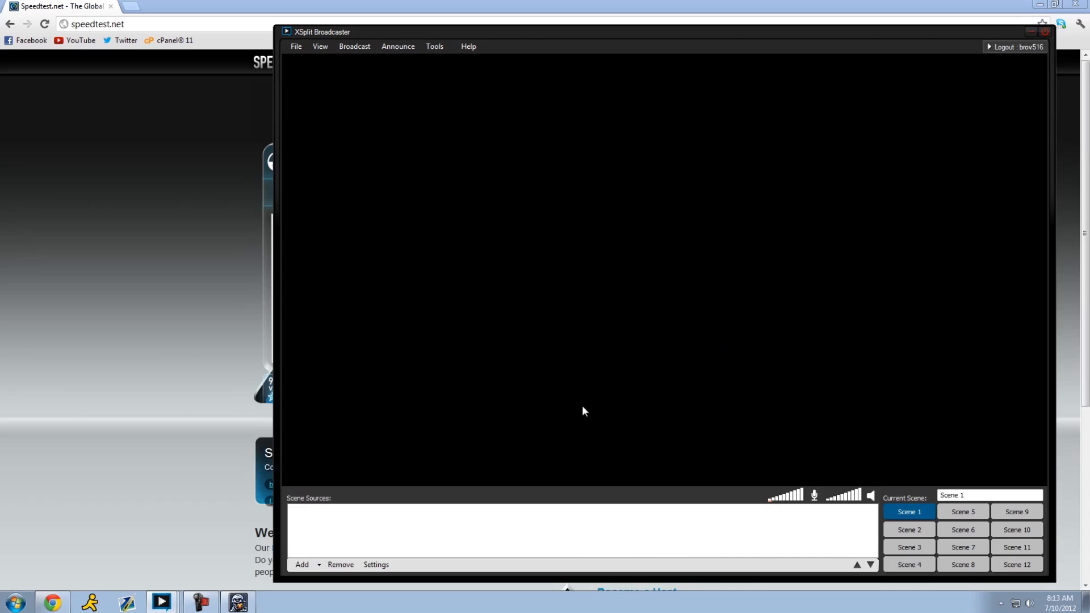
{"action": "mouse_move", "coordinate": [601, 412]}
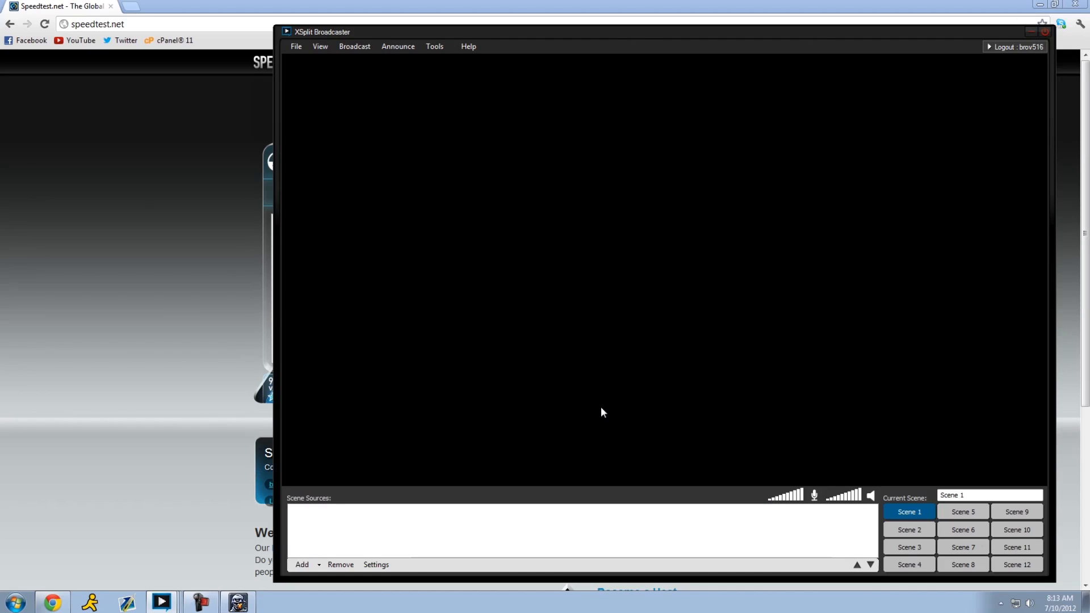
{"action": "mouse_move", "coordinate": [601, 404]}
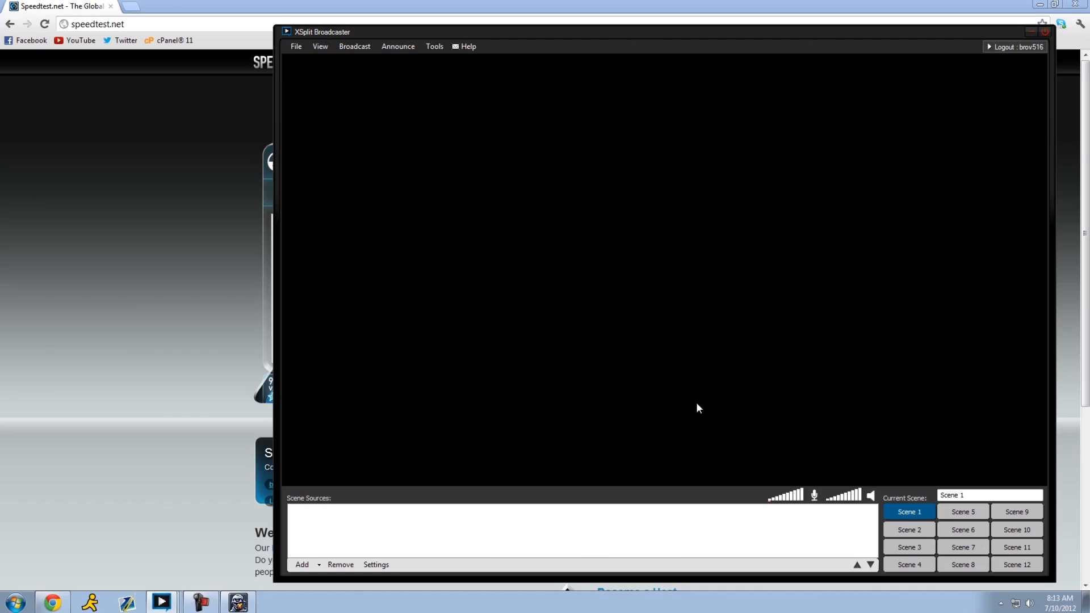
{"action": "mouse_move", "coordinate": [565, 181]}
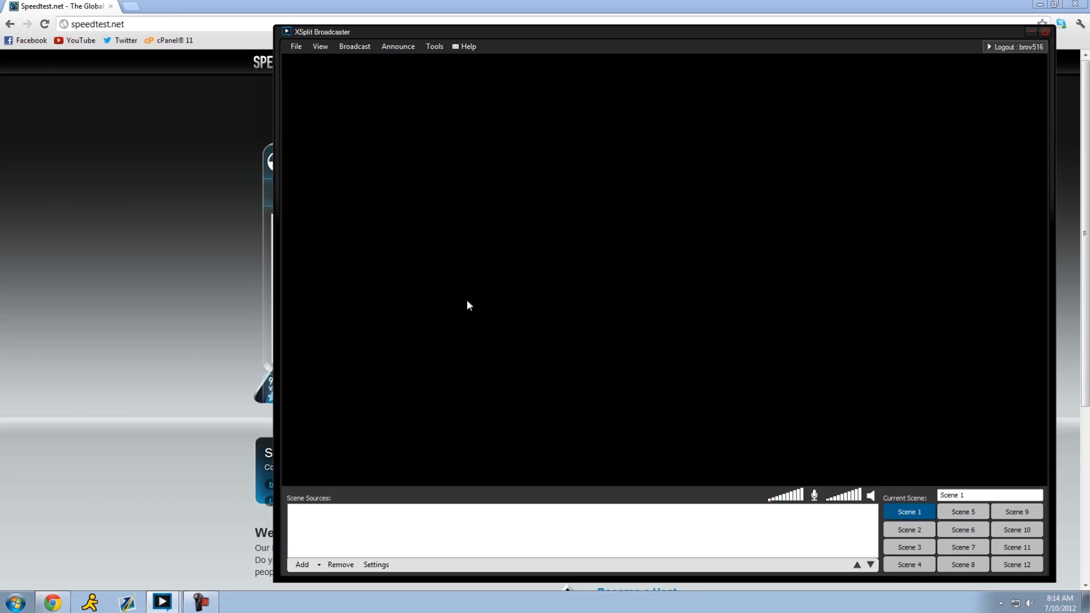
{"action": "mouse_move", "coordinate": [470, 218]}
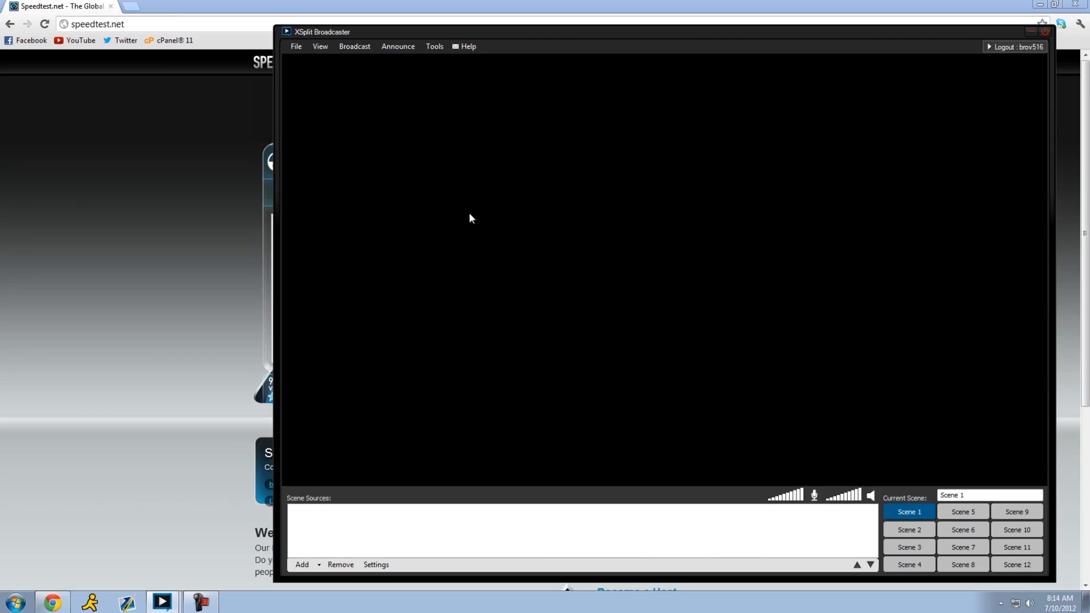
{"action": "mouse_move", "coordinate": [438, 219]}
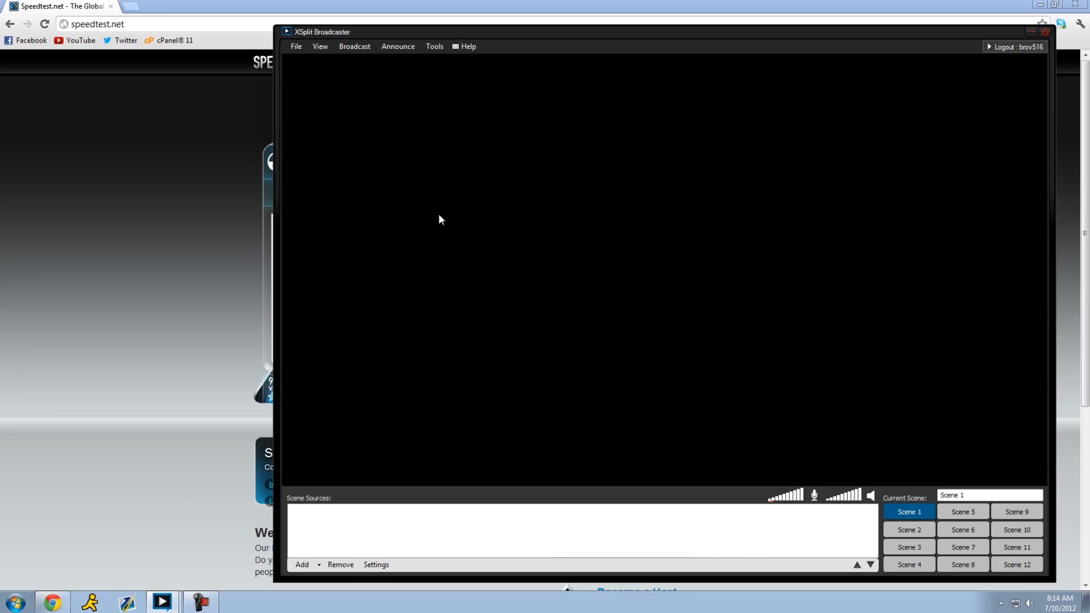
{"action": "mouse_move", "coordinate": [464, 223]}
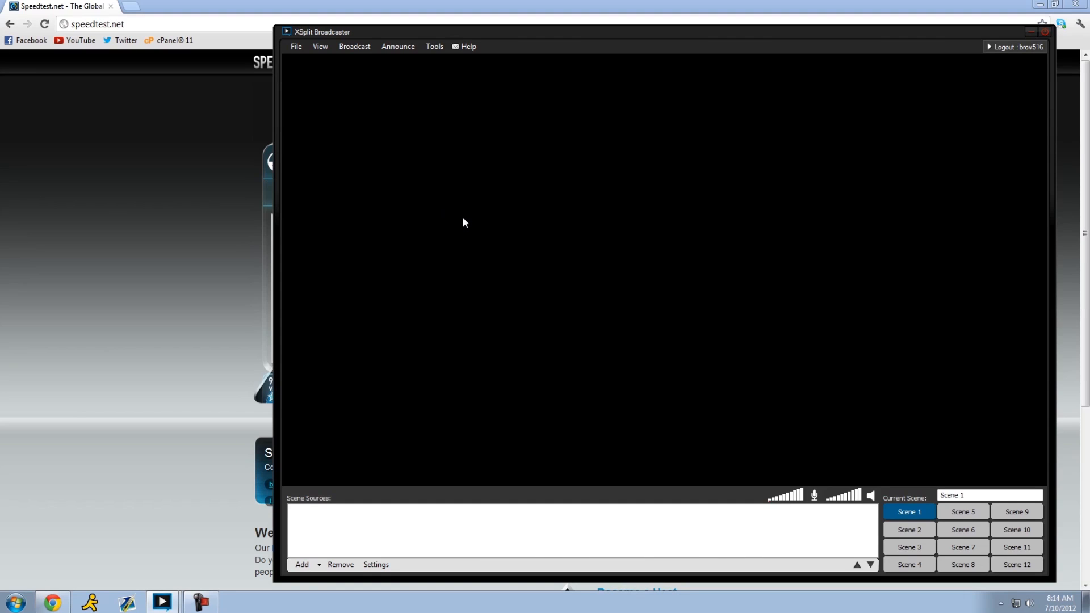
{"action": "mouse_move", "coordinate": [469, 221]}
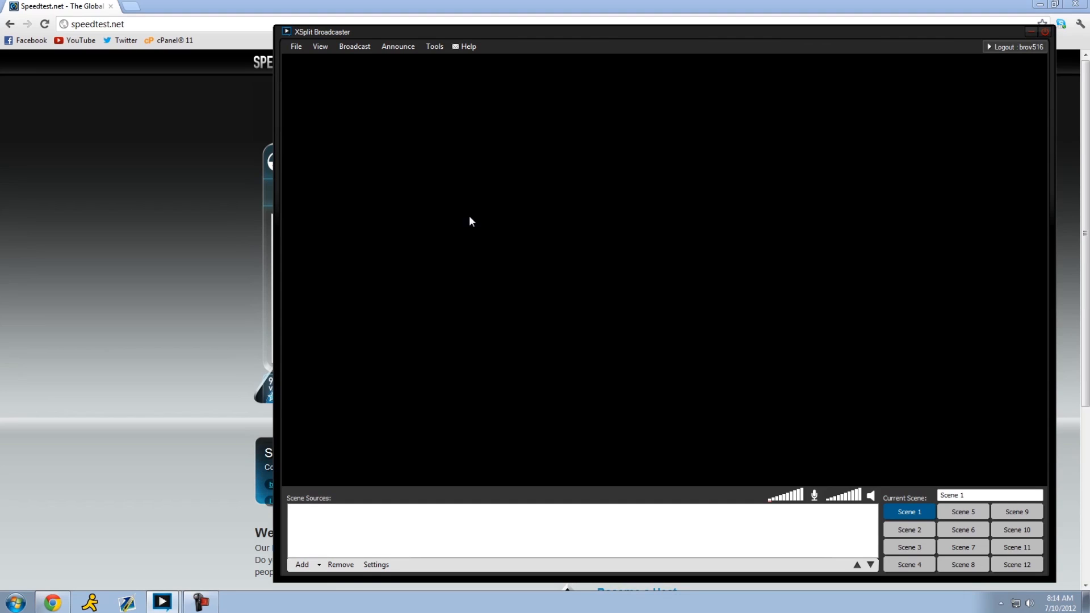
{"action": "mouse_move", "coordinate": [514, 387]}
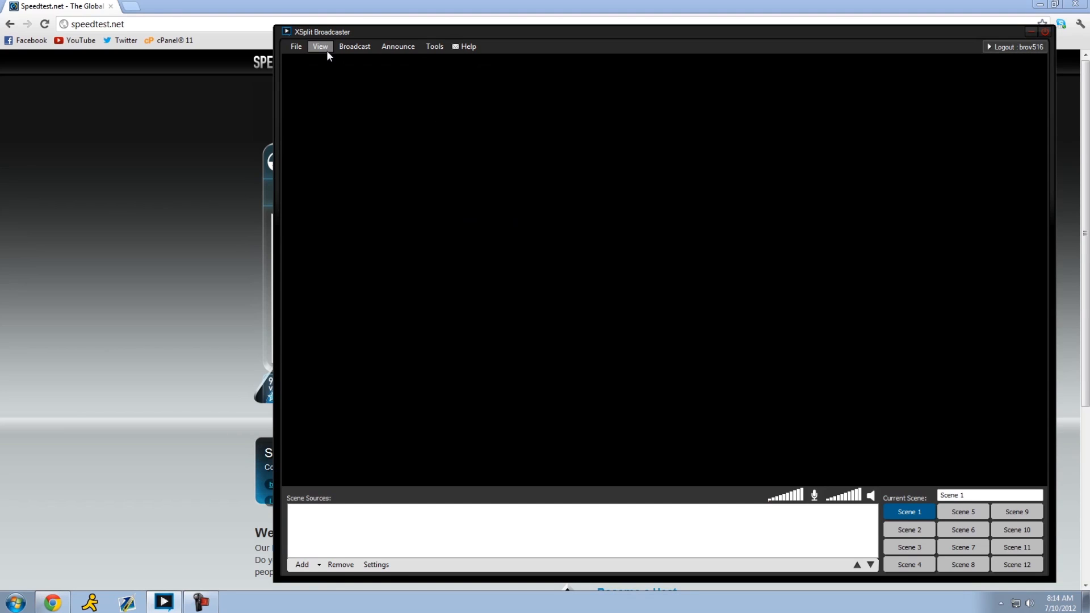
Step: Review the view options (1280x720, 25 fps, top-and-bottom transition) and close them unchanged
{"action": "left_click", "coordinate": [320, 45]}
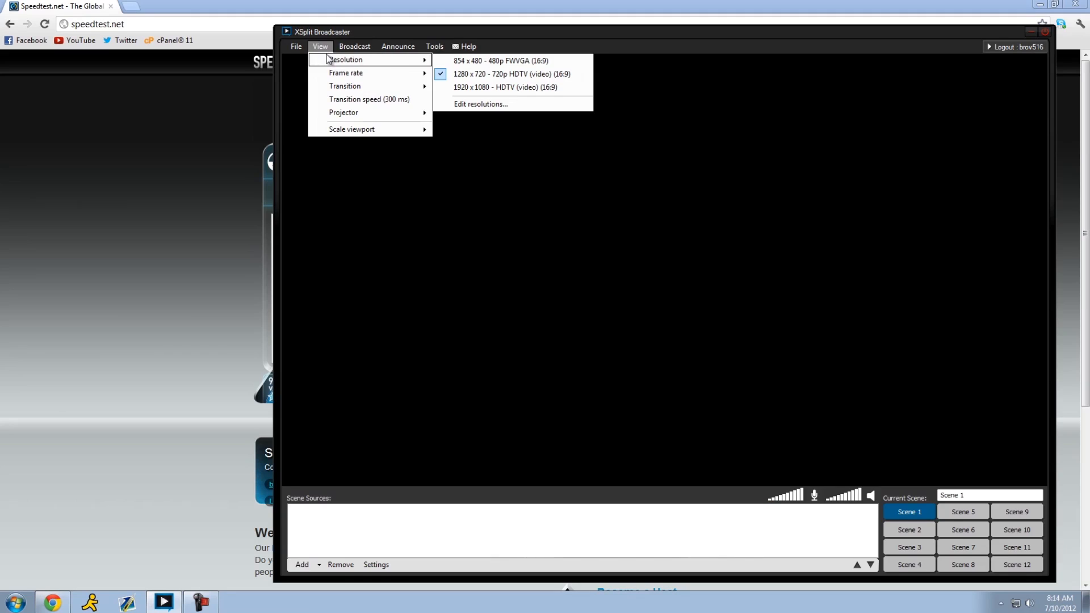
{"action": "mouse_move", "coordinate": [345, 72]}
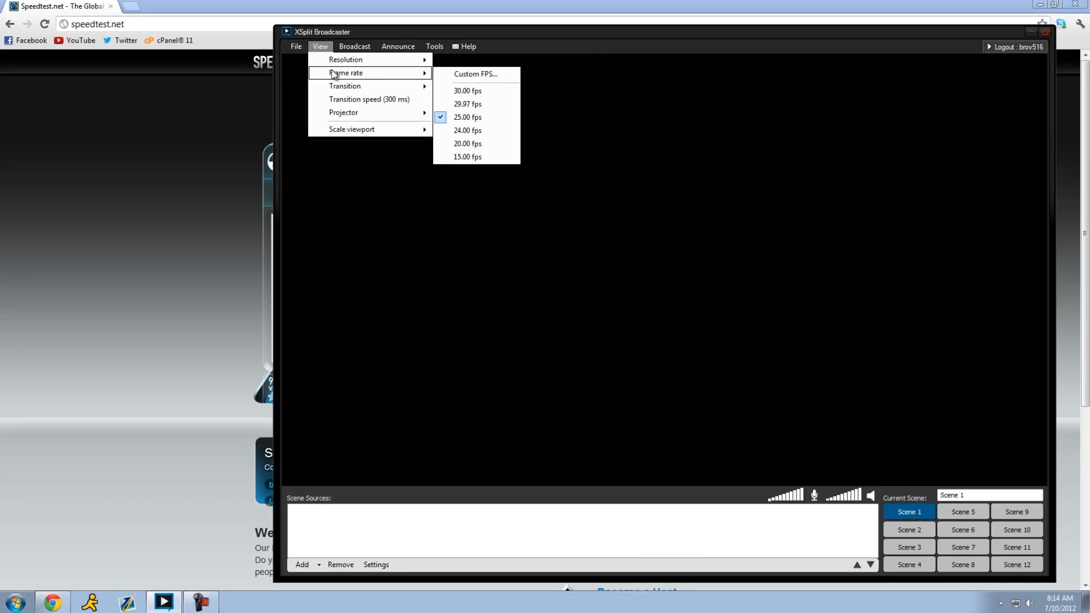
{"action": "mouse_move", "coordinate": [467, 91]}
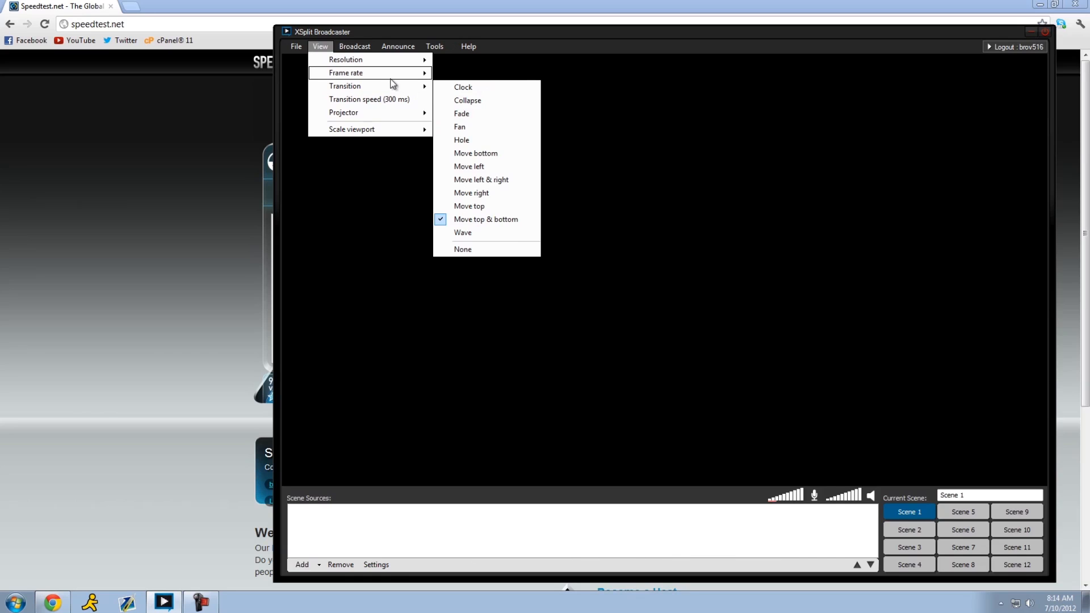
{"action": "mouse_move", "coordinate": [345, 59]}
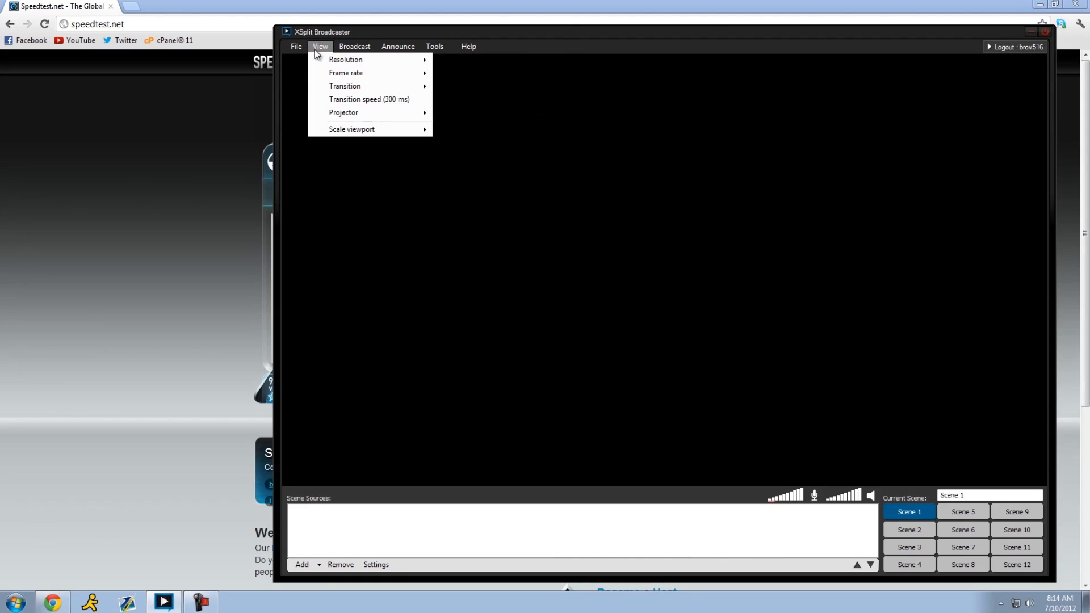
{"action": "left_click", "coordinate": [555, 504]}
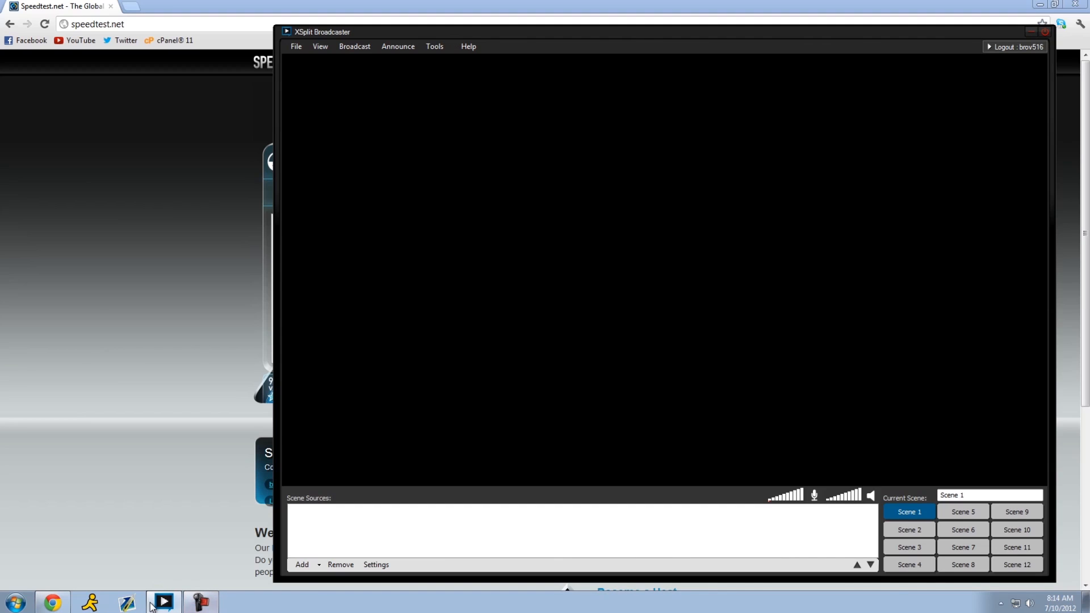
Step: Launch Dxtory from the Start menu so its Battlefield 3 profile appears over XSplit
{"action": "left_click", "coordinate": [12, 602]}
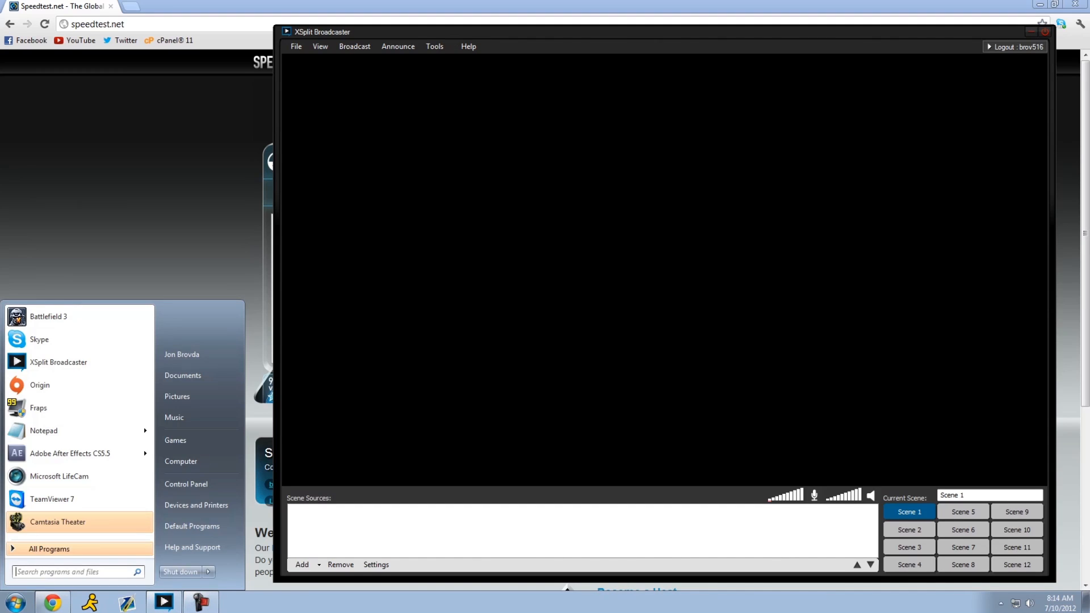
{"action": "left_click", "coordinate": [39, 333]}
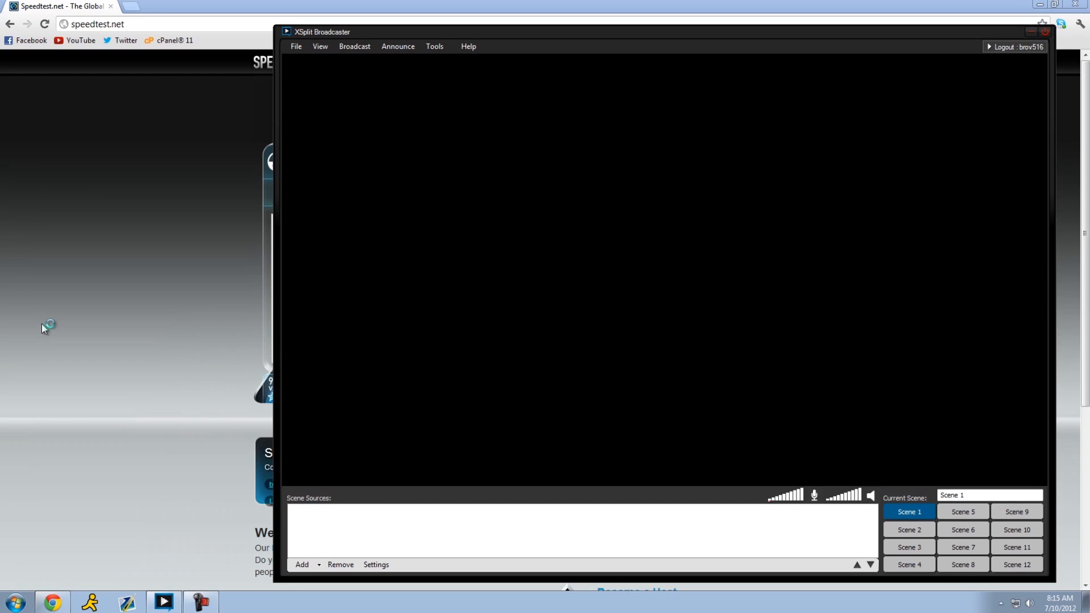
{"action": "left_click", "coordinate": [238, 602]}
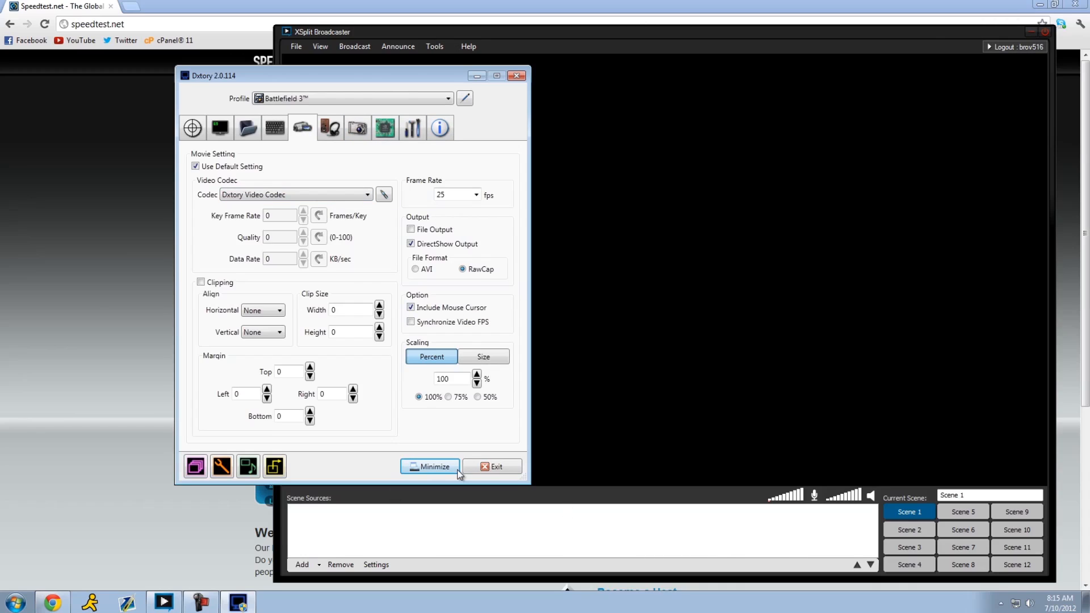
{"action": "mouse_move", "coordinate": [329, 224]}
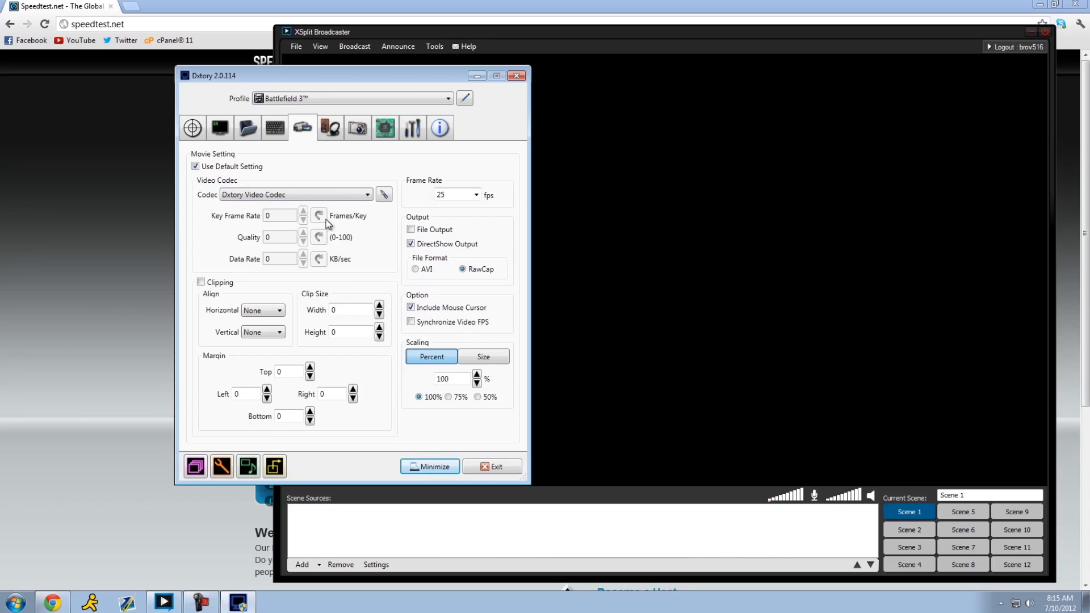
{"action": "mouse_move", "coordinate": [320, 192]}
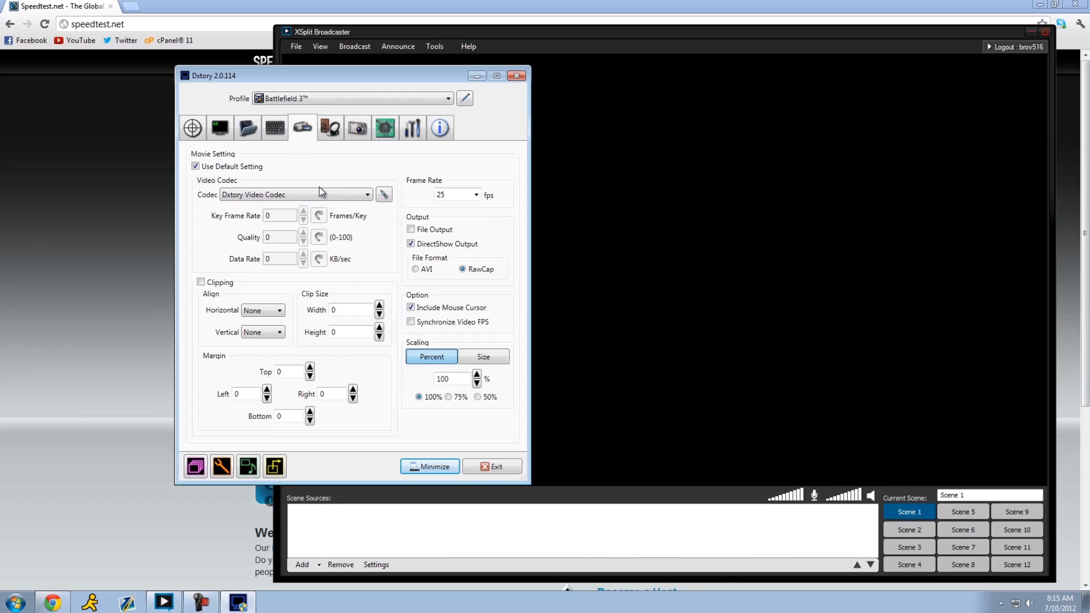
Step: Check the Movie tab's video codec, DirectShow output and Percent scaling for the Battlefield 3 profile
{"action": "left_click", "coordinate": [295, 194]}
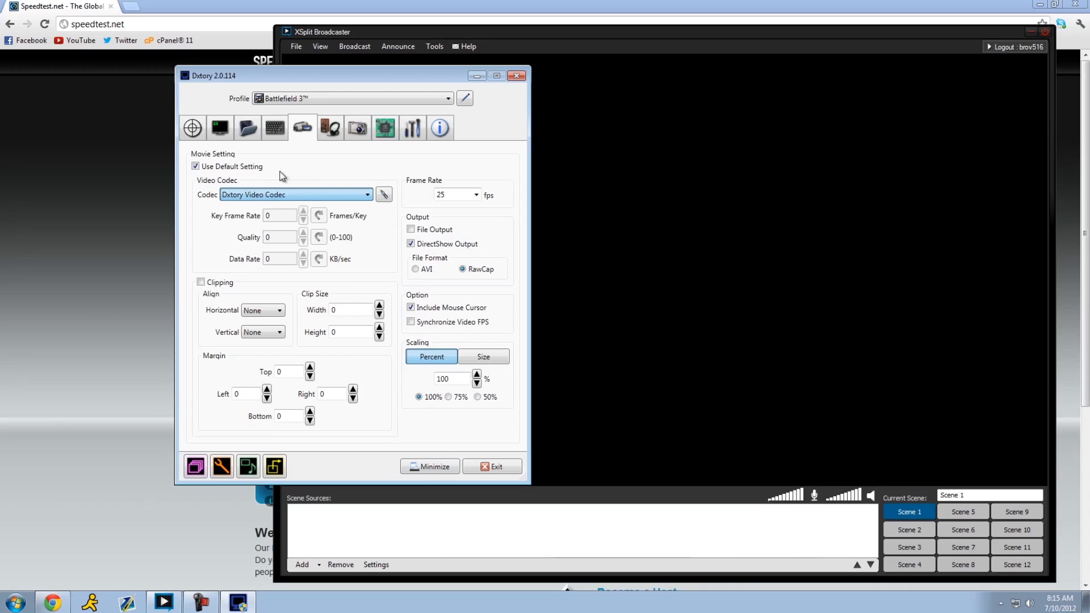
{"action": "mouse_move", "coordinate": [321, 157]}
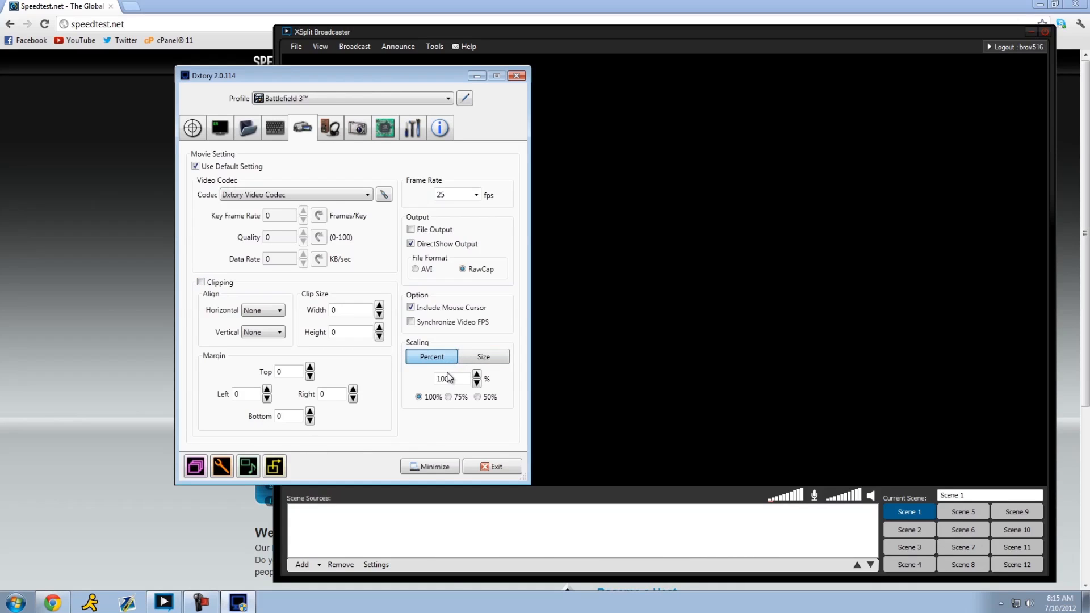
{"action": "left_click", "coordinate": [482, 356]}
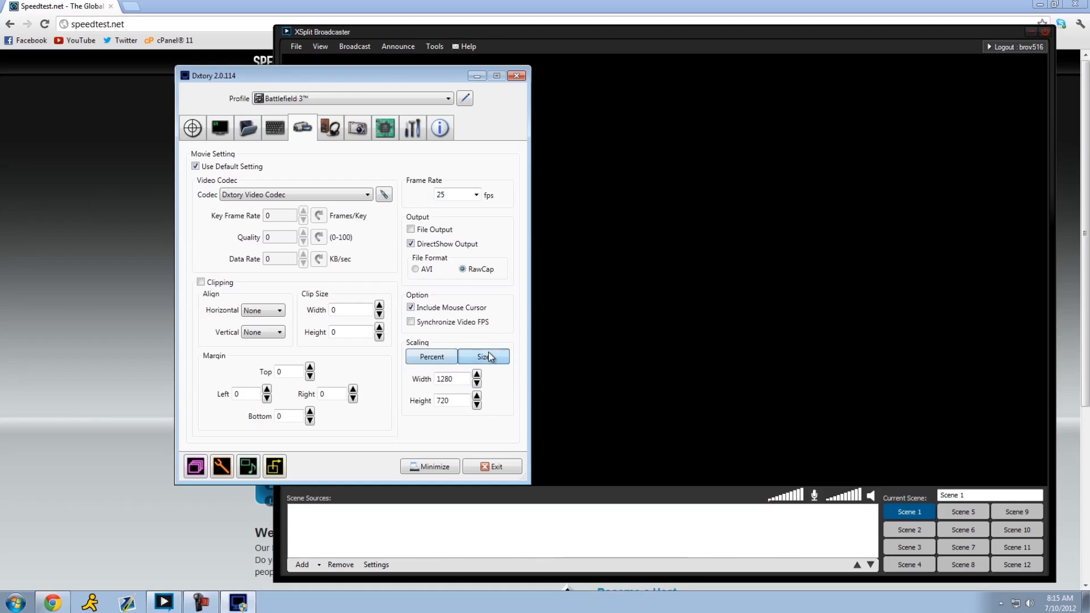
{"action": "left_click", "coordinate": [483, 355]}
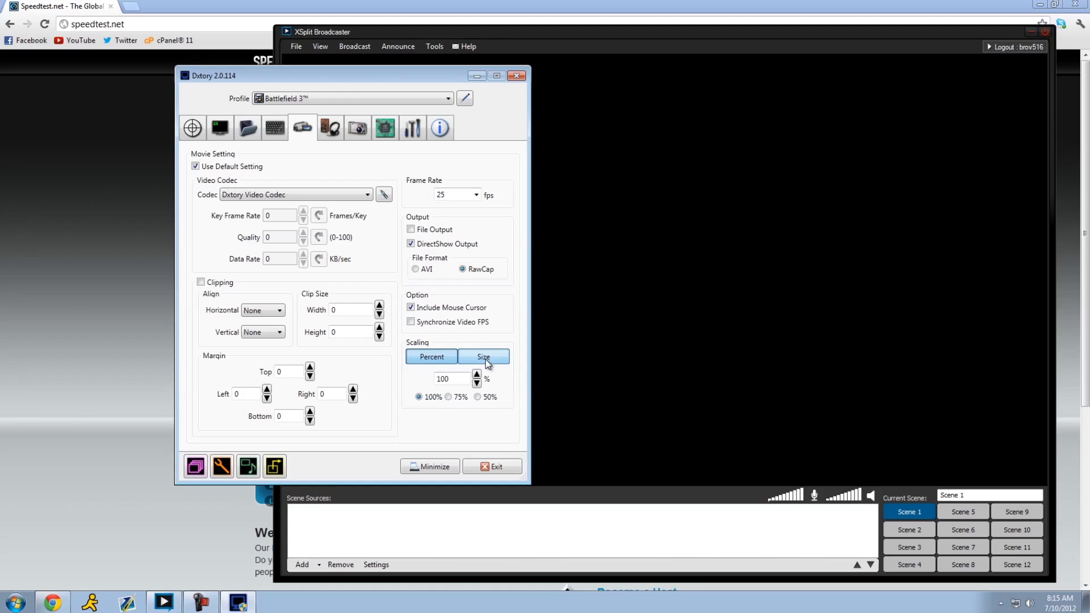
{"action": "left_click", "coordinate": [431, 357]}
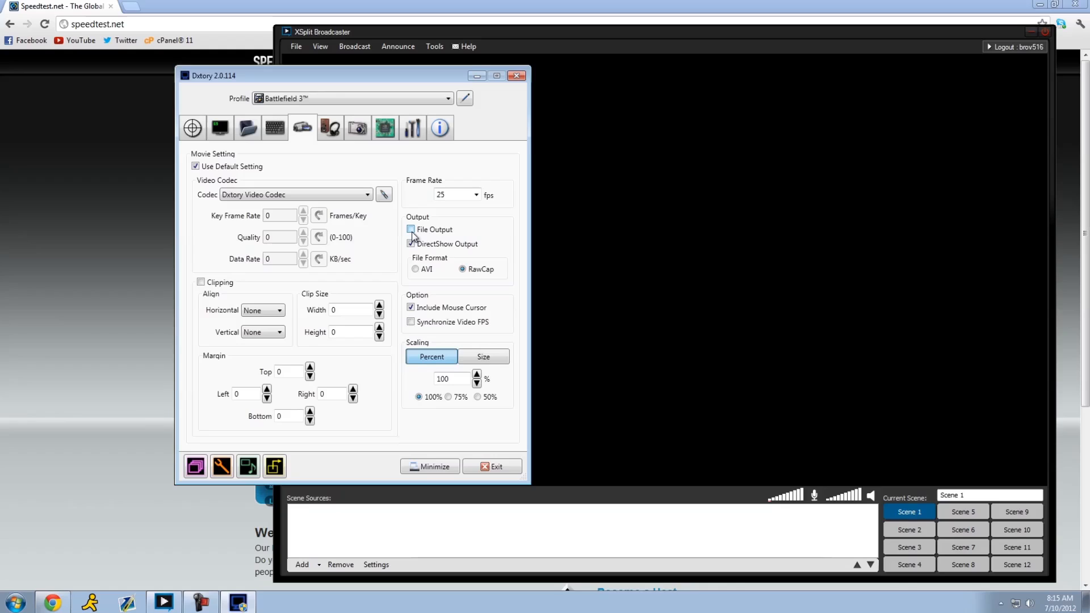
{"action": "left_click", "coordinate": [411, 244]}
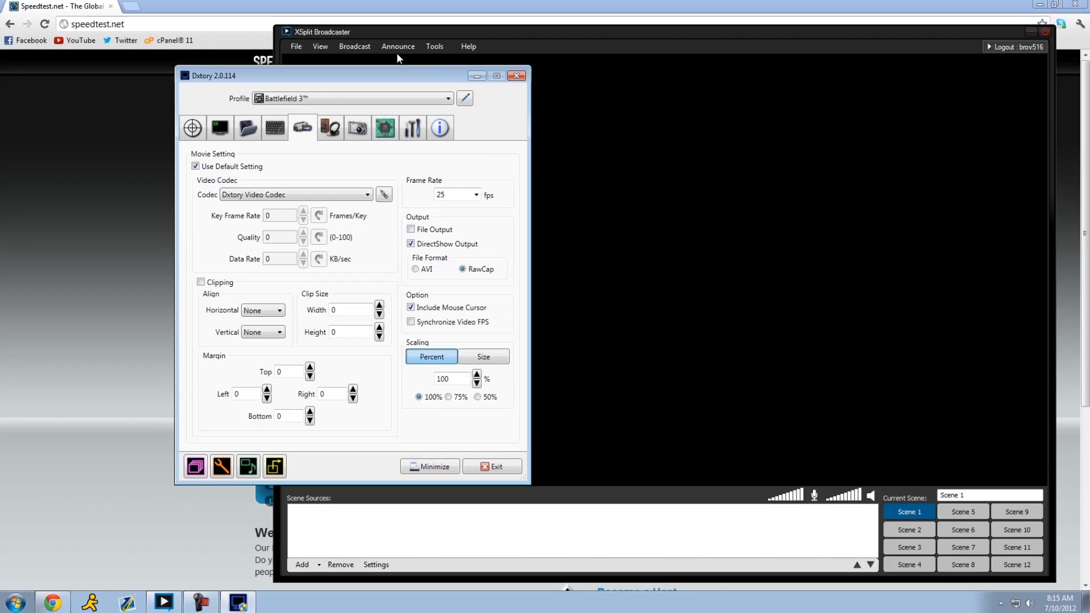
{"action": "left_click", "coordinate": [320, 46]}
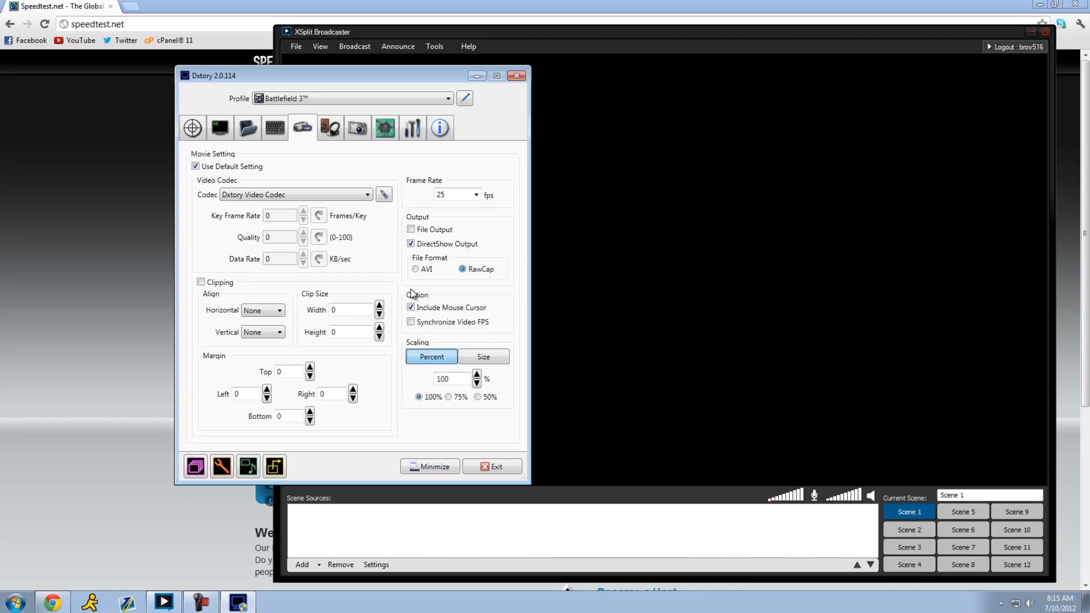
{"action": "mouse_move", "coordinate": [429, 282]}
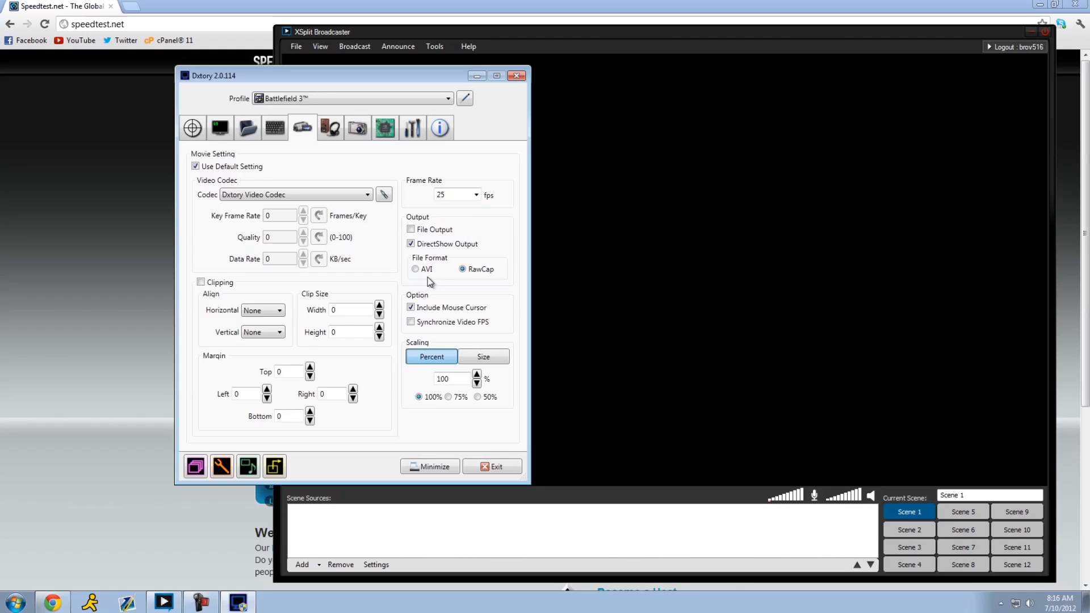
Step: Review Dxtory's Audio and Hotkey tabs, then leave a new Chrome tab showing
{"action": "left_click", "coordinate": [329, 127]}
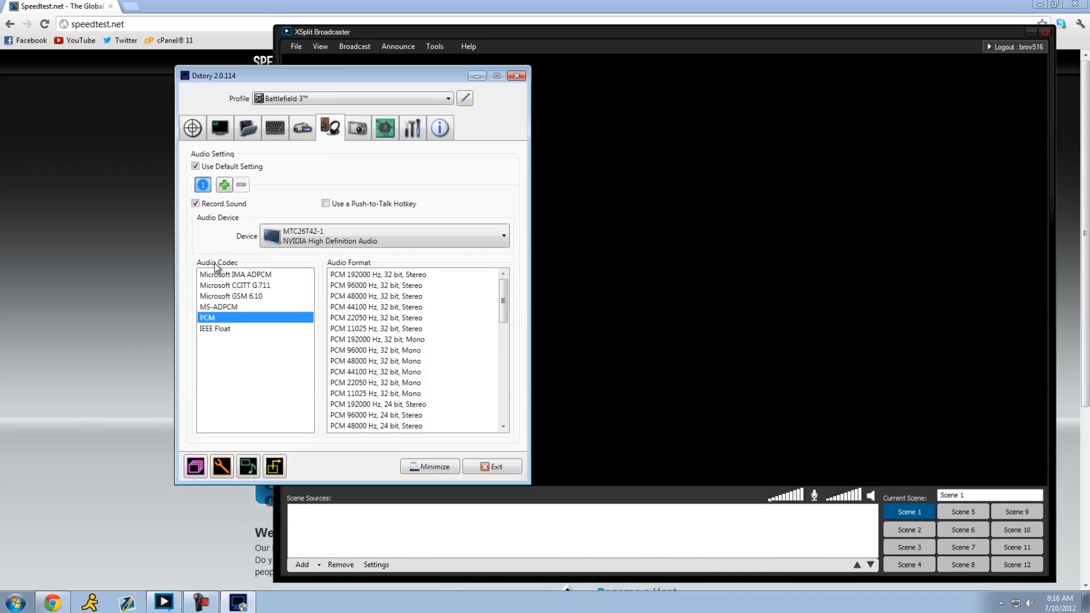
{"action": "left_click", "coordinate": [219, 128]}
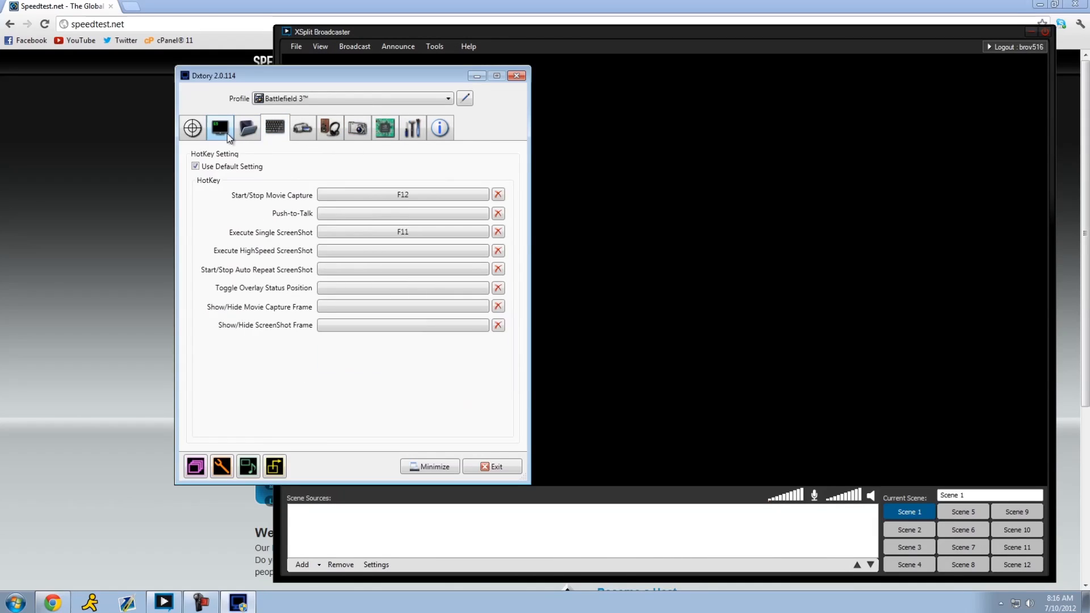
{"action": "left_click", "coordinate": [275, 128]}
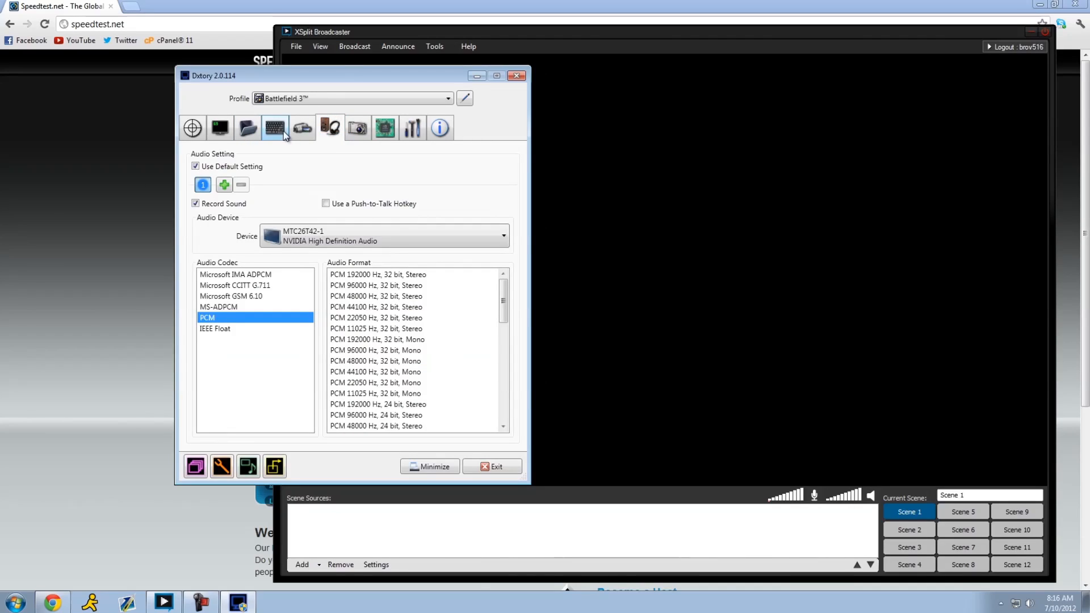
{"action": "left_click", "coordinate": [302, 128]}
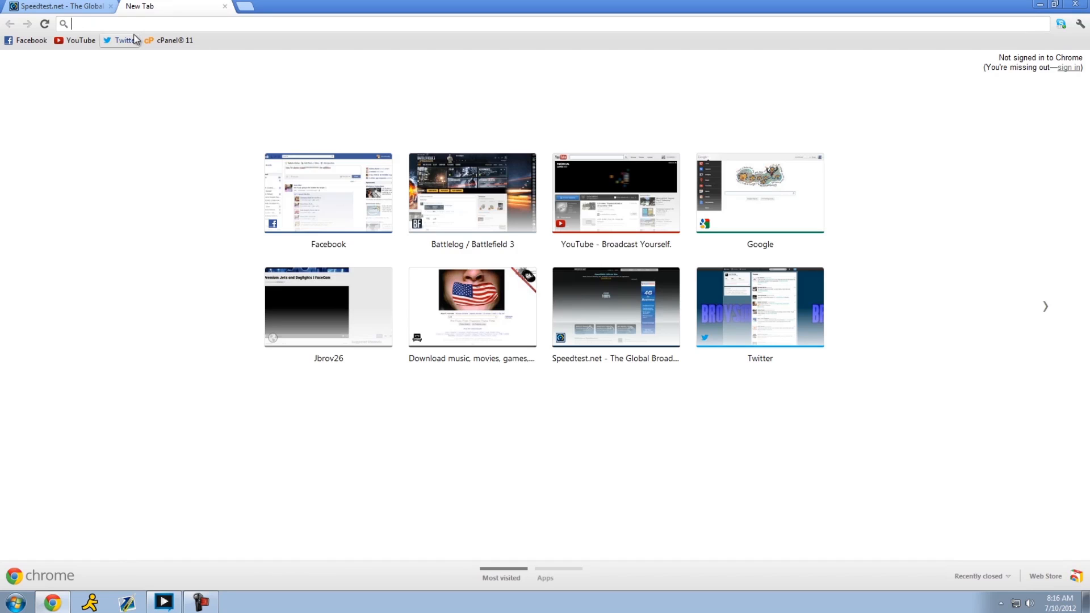
{"action": "left_click", "coordinate": [471, 193]}
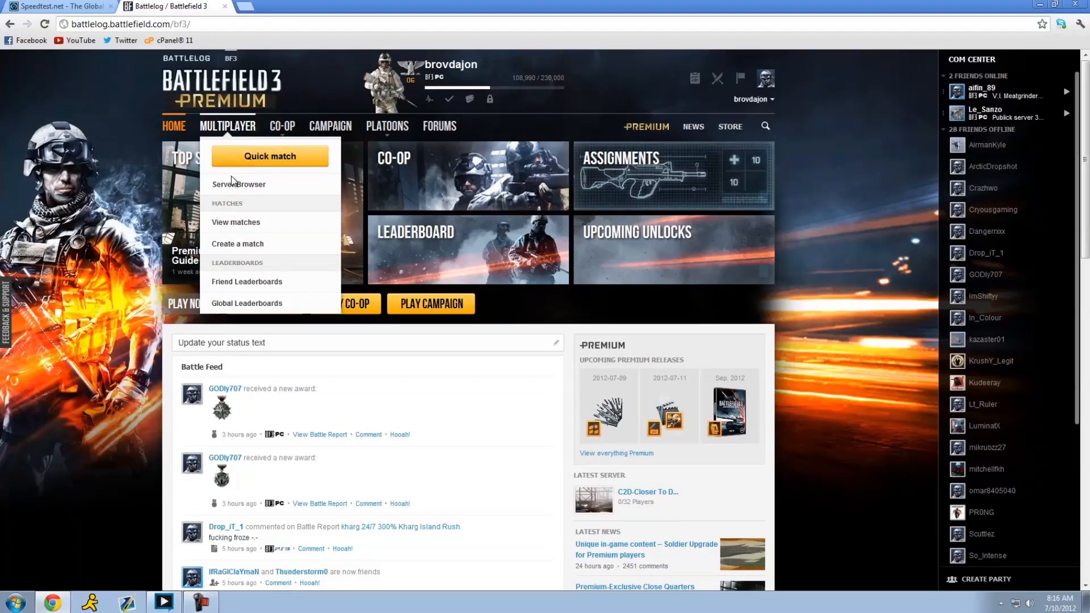
{"action": "left_click", "coordinate": [238, 184]}
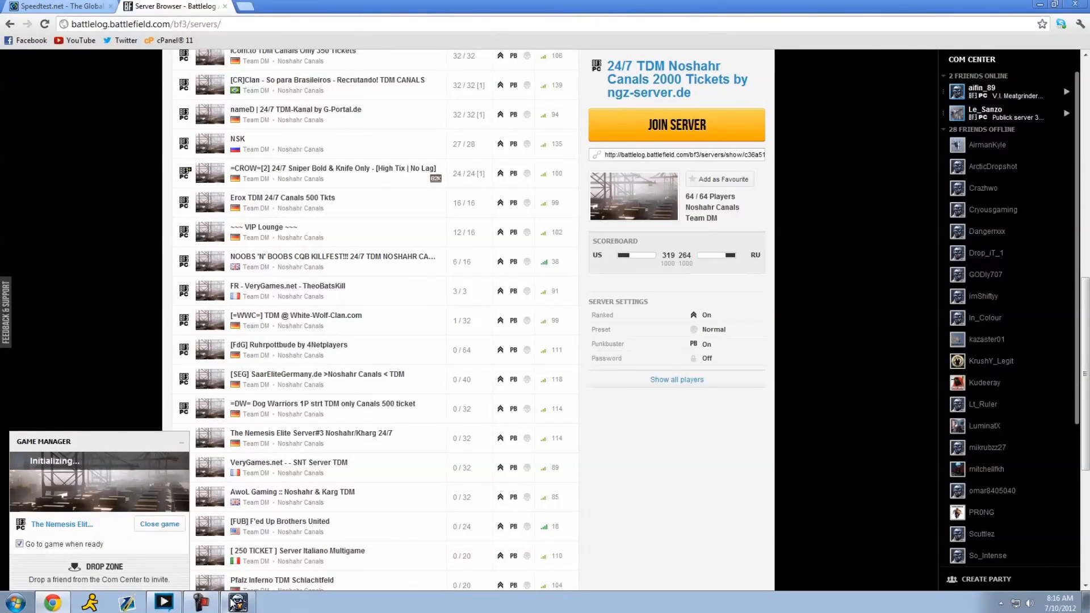
{"action": "left_click", "coordinate": [237, 602]}
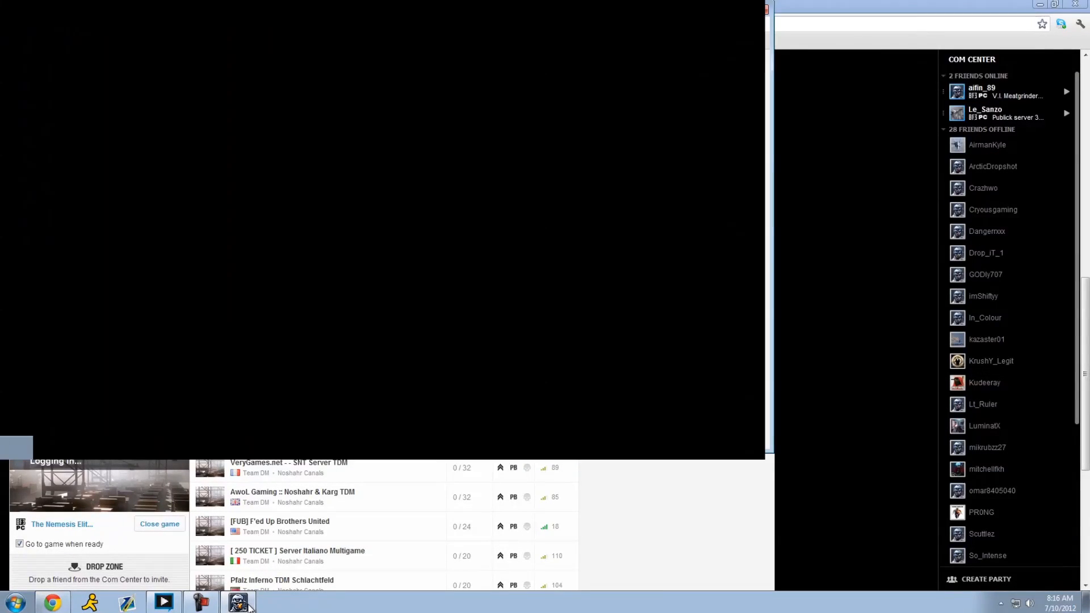
{"action": "left_click", "coordinate": [13, 602]}
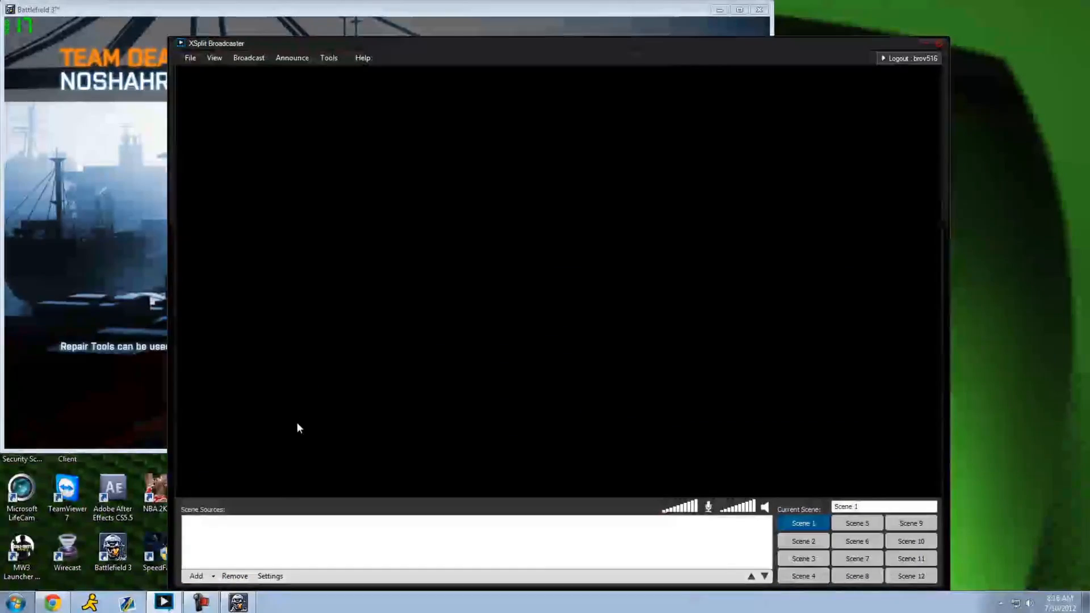
Step: Start adding a camera/game source to Scene 1, listing the Dxtory Video feeds
{"action": "left_click", "coordinate": [196, 576]}
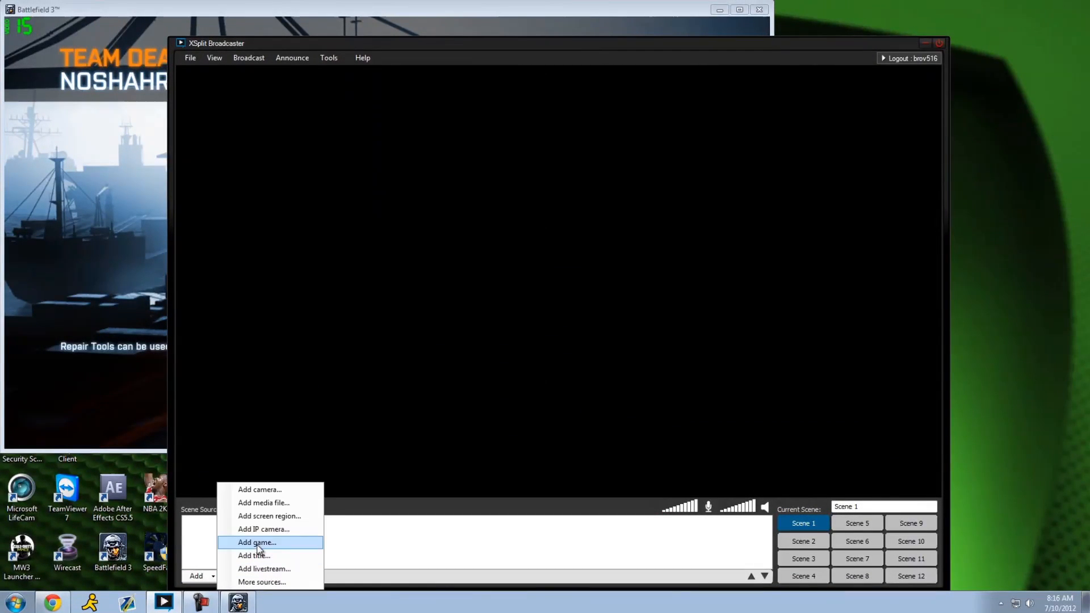
{"action": "left_click", "coordinate": [257, 542]}
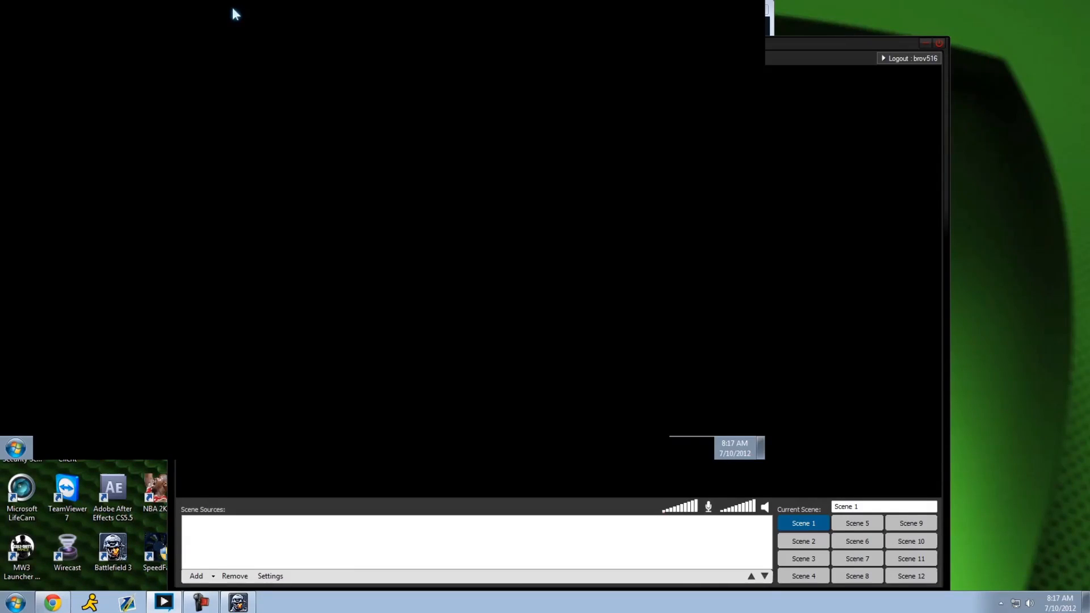
{"action": "mouse_move", "coordinate": [386, 221]}
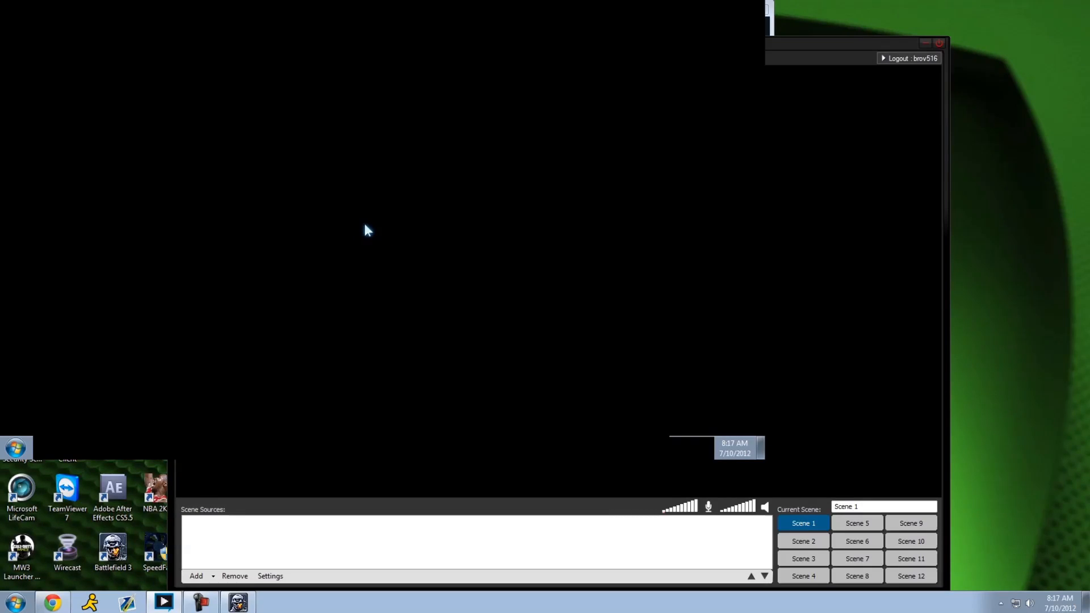
{"action": "mouse_move", "coordinate": [368, 228]}
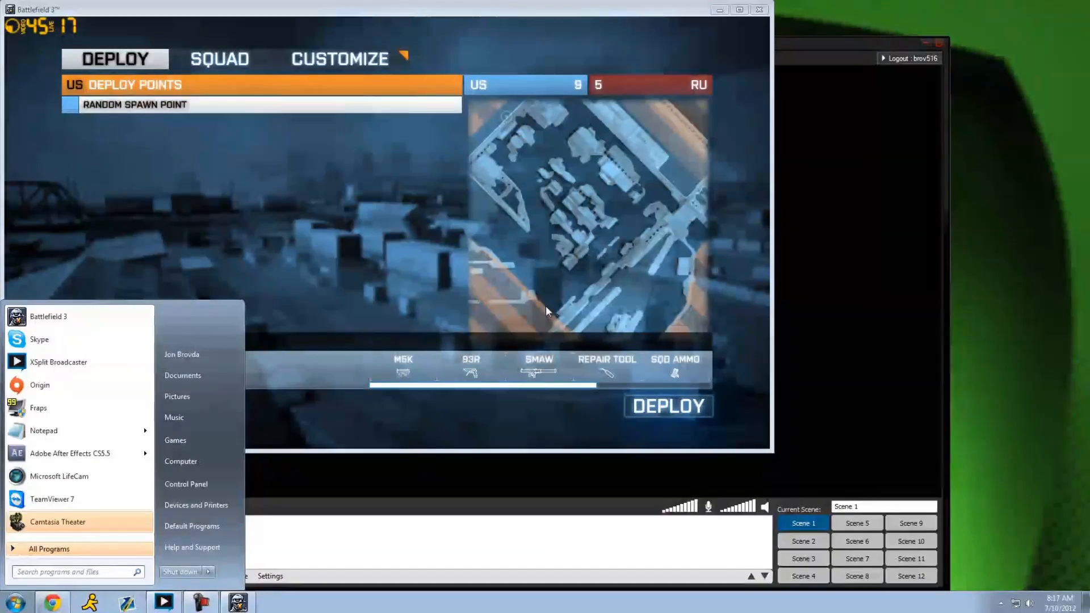
{"action": "mouse_move", "coordinate": [849, 352]}
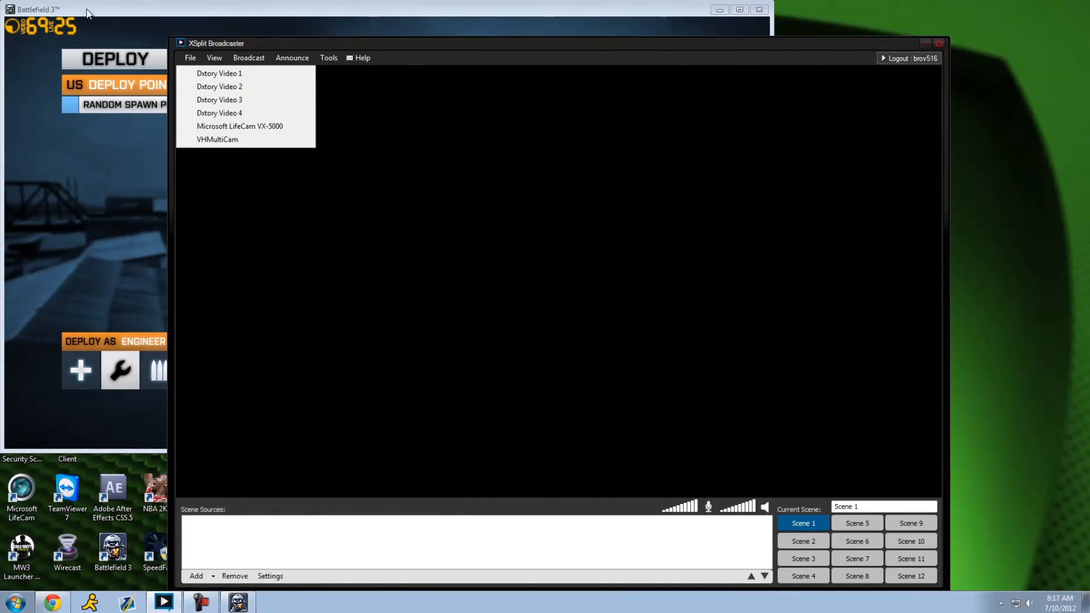
Step: Add the Microsoft LifeCam VX-5000 webcam as a camera source beside Dxtory Video 1
{"action": "left_click", "coordinate": [219, 72]}
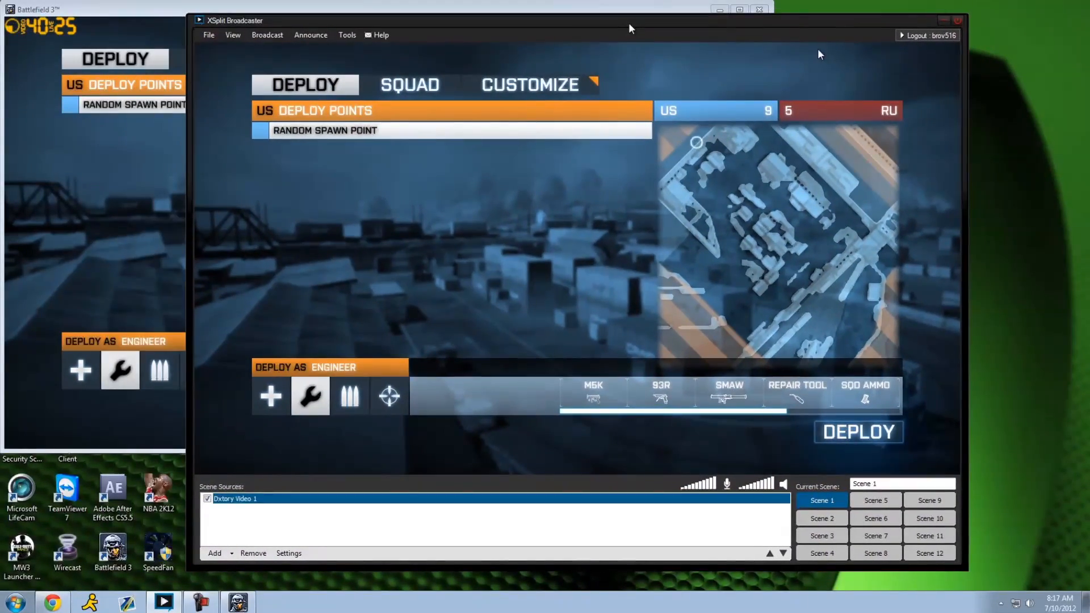
{"action": "left_click", "coordinate": [221, 553]}
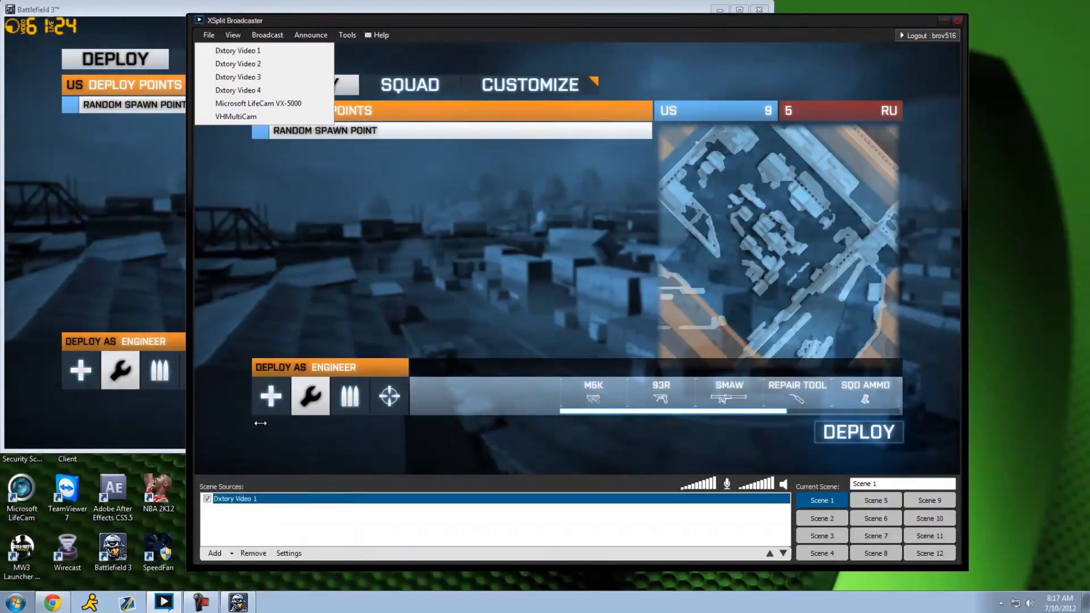
{"action": "left_click", "coordinate": [257, 103]}
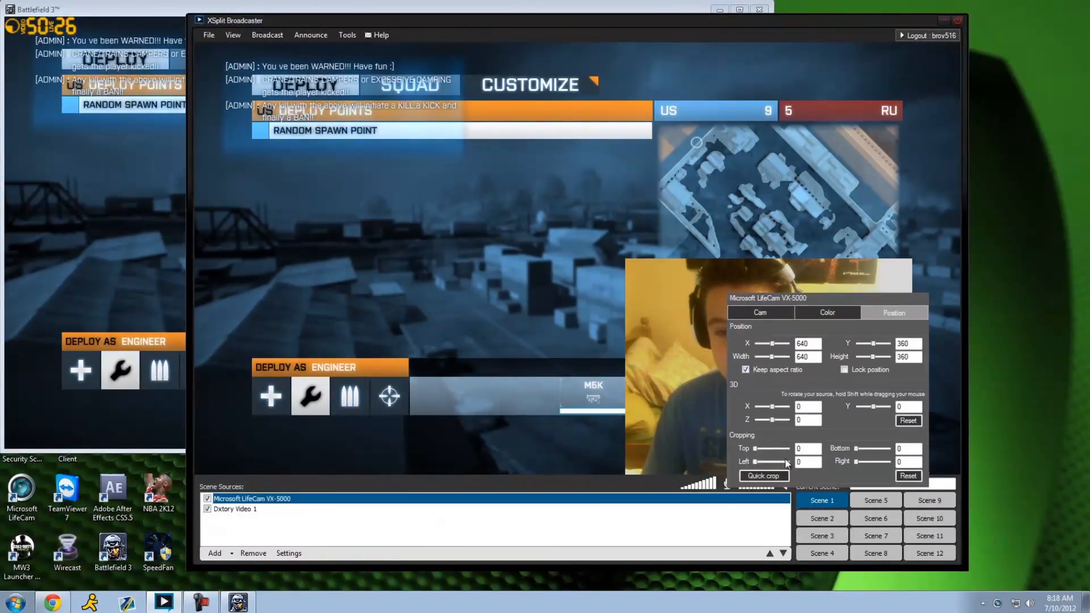
Step: Shrink the webcam feed to the lower-right corner and close the Battlelog browser window
{"action": "left_click", "coordinate": [745, 369]}
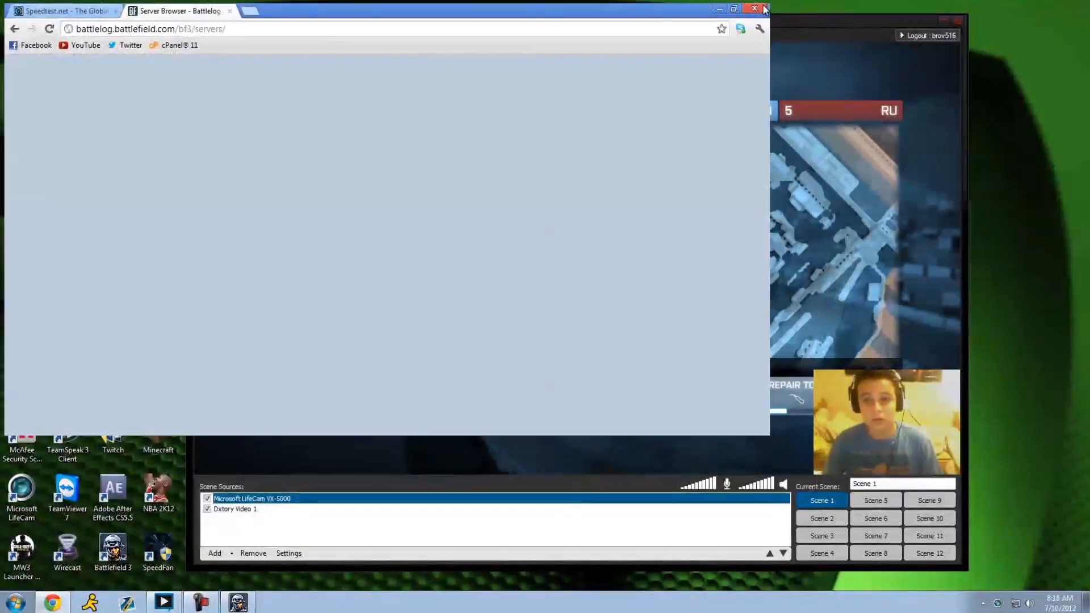
{"action": "left_click", "coordinate": [754, 8]}
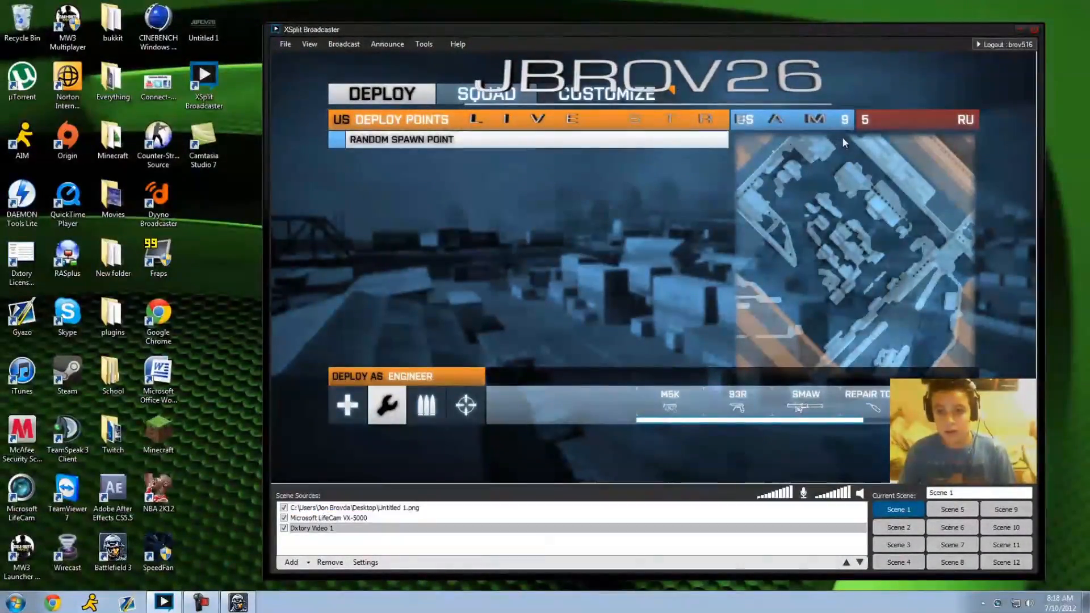
{"action": "left_click", "coordinate": [354, 508]}
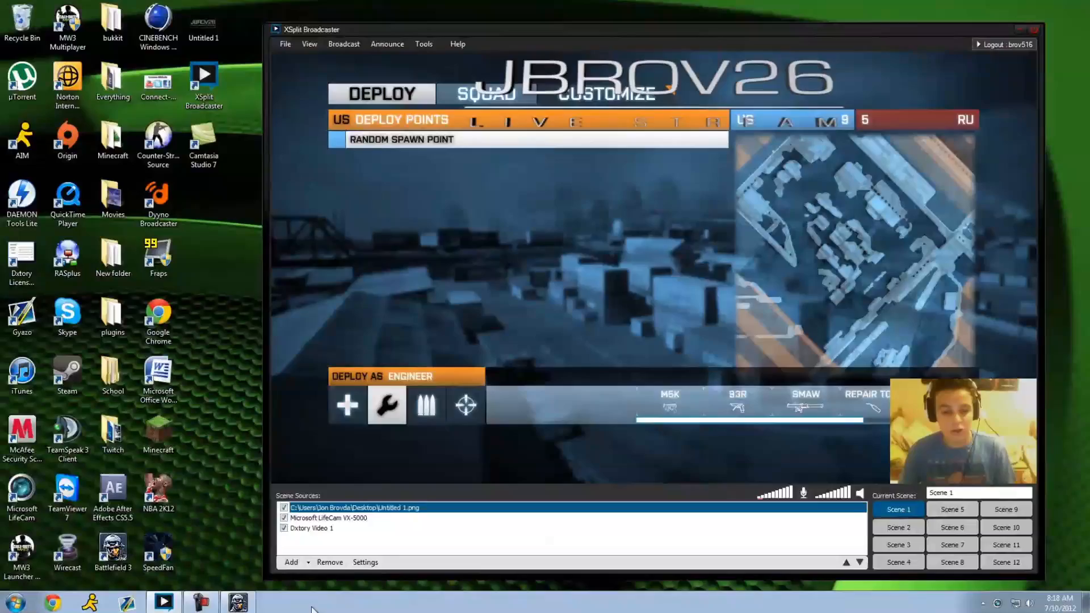
{"action": "left_click", "coordinate": [290, 562]}
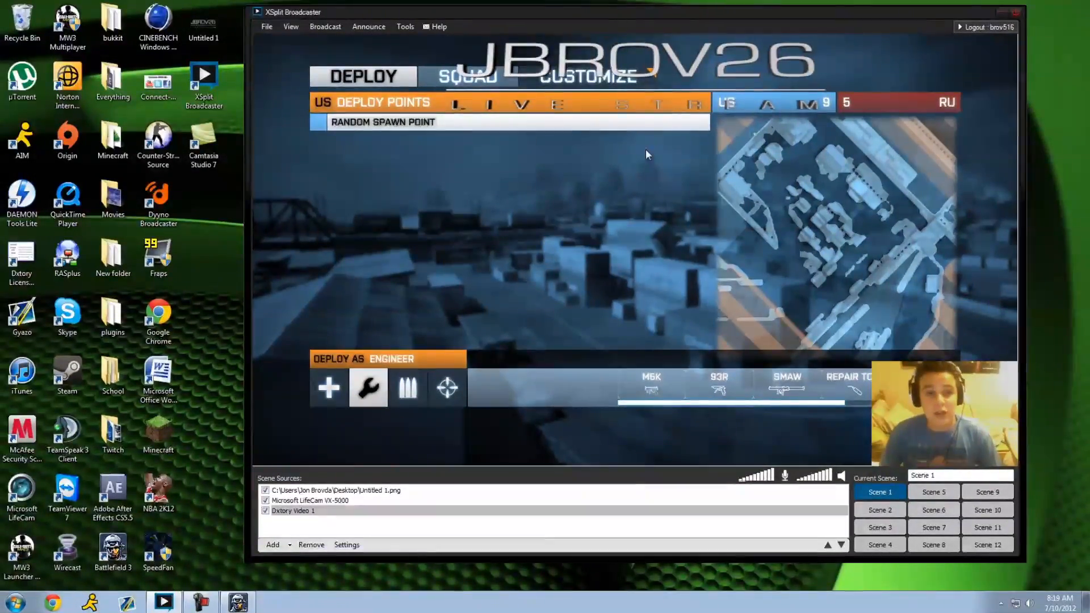
{"action": "left_click", "coordinate": [203, 76]}
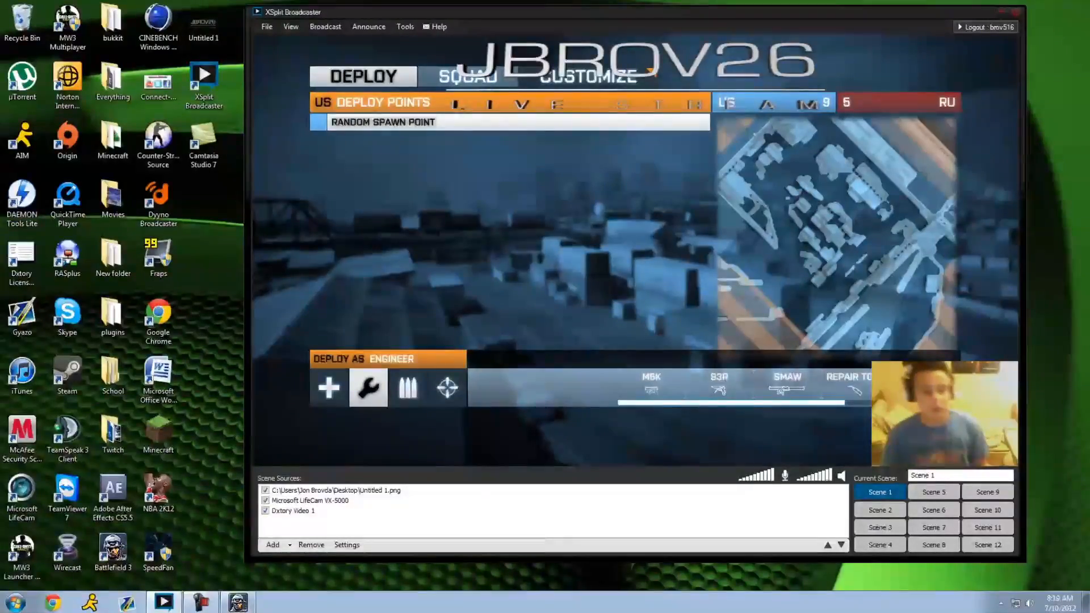
Step: Remove the Dxtory Video 1 capture, leaving the JBROV26 watermark and webcam in Scene 1
{"action": "left_click", "coordinate": [272, 544]}
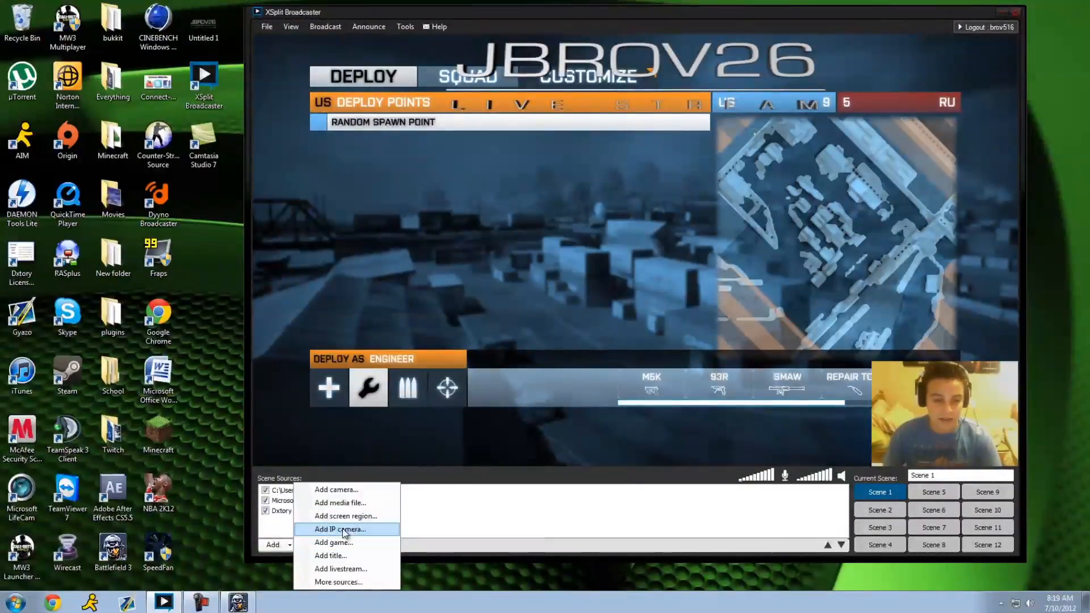
{"action": "mouse_move", "coordinate": [200, 544]}
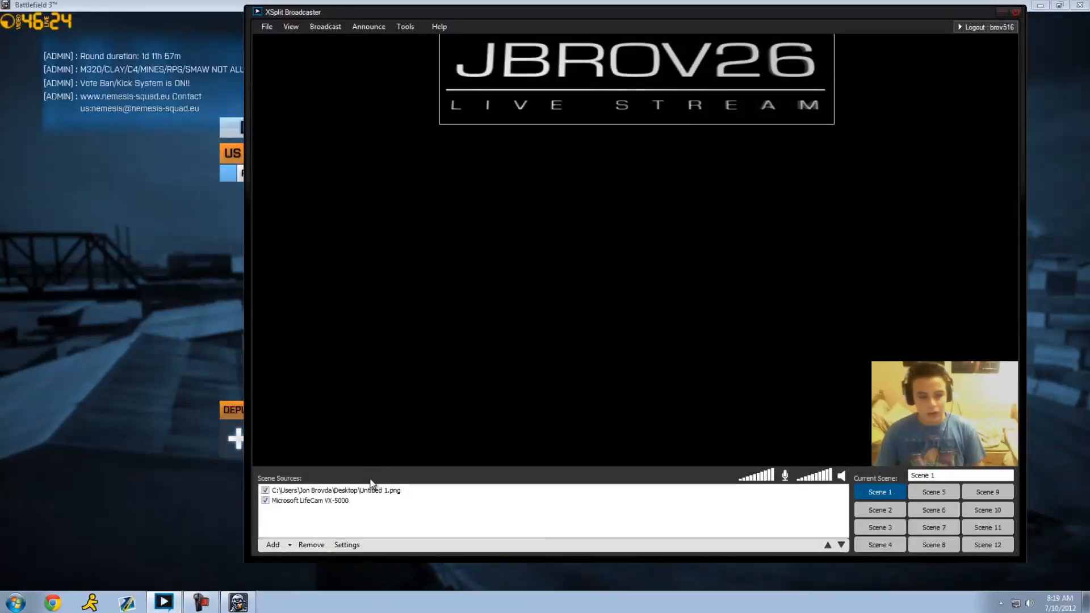
{"action": "left_click", "coordinate": [308, 500]}
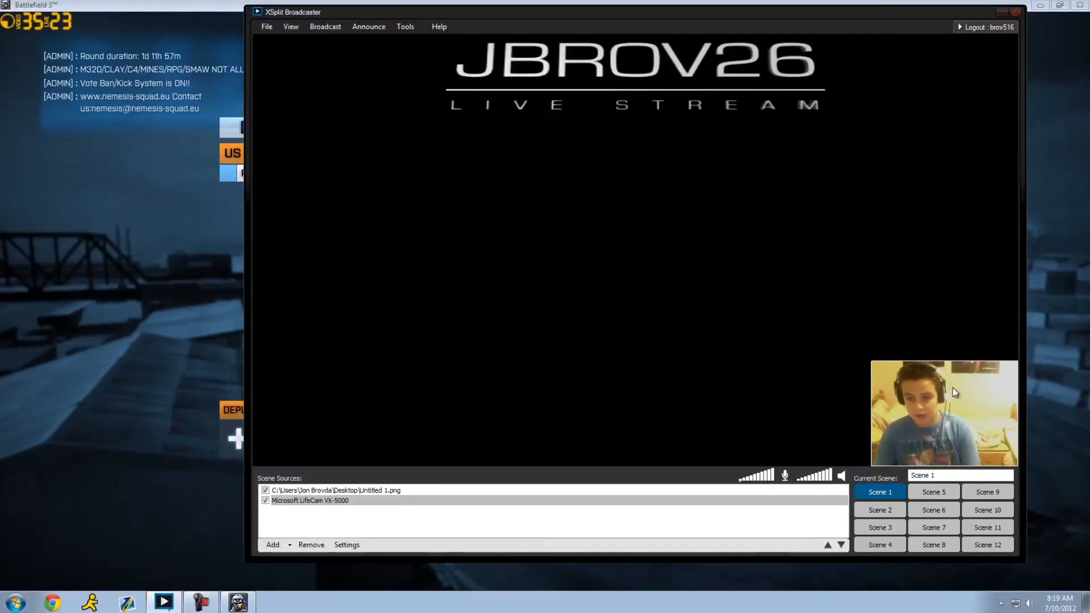
{"action": "left_click", "coordinate": [310, 500]}
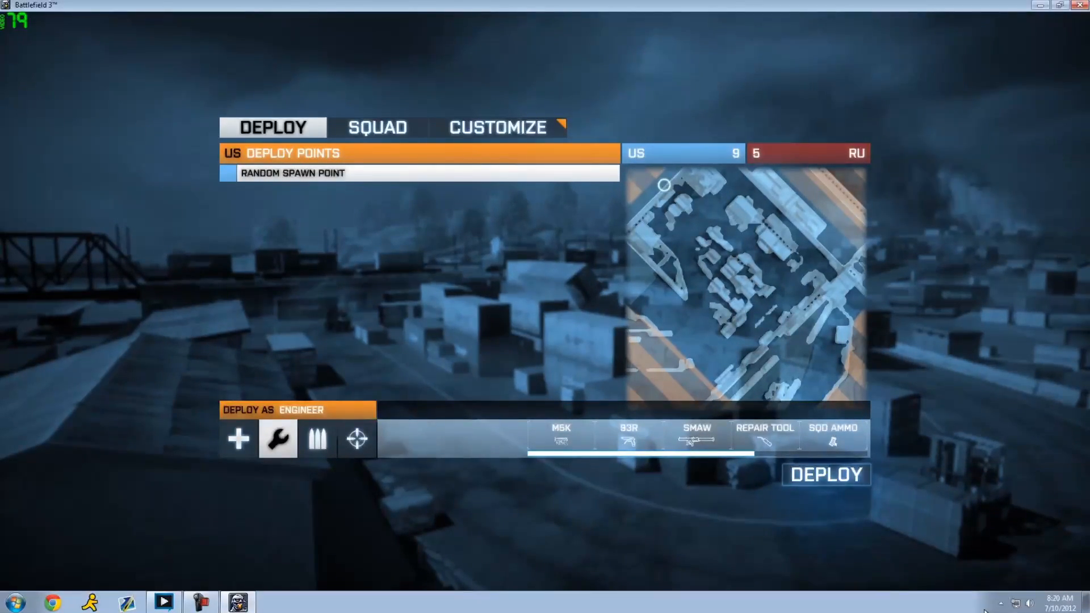
Step: Exit the Battlefield 3 match so XSplit Broadcaster shows over the desktop
{"action": "left_click", "coordinate": [1000, 601]}
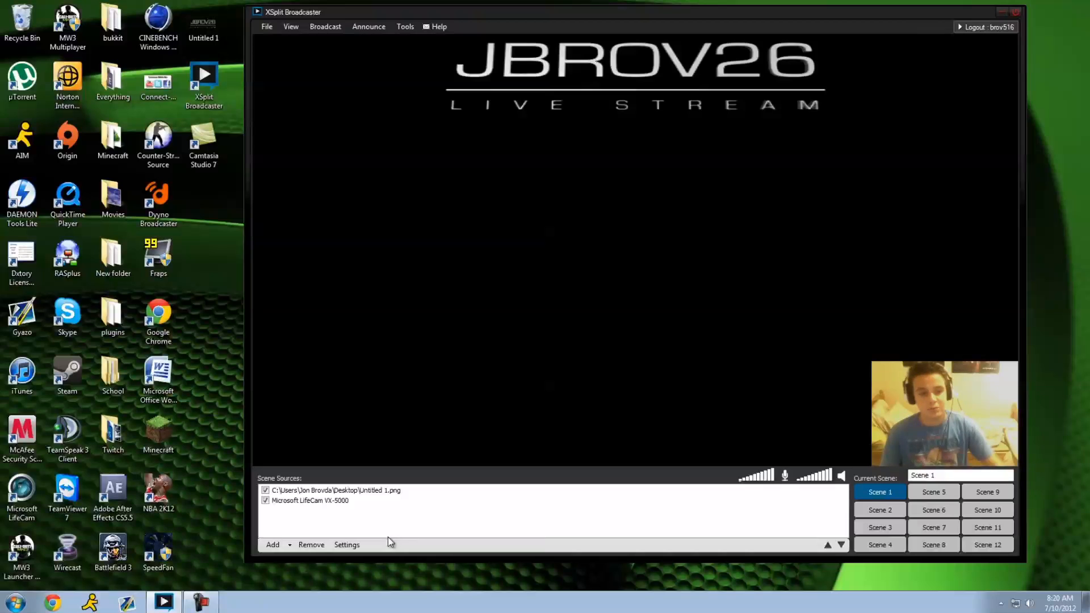
Step: Set the output frame rate to 30.00 fps and check the Justin/TwitchTV broadcast destination
{"action": "left_click", "coordinate": [290, 26]}
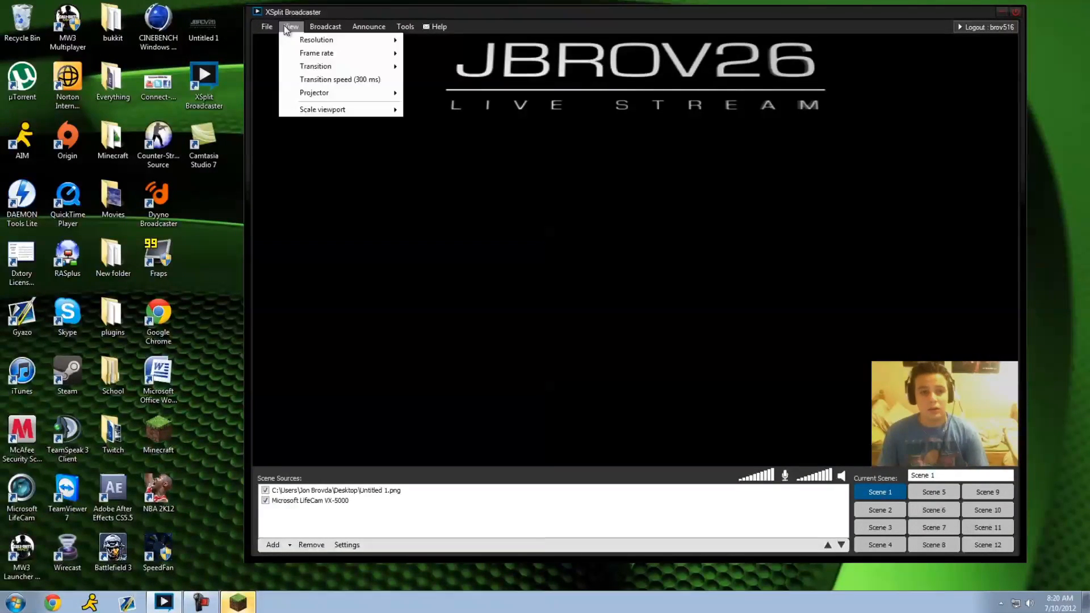
{"action": "mouse_move", "coordinate": [317, 54]}
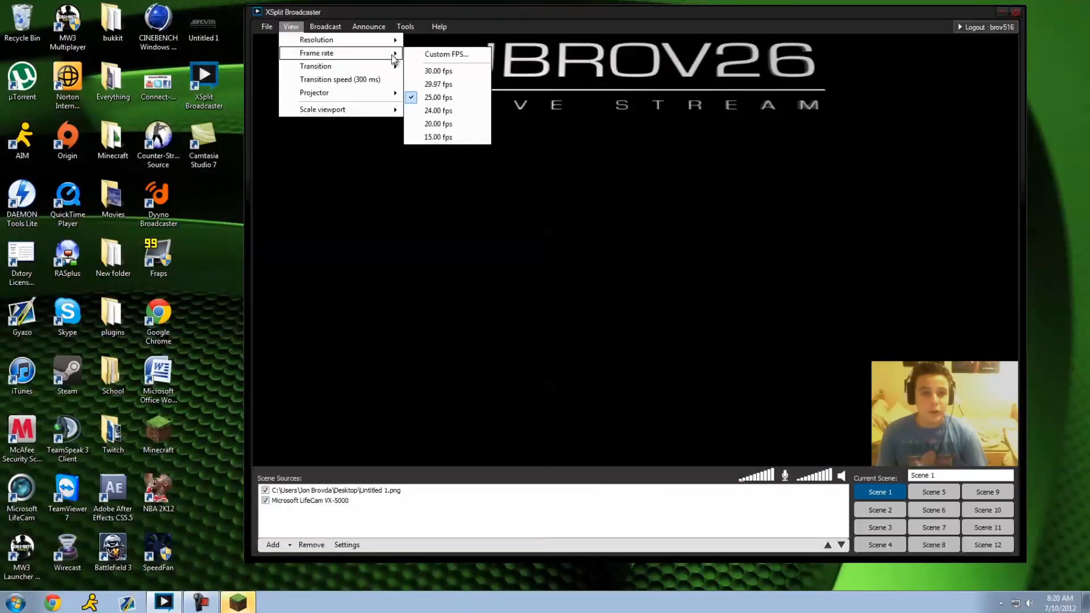
{"action": "mouse_move", "coordinate": [438, 70]}
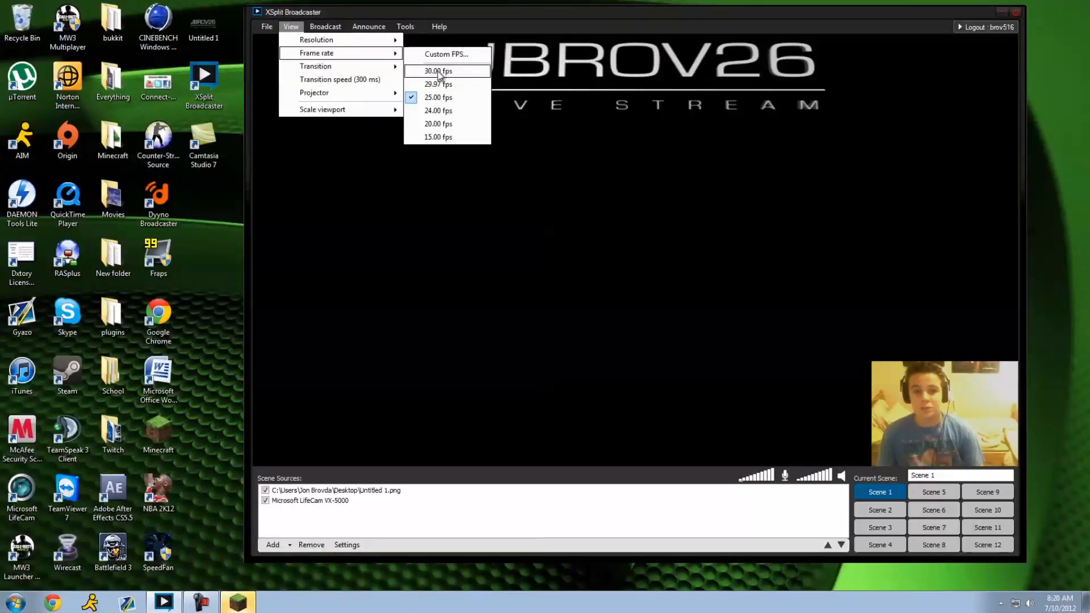
{"action": "left_click", "coordinate": [324, 26]}
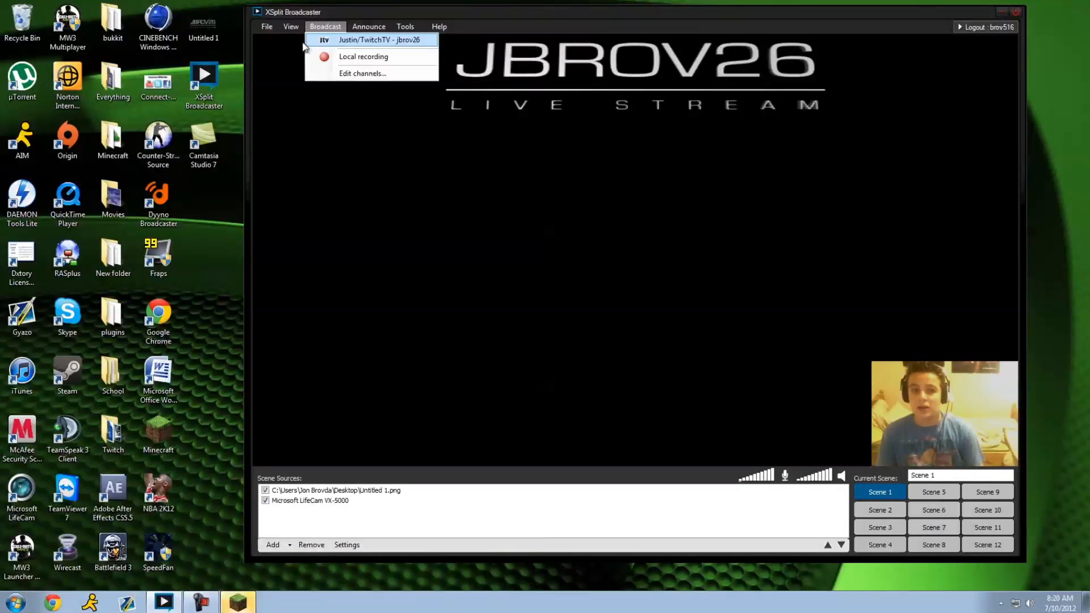
{"action": "left_click", "coordinate": [290, 26]}
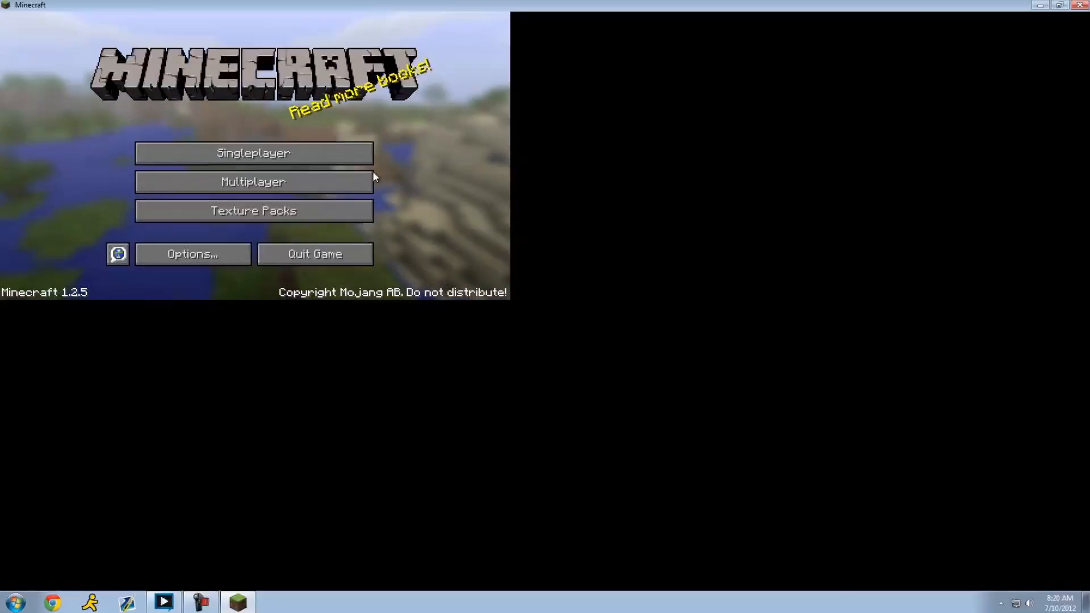
Step: Load a Minecraft singleplayer world and bring XSplit Broadcaster back in front
{"action": "left_click", "coordinate": [254, 153]}
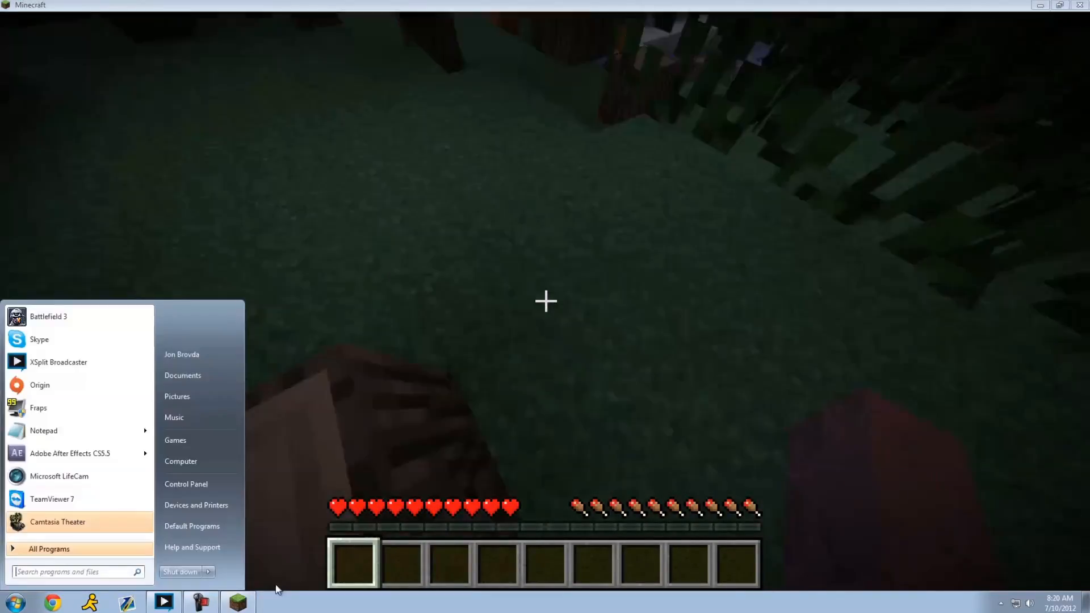
{"action": "left_click", "coordinate": [163, 601]}
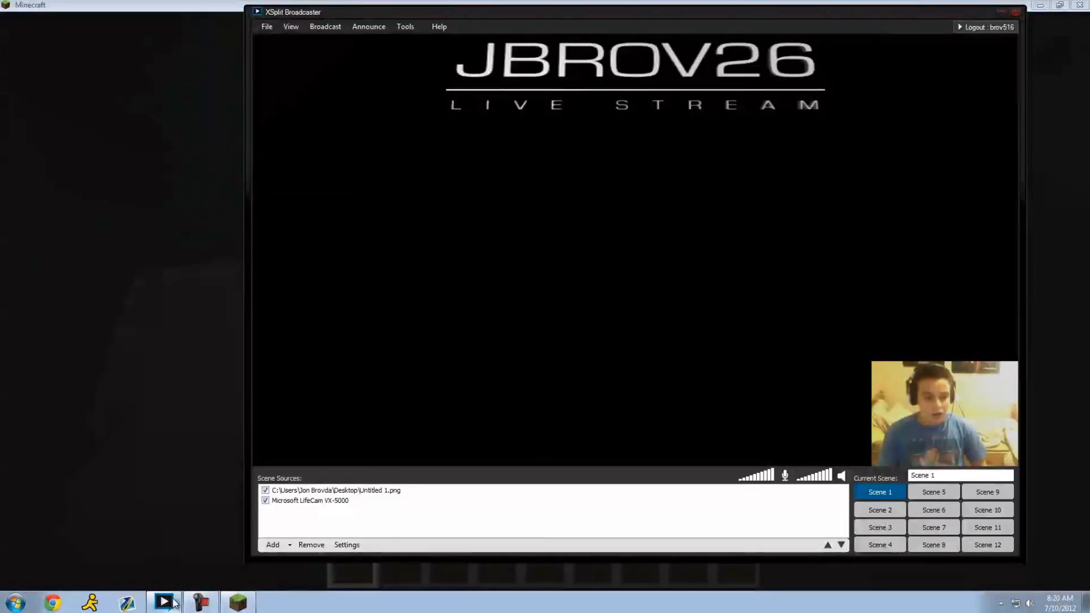
Step: Add the Minecraft window as a screen-region capture source in Scene 1
{"action": "left_click", "coordinate": [272, 544]}
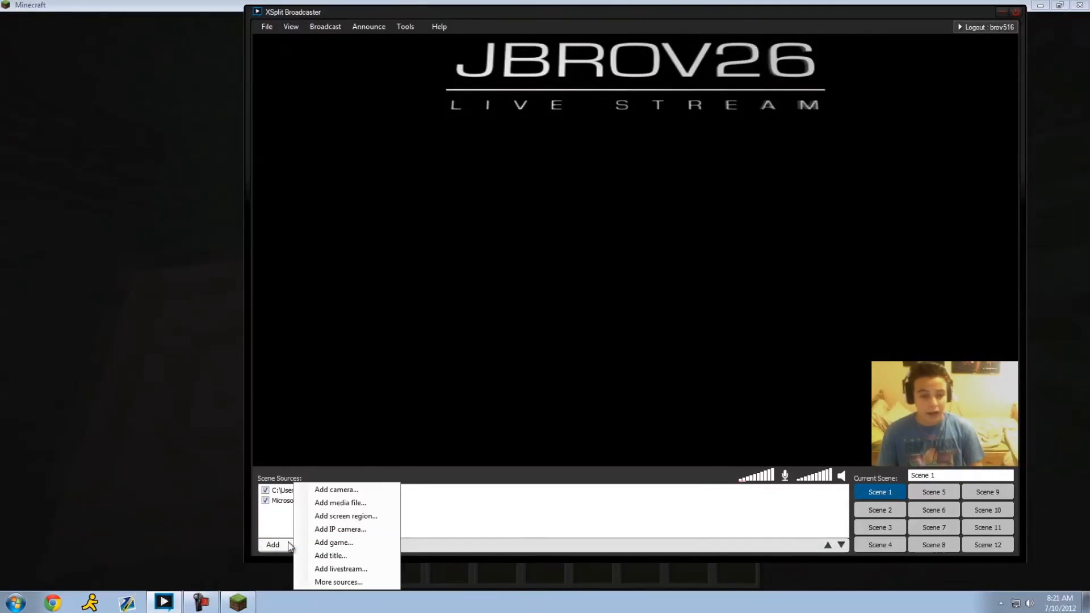
{"action": "left_click", "coordinate": [320, 518]}
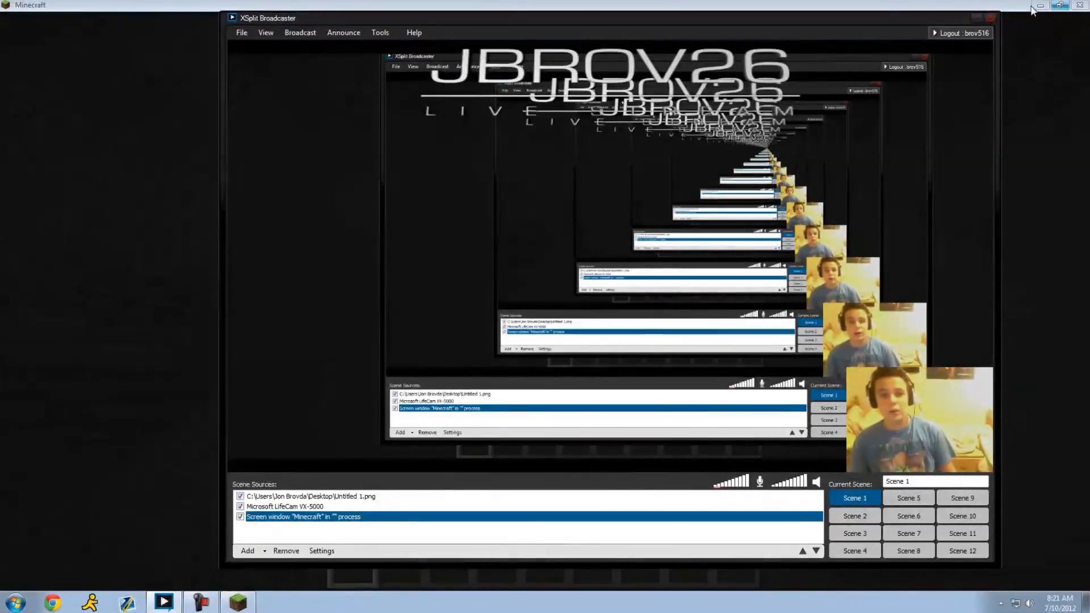
Step: Quit uTorrent from the tray and bring up Windows Task Manager
{"action": "left_click", "coordinate": [266, 33]}
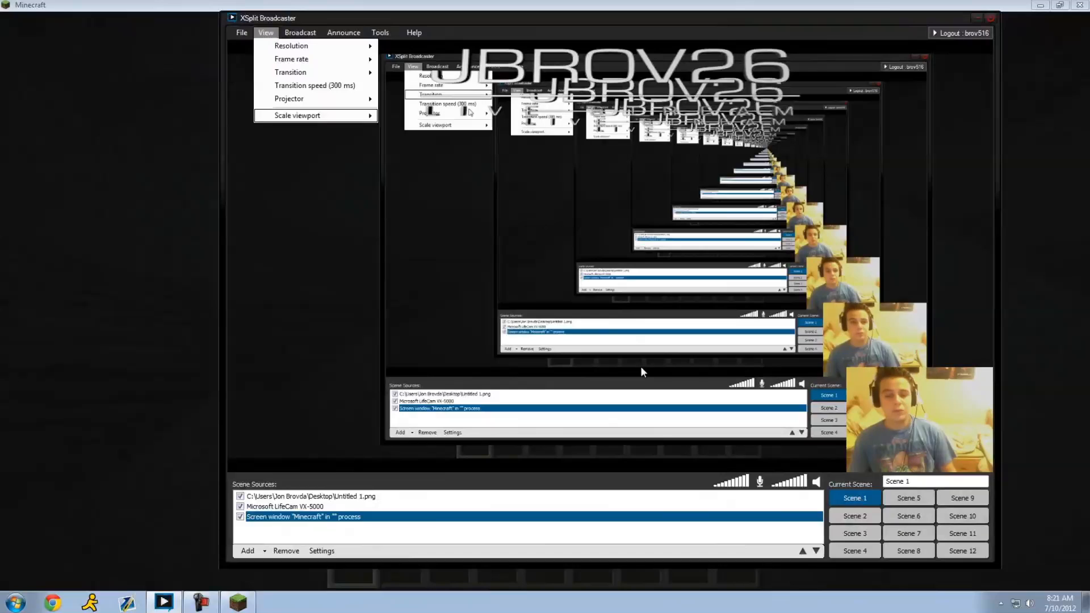
{"action": "left_click", "coordinate": [1000, 601]}
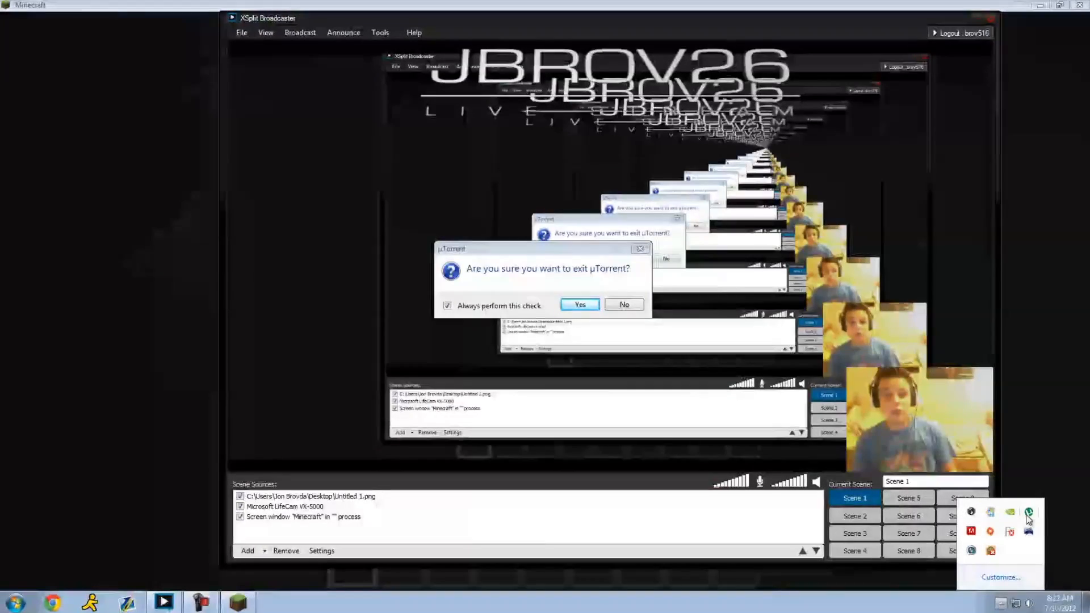
{"action": "left_click", "coordinate": [579, 304]}
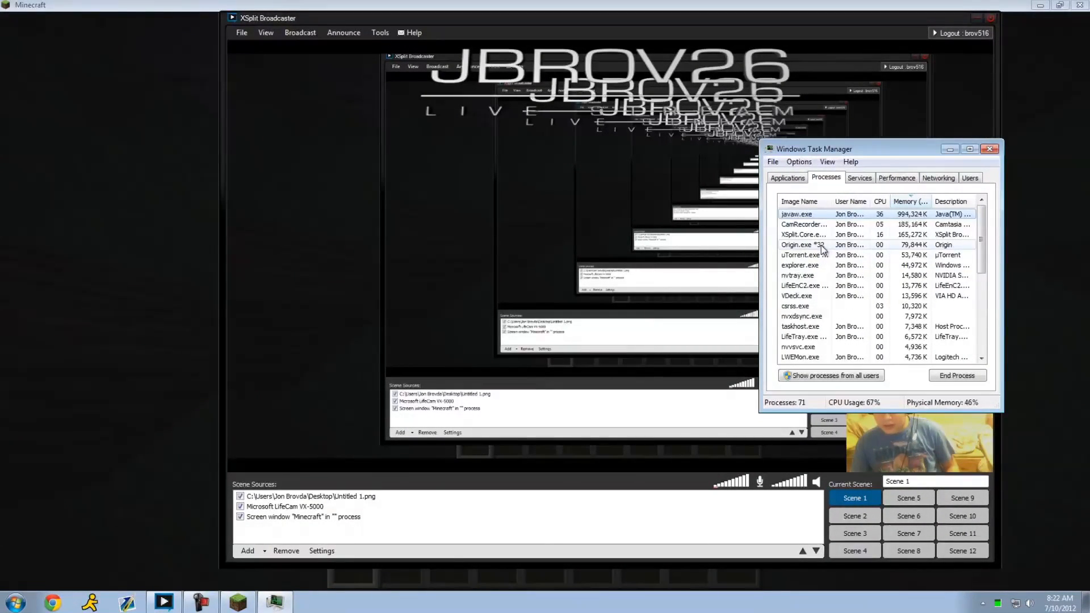
Step: End the uTorrent.exe and iTunesHelper.exe processes in Task Manager
{"action": "left_click", "coordinate": [956, 375]}
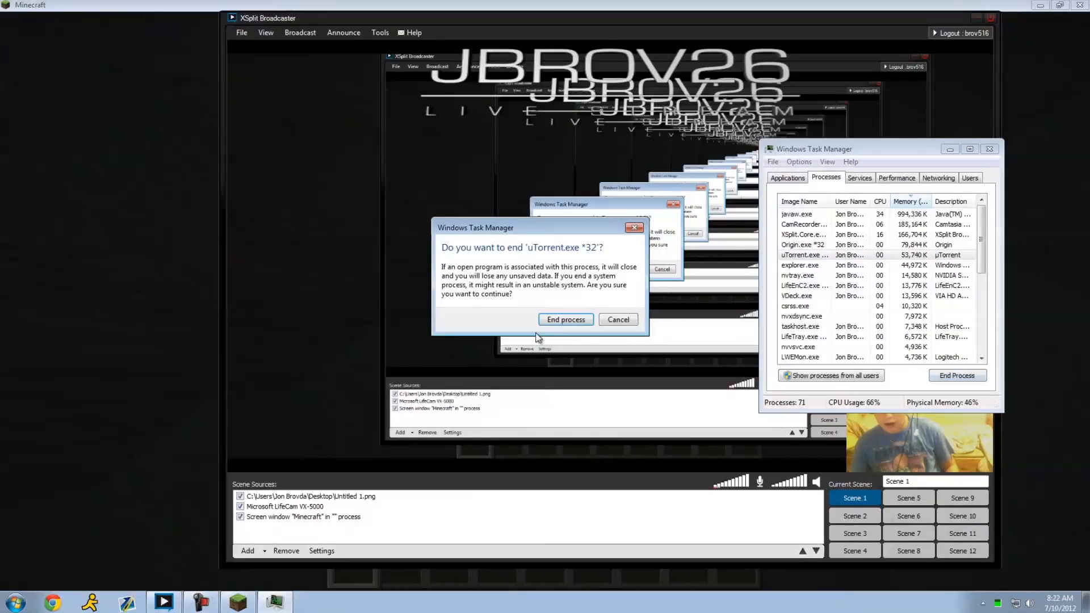
{"action": "left_click", "coordinate": [565, 319]}
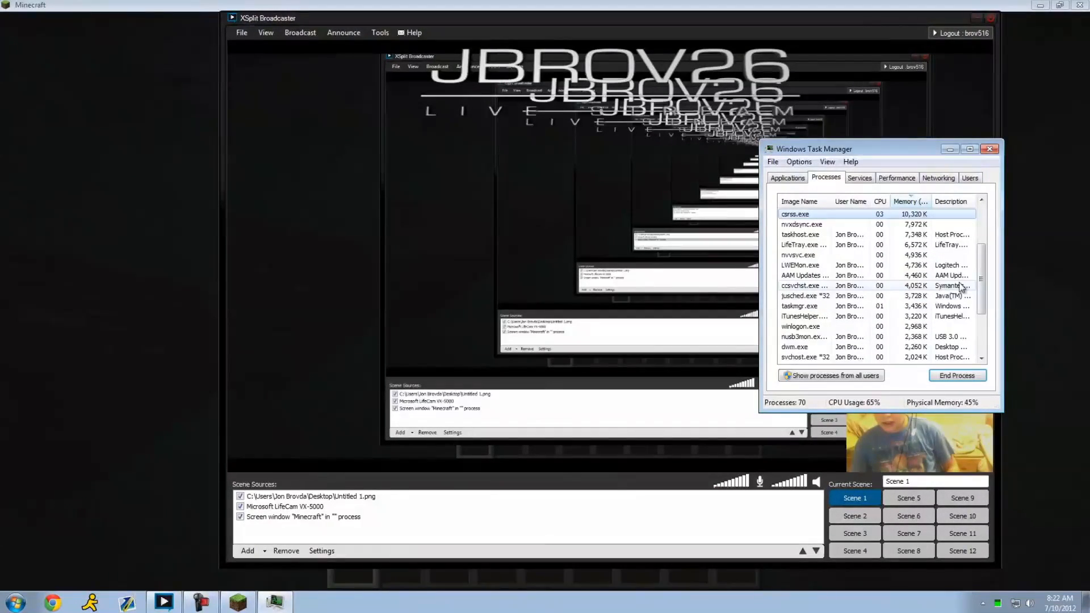
{"action": "left_click", "coordinate": [955, 374]}
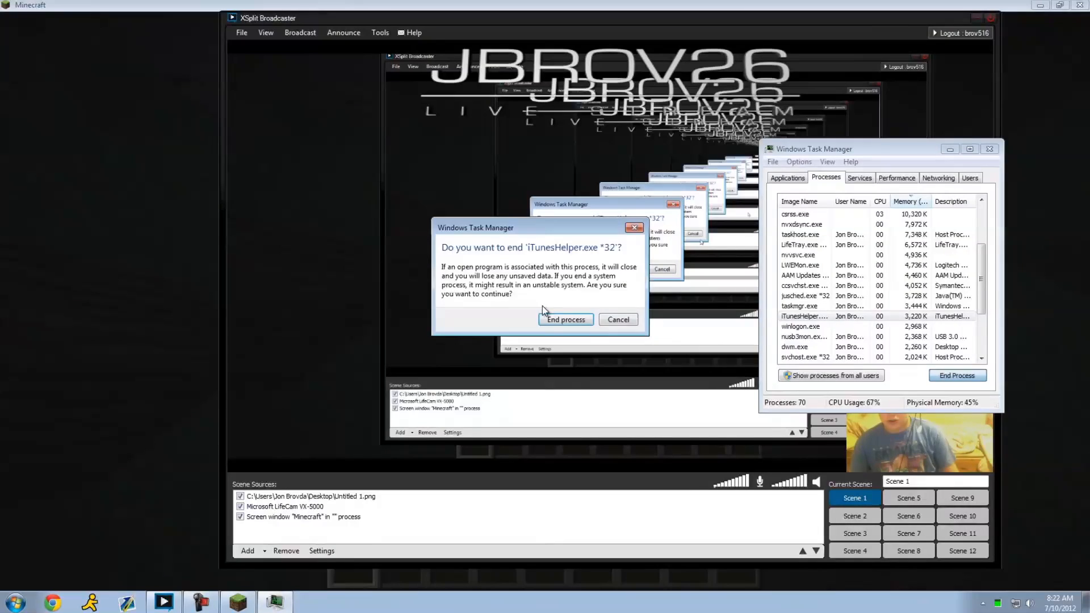
{"action": "left_click", "coordinate": [565, 319]}
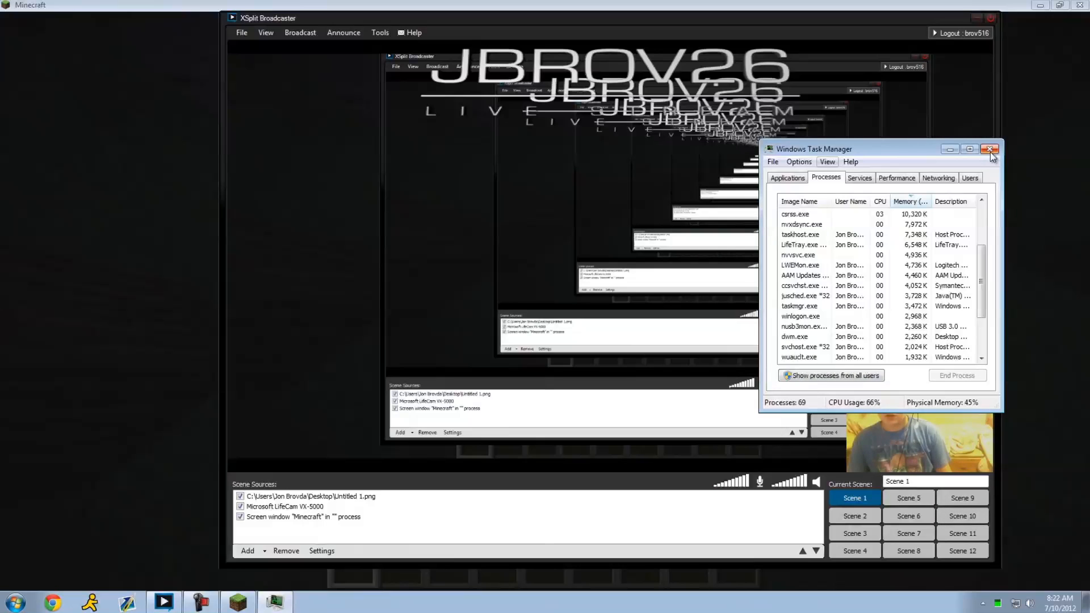
Step: Close Task Manager, move XSplit aside and minimize Minecraft to show the desktop
{"action": "left_click", "coordinate": [990, 148]}
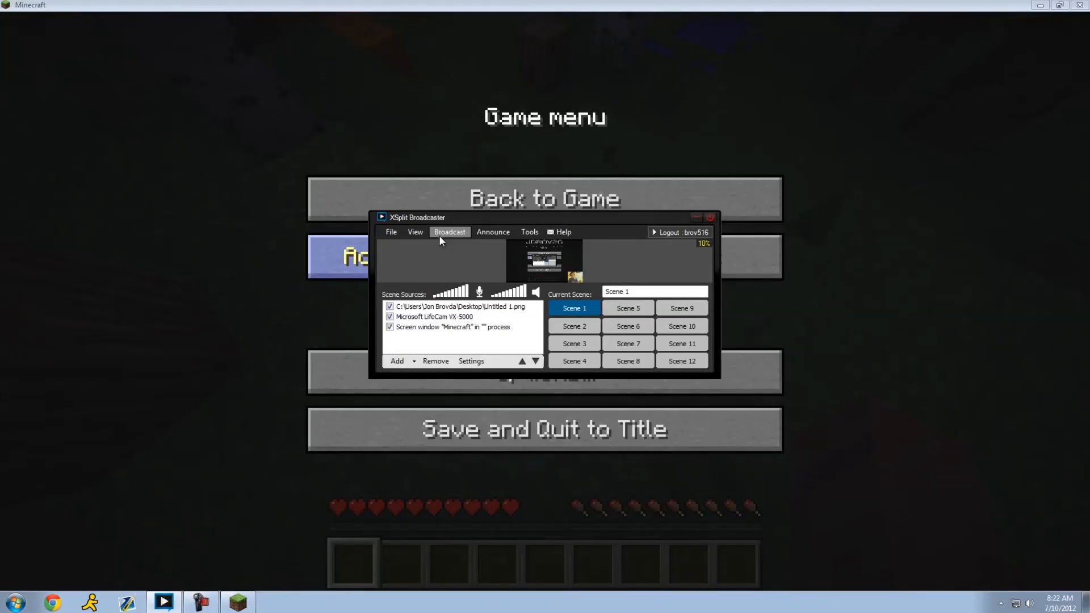
{"action": "left_click_drag", "start_coordinate": [416, 216], "coordinate": [524, 232]}
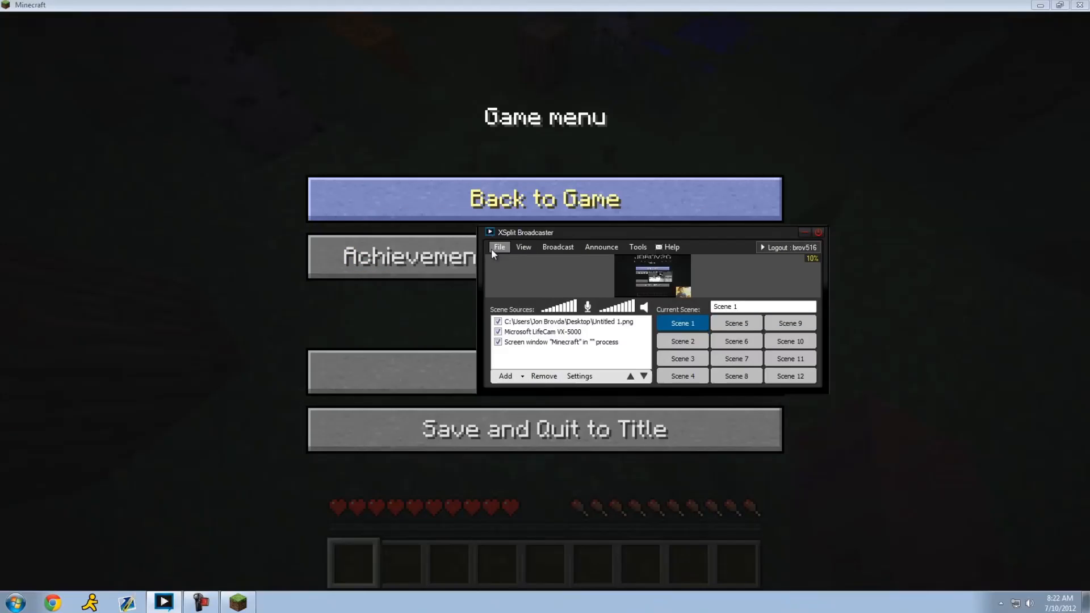
{"action": "left_click", "coordinate": [523, 246]}
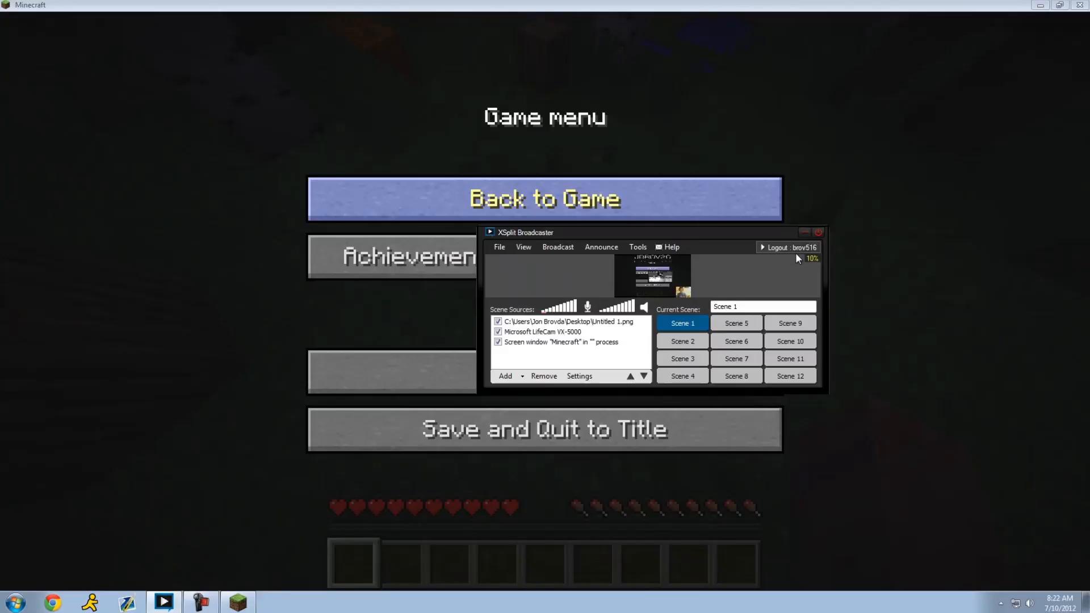
{"action": "left_click", "coordinate": [804, 232]}
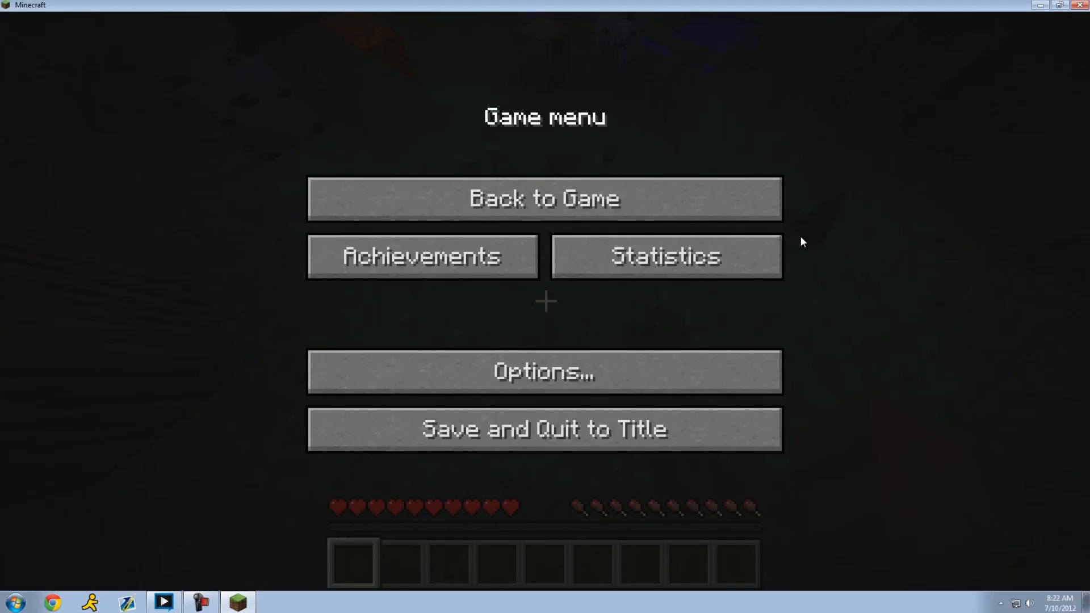
{"action": "mouse_move", "coordinate": [796, 227]}
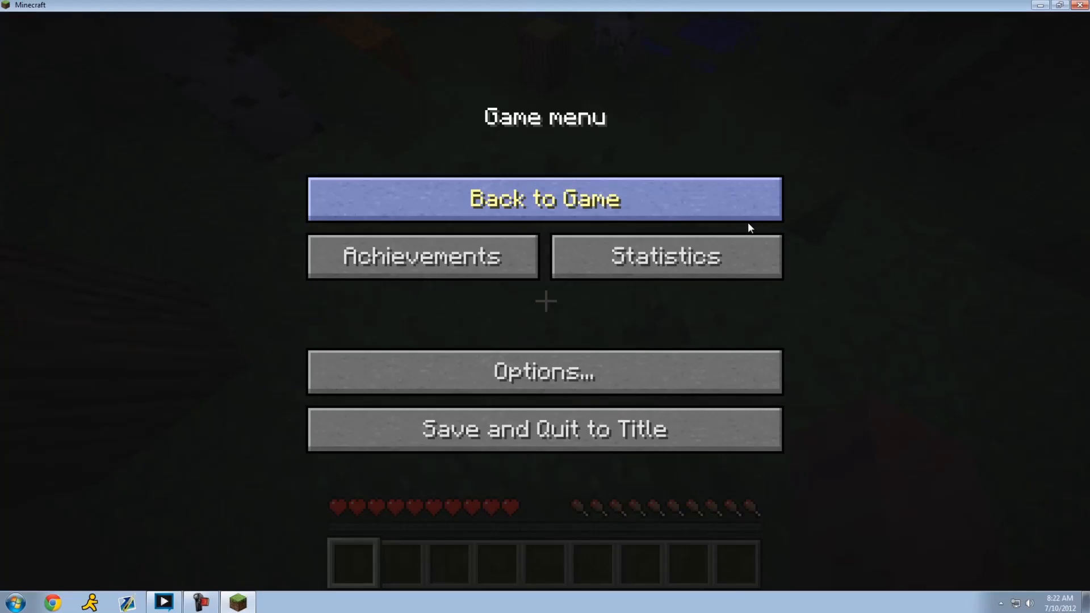
{"action": "mouse_move", "coordinate": [1041, 5]}
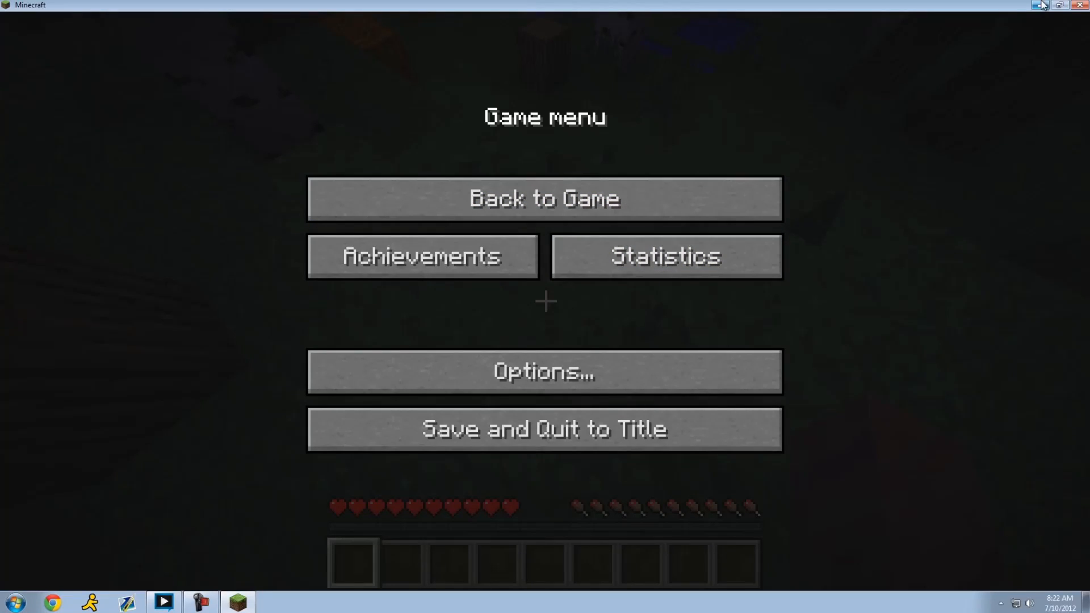
{"action": "left_click", "coordinate": [1040, 4]}
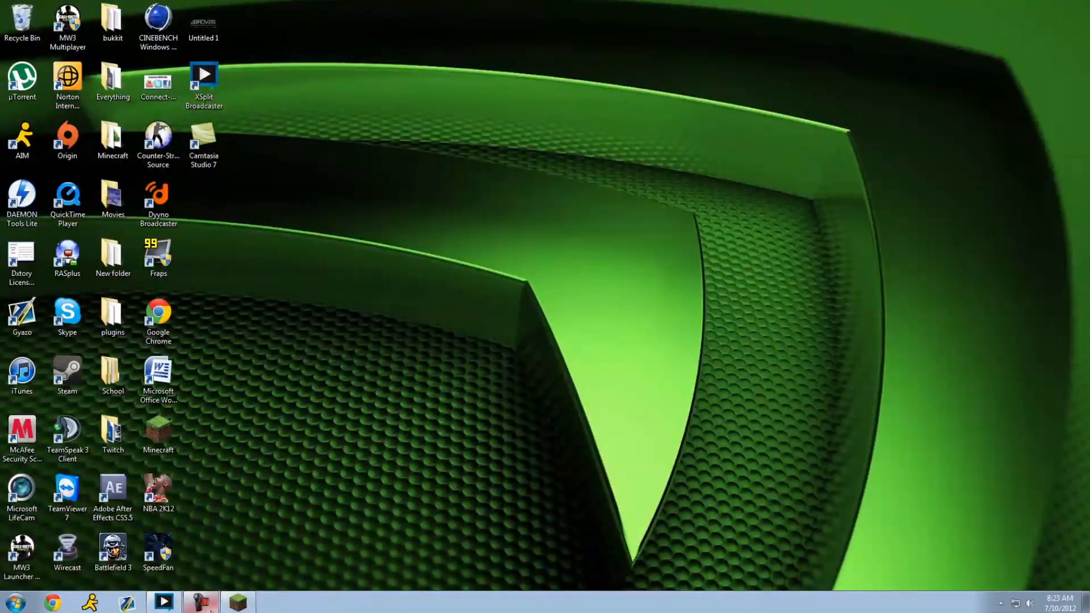
{"action": "left_click", "coordinate": [505, 376]}
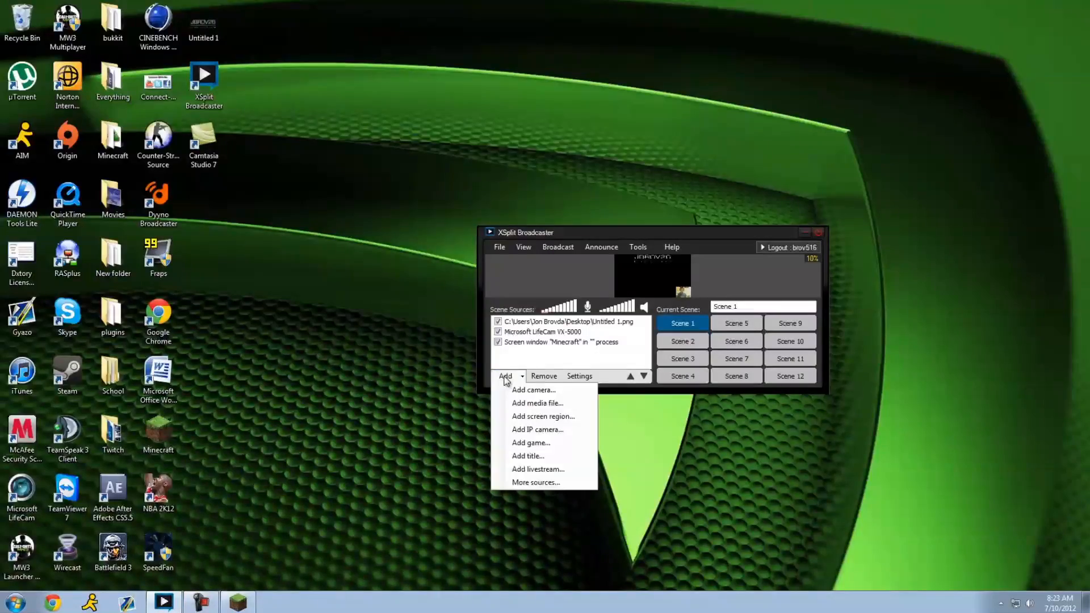
{"action": "mouse_move", "coordinate": [543, 415]}
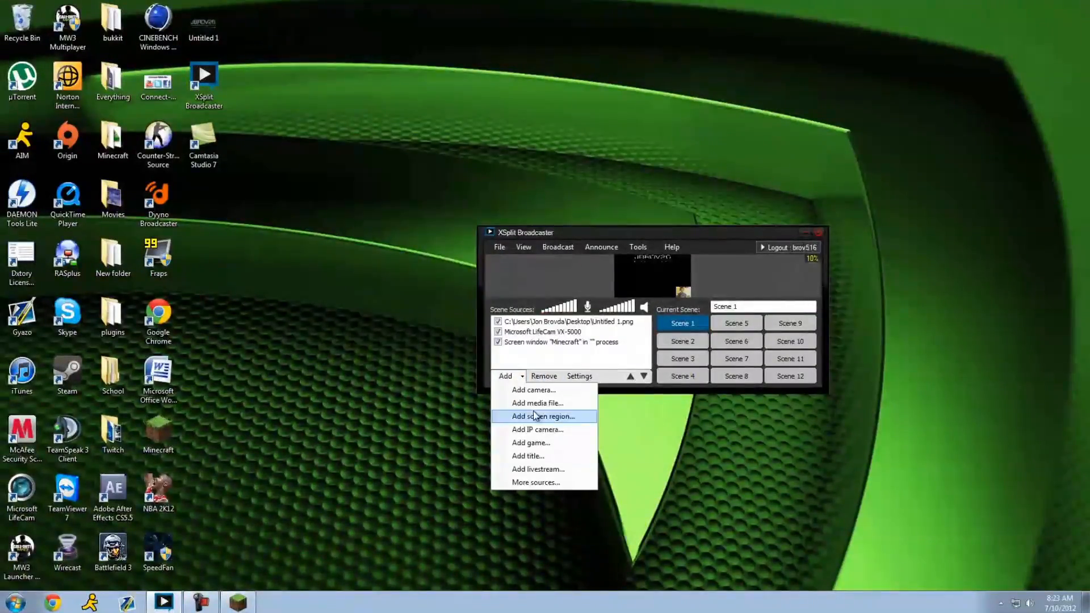
{"action": "mouse_move", "coordinate": [530, 443]}
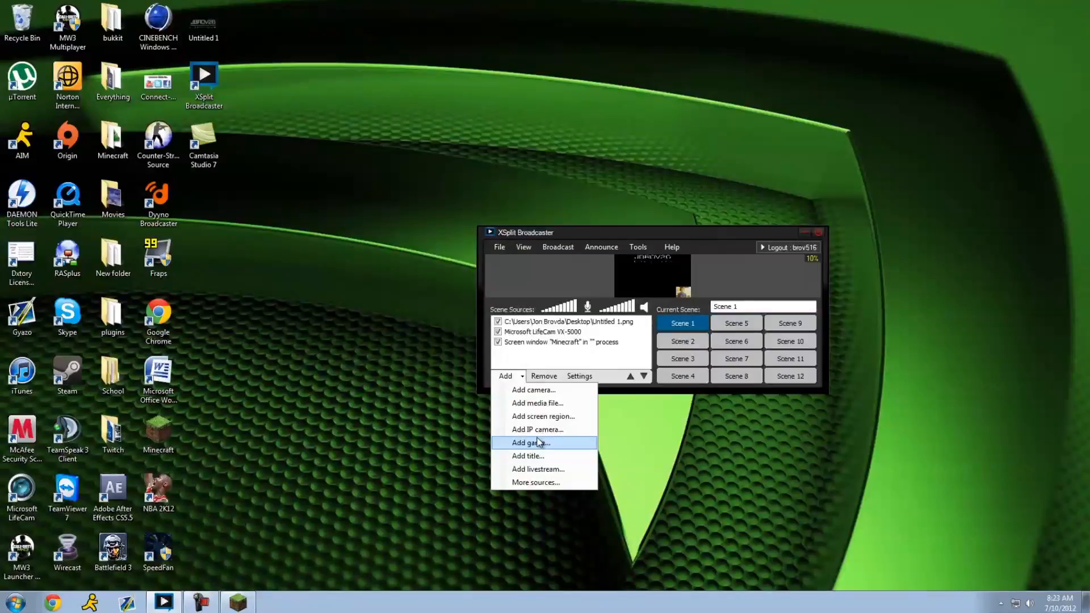
{"action": "mouse_move", "coordinate": [533, 389]}
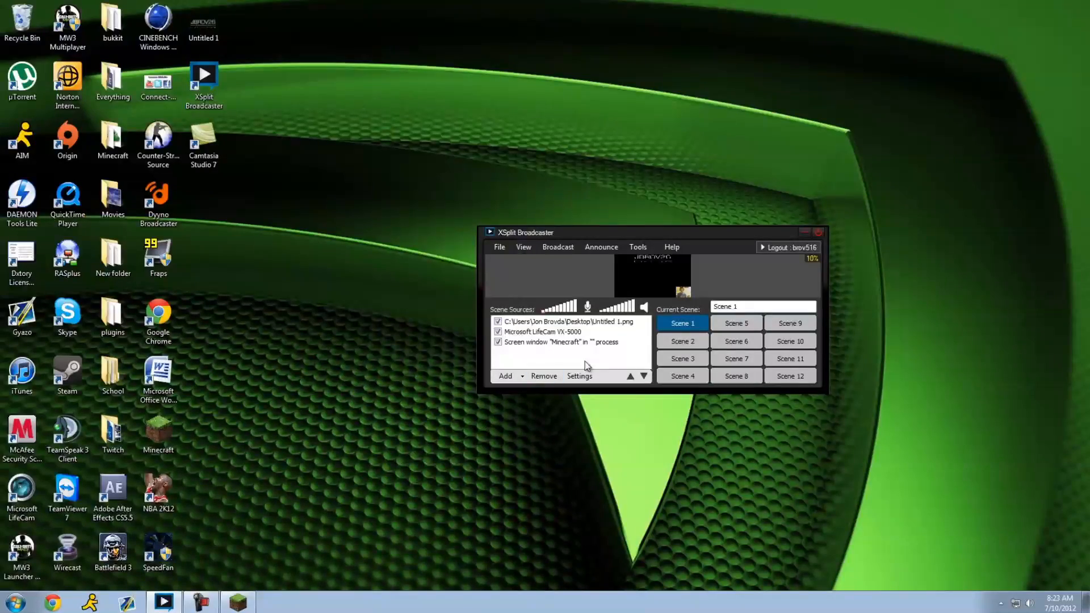
{"action": "left_click", "coordinate": [557, 246]}
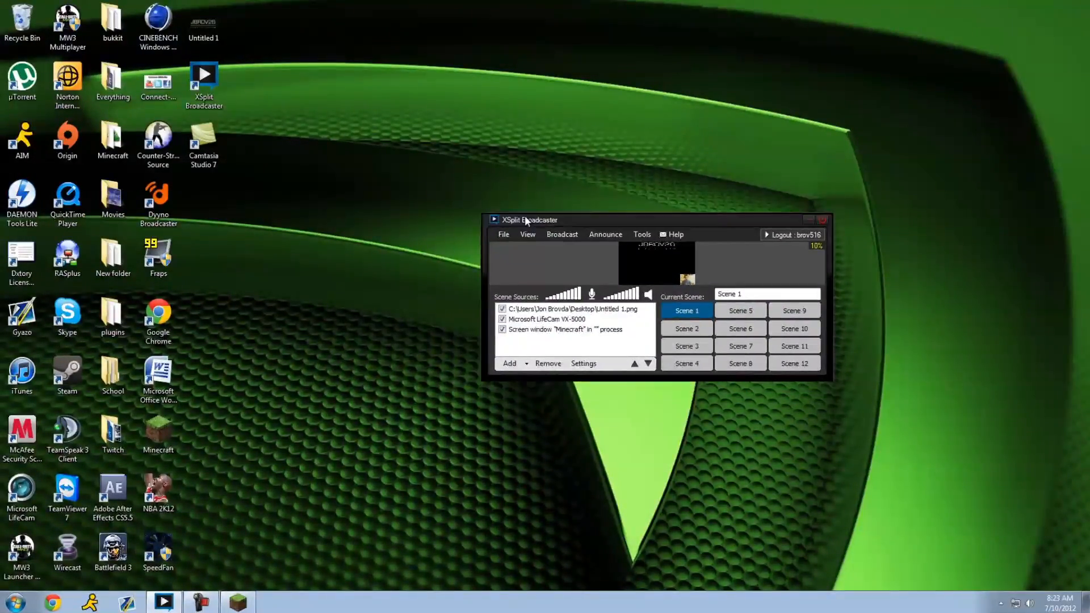
{"action": "mouse_move", "coordinate": [603, 234]}
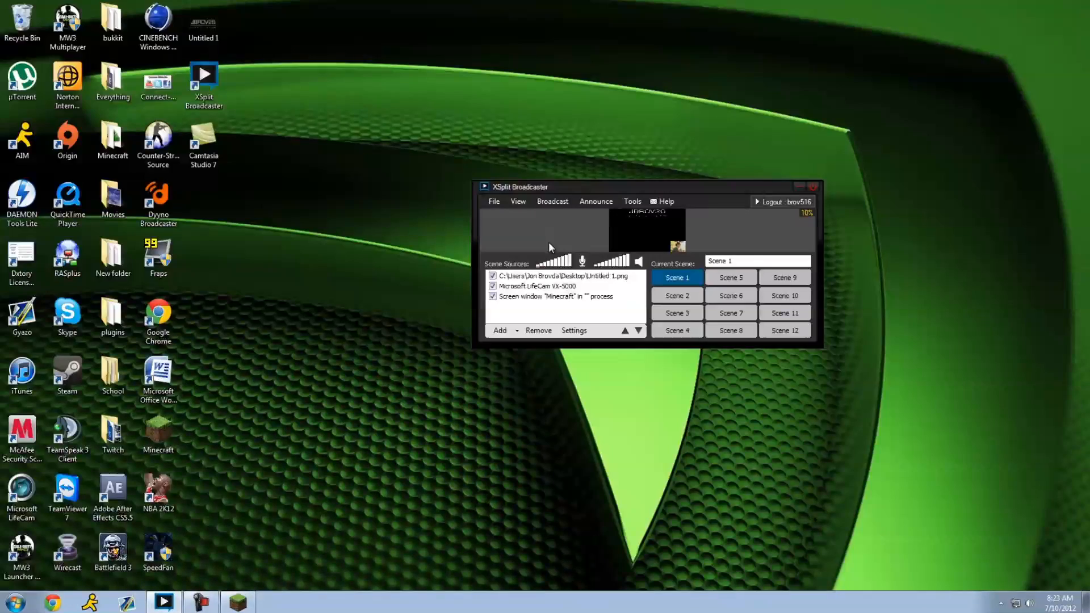
Step: Start streaming to Justin/TwitchTV - jbrov26 and view it live on the Twitch channel page
{"action": "left_click", "coordinate": [552, 201]}
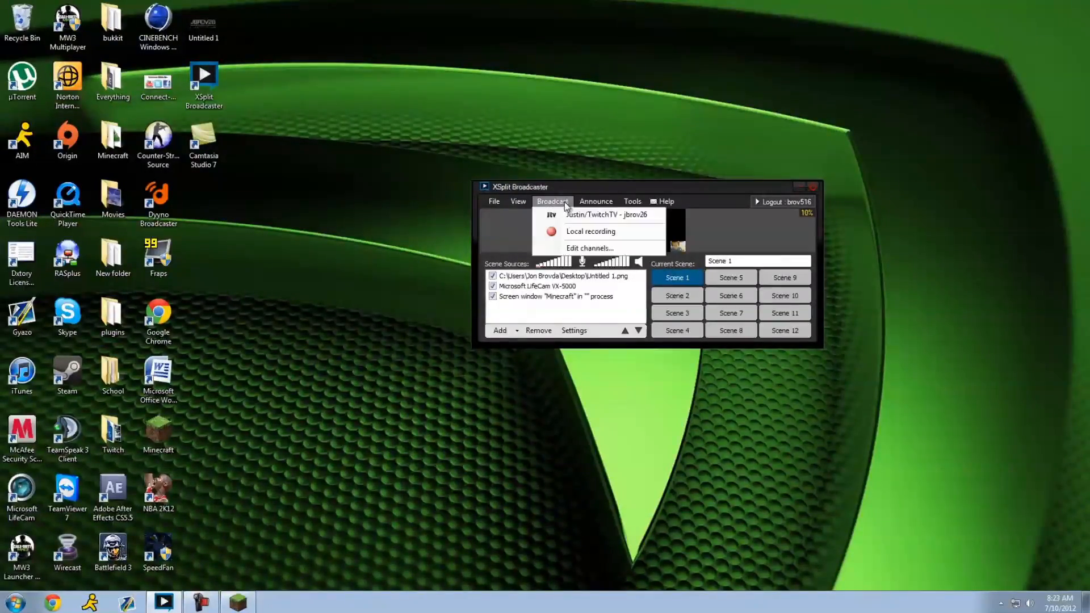
{"action": "left_click", "coordinate": [603, 215]}
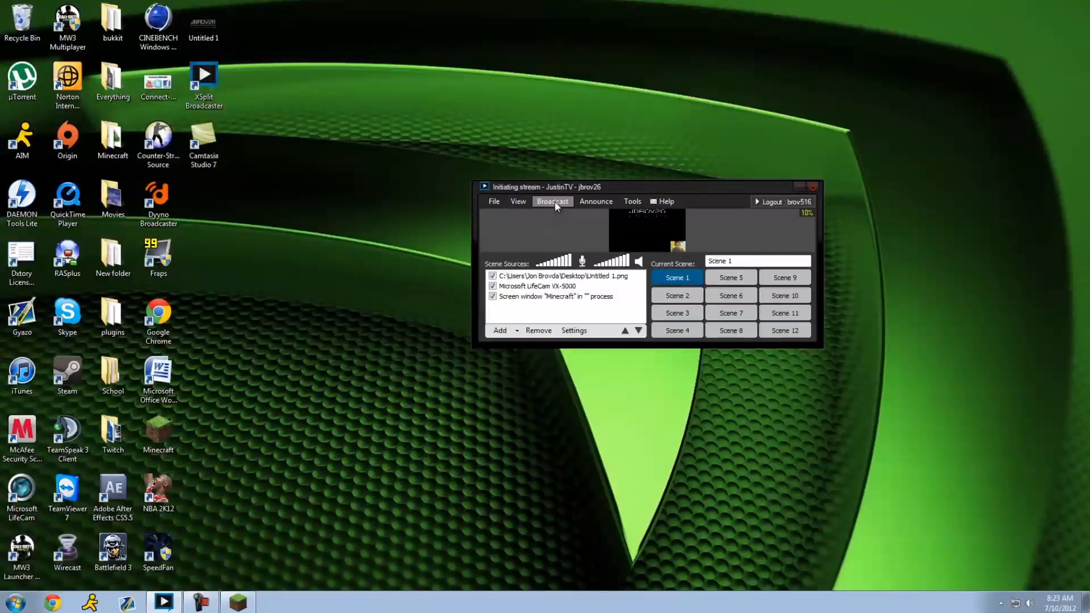
{"action": "left_click", "coordinate": [551, 202]}
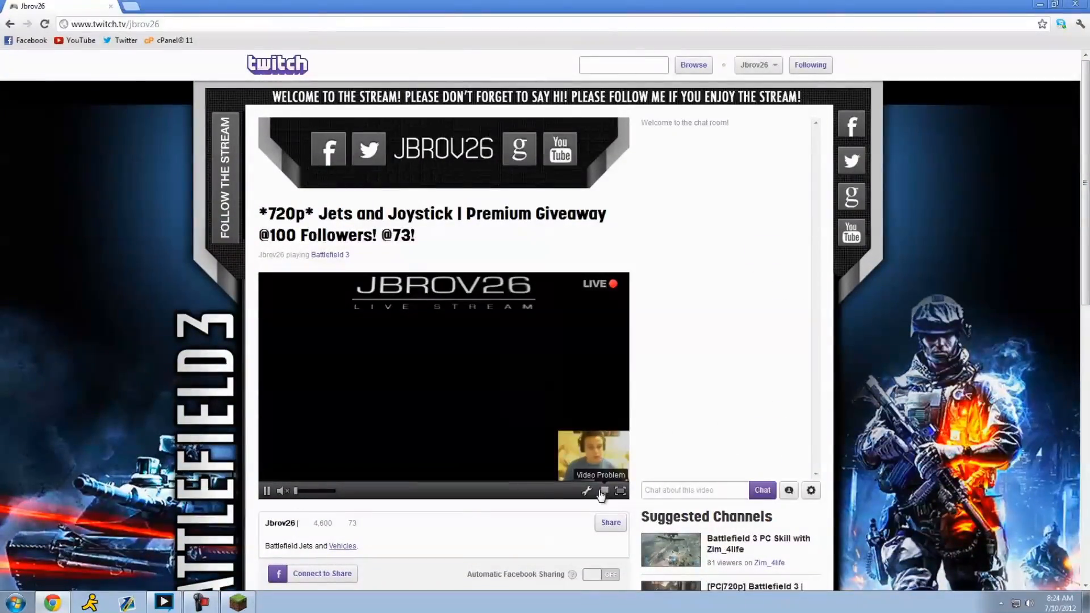
Step: Reveal the channel's info panel with PC specs, then bring the broadcaster back to the front
{"action": "scroll", "scroll_direction": "down", "scroll_amount": 3}
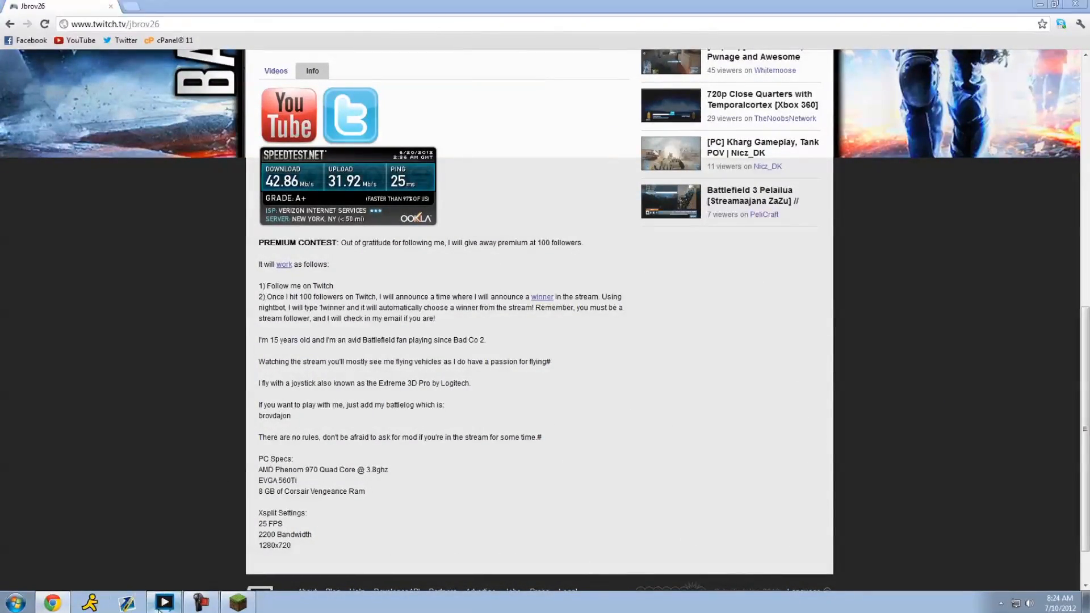
{"action": "left_click", "coordinate": [163, 601]}
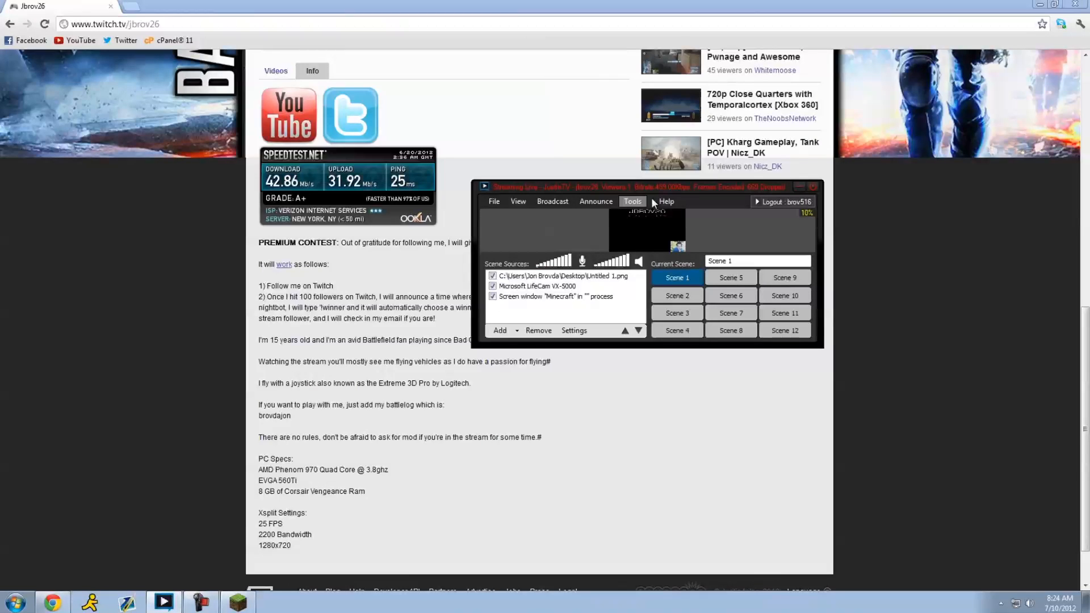
Step: Switch the live stream to the empty Scene 2, then back to Scene 1
{"action": "left_click", "coordinate": [664, 202]}
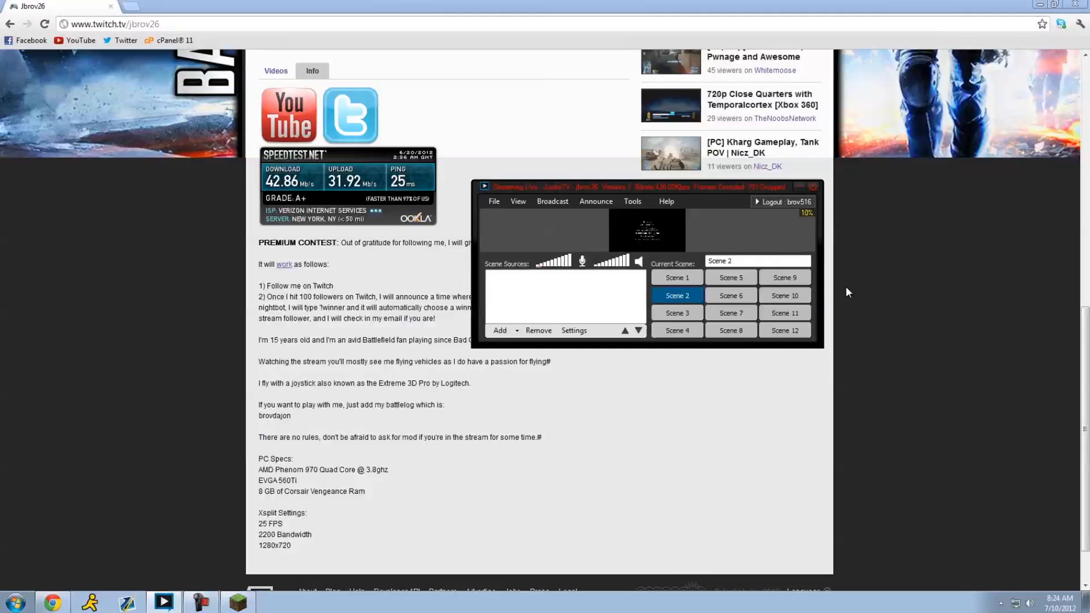
{"action": "mouse_move", "coordinate": [611, 212]}
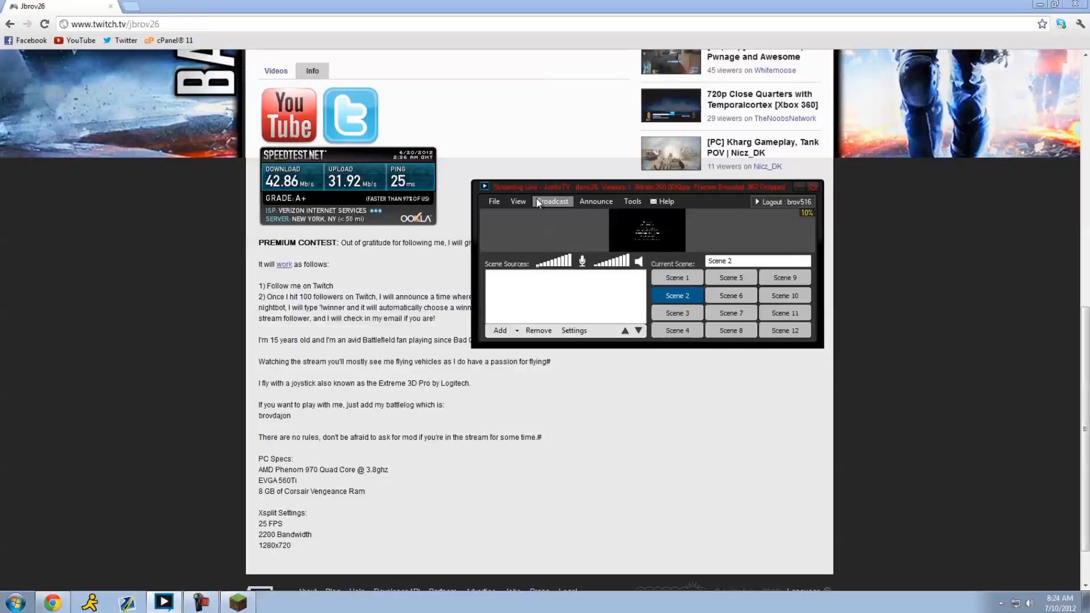
{"action": "left_click", "coordinate": [518, 201]}
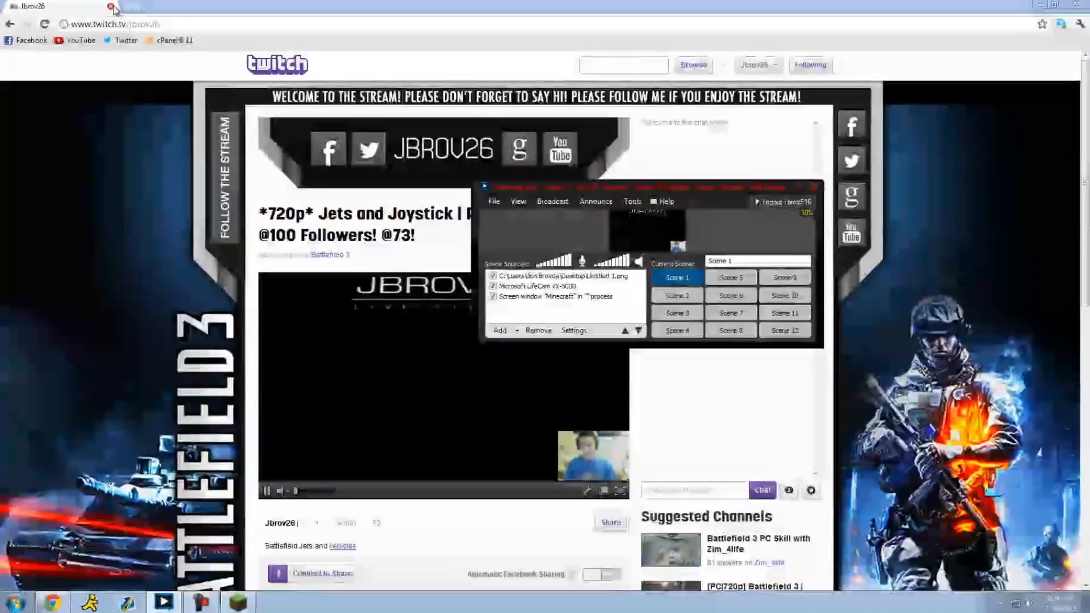
{"action": "left_click", "coordinate": [494, 201]}
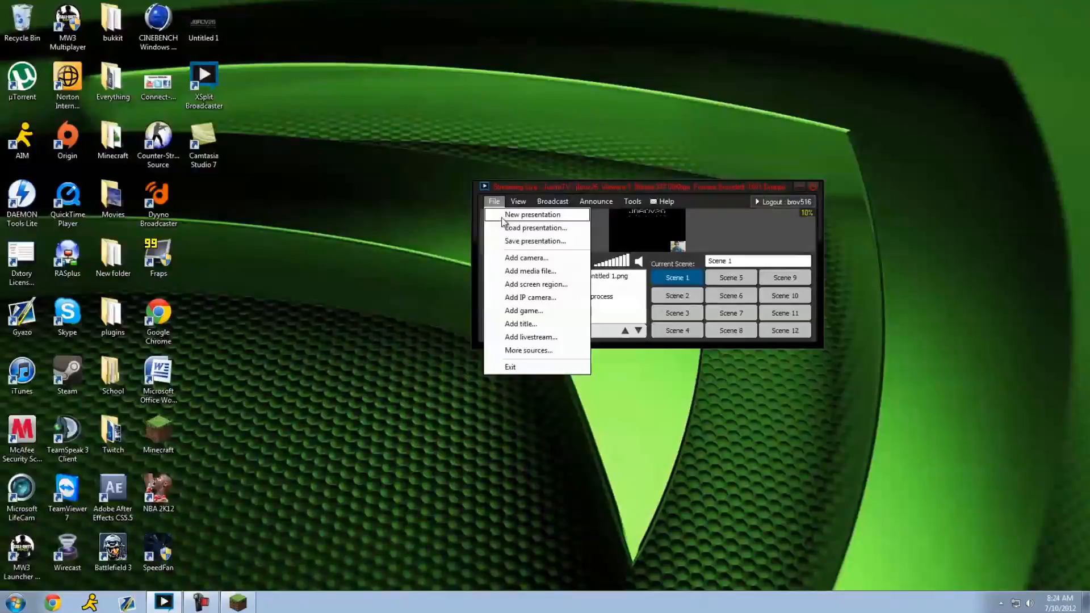
{"action": "mouse_move", "coordinate": [544, 326]}
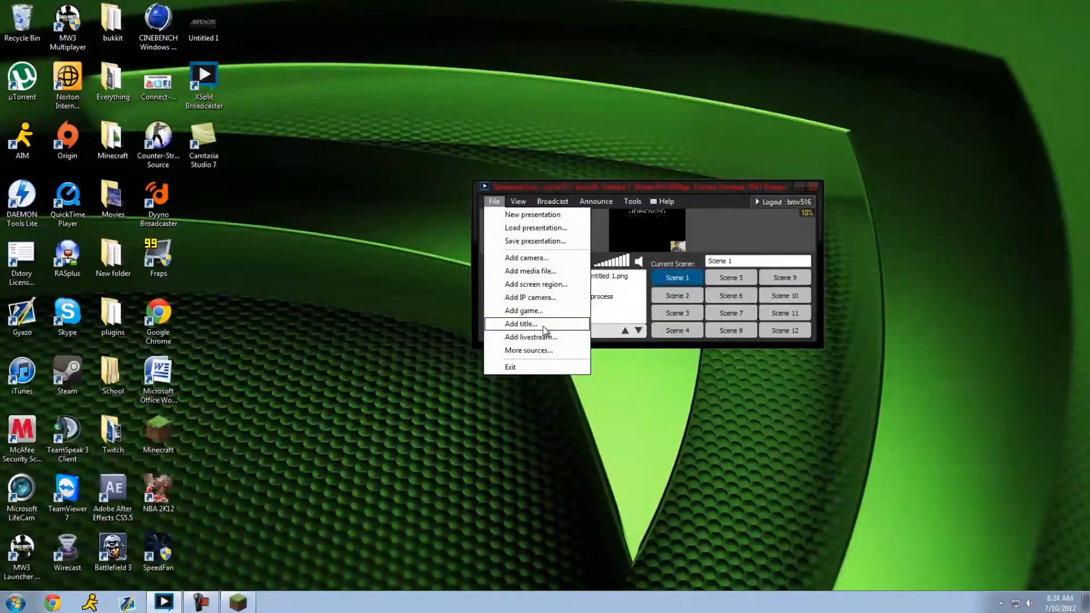
{"action": "left_click", "coordinate": [632, 201]}
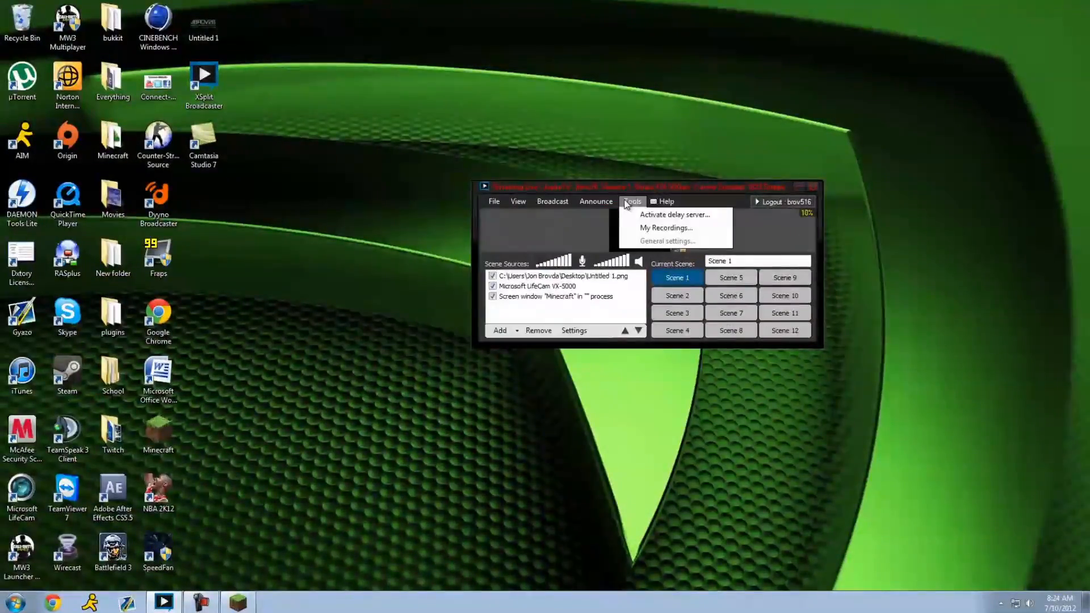
{"action": "left_click", "coordinate": [552, 201]}
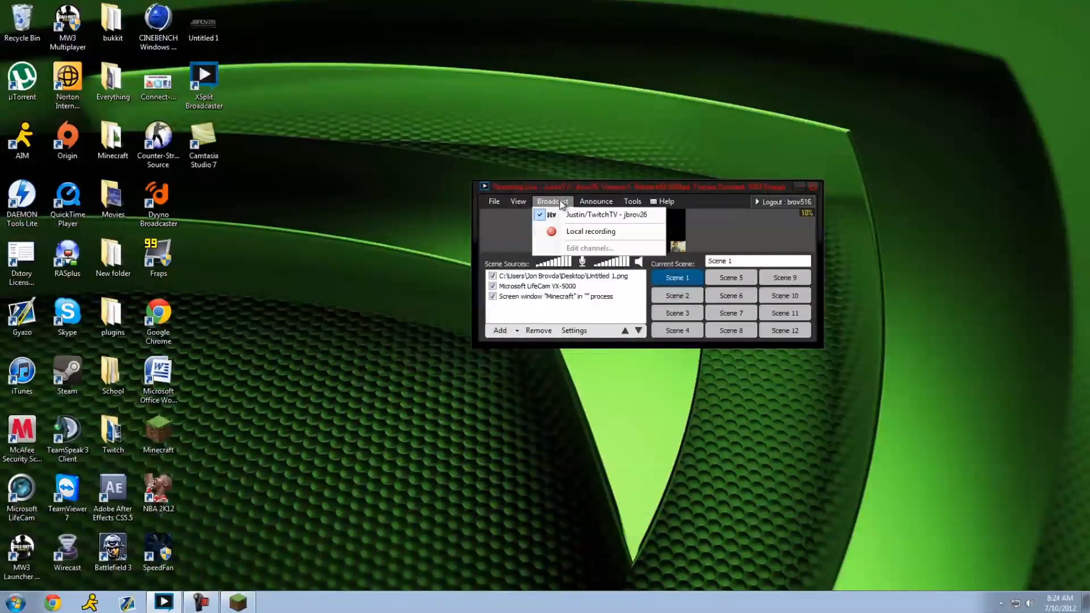
{"action": "left_click", "coordinate": [518, 200]}
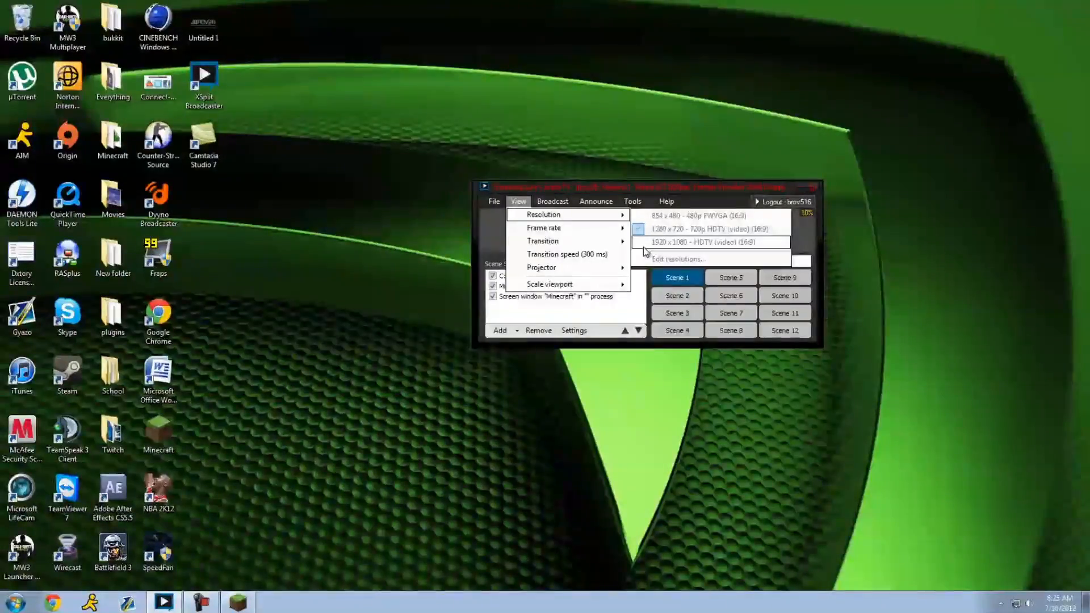
{"action": "left_click", "coordinate": [632, 201]}
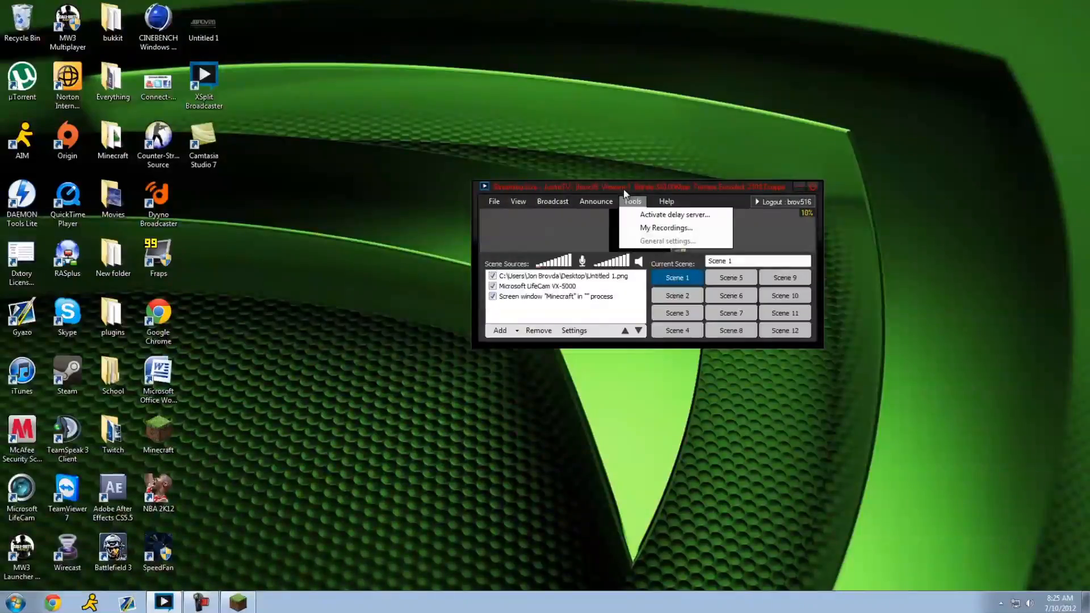